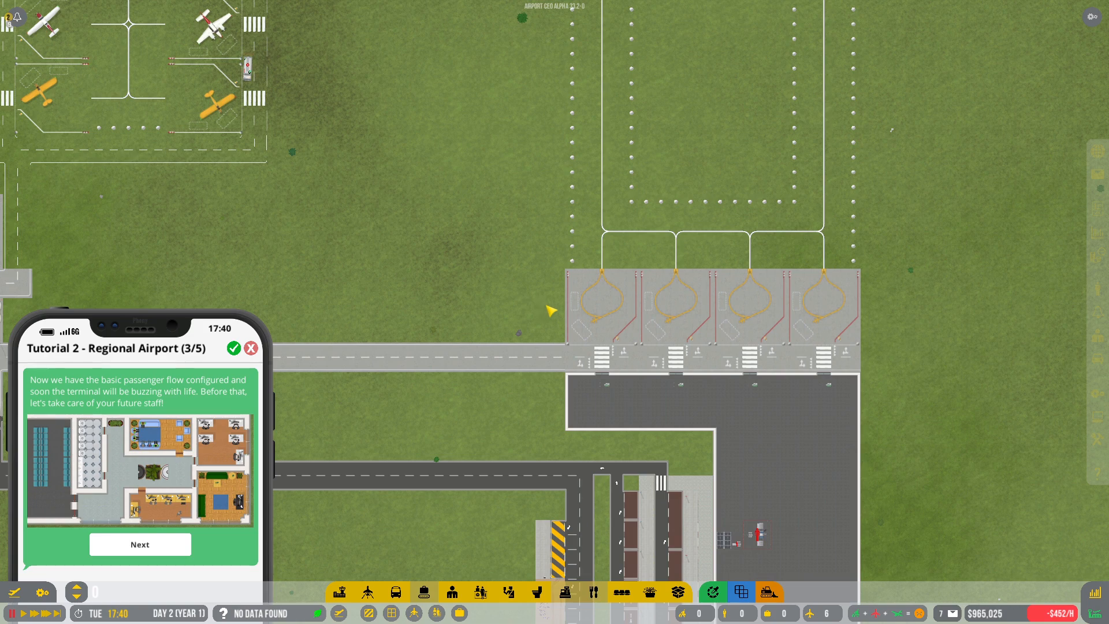
Scroll the map and open the construction contractors overview
scroll(down, 3)
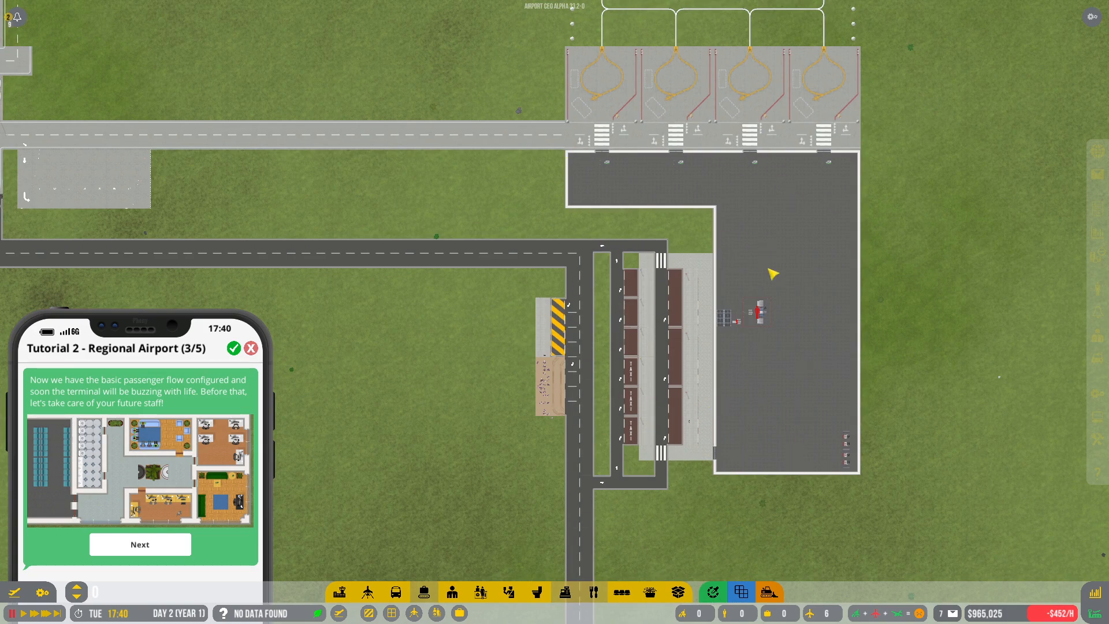
scroll(down, 3)
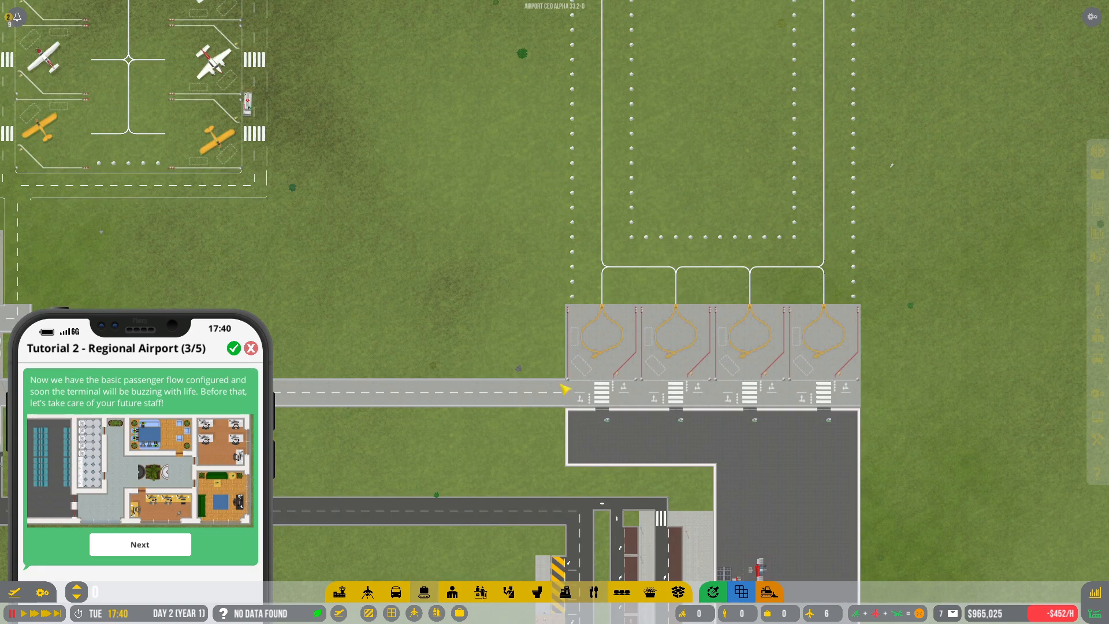
mouse_move(785, 309)
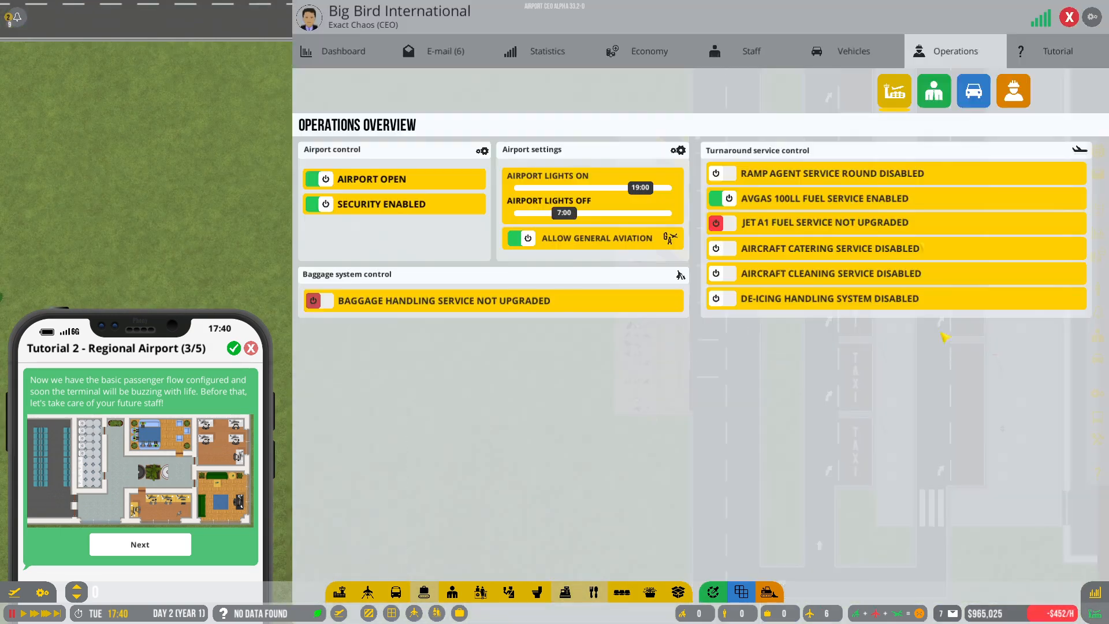
click(1012, 91)
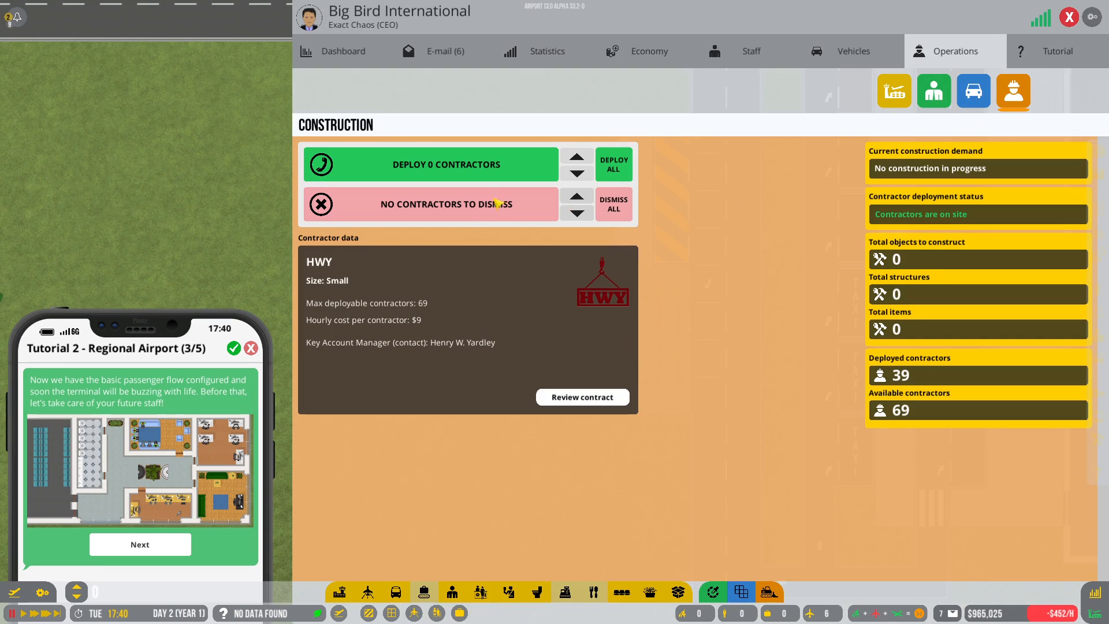
mouse_move(491, 173)
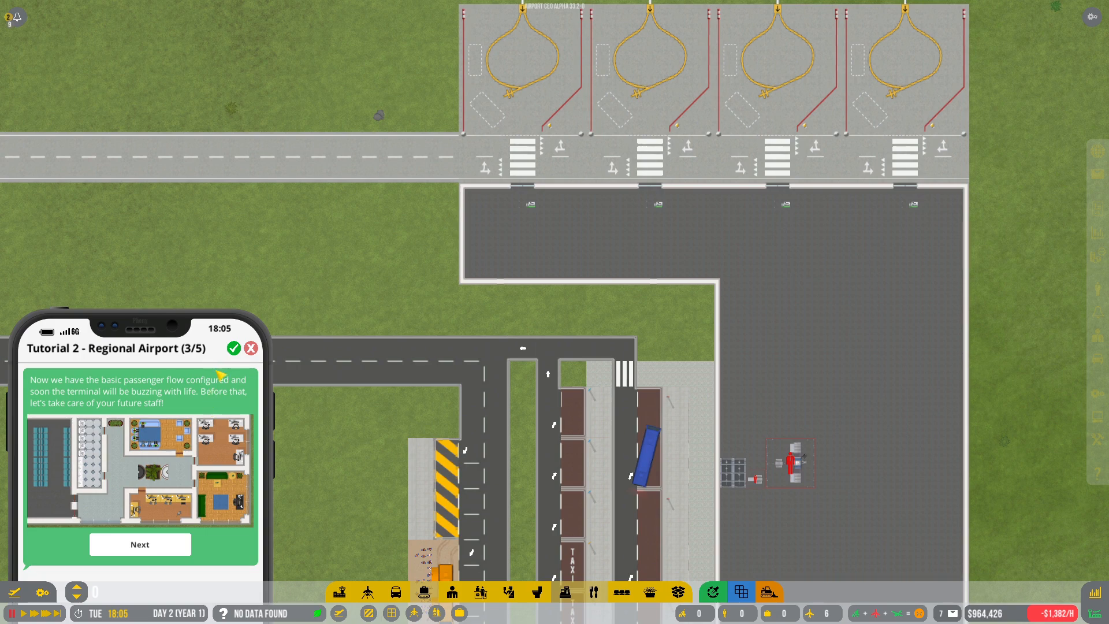
Advance the tutorial to the decoration tasks and scroll over the terminal
click(139, 544)
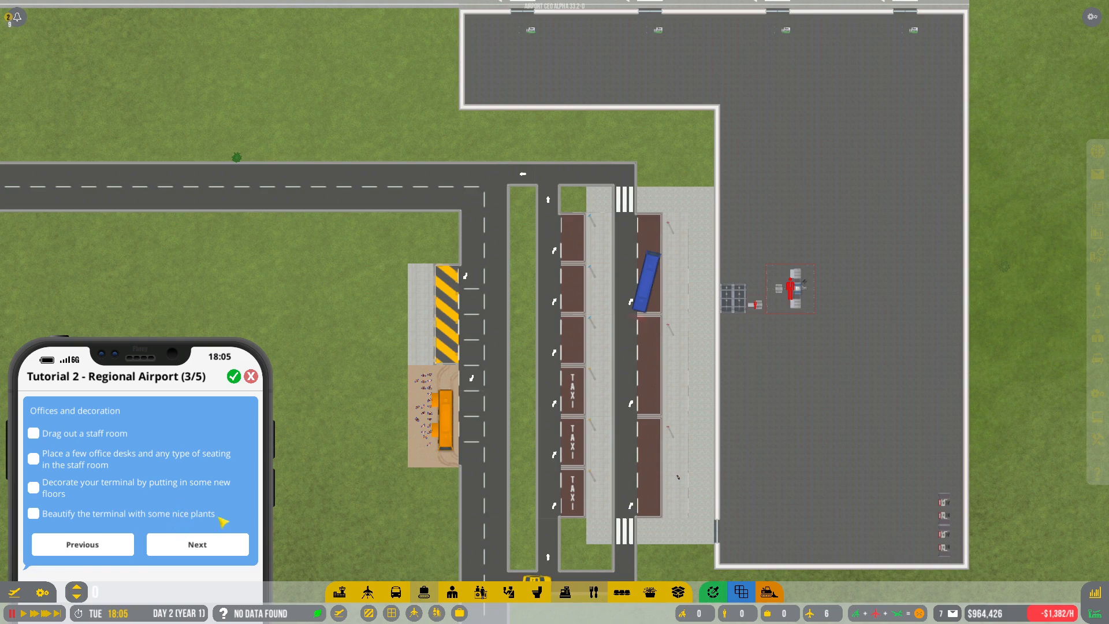
mouse_move(362, 466)
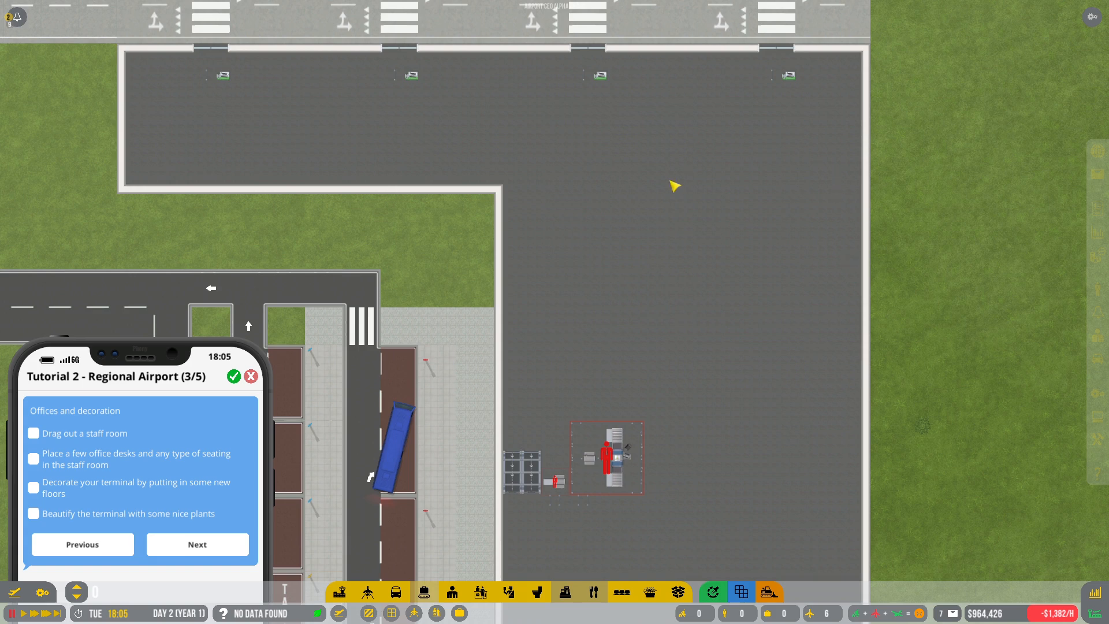
mouse_move(610, 438)
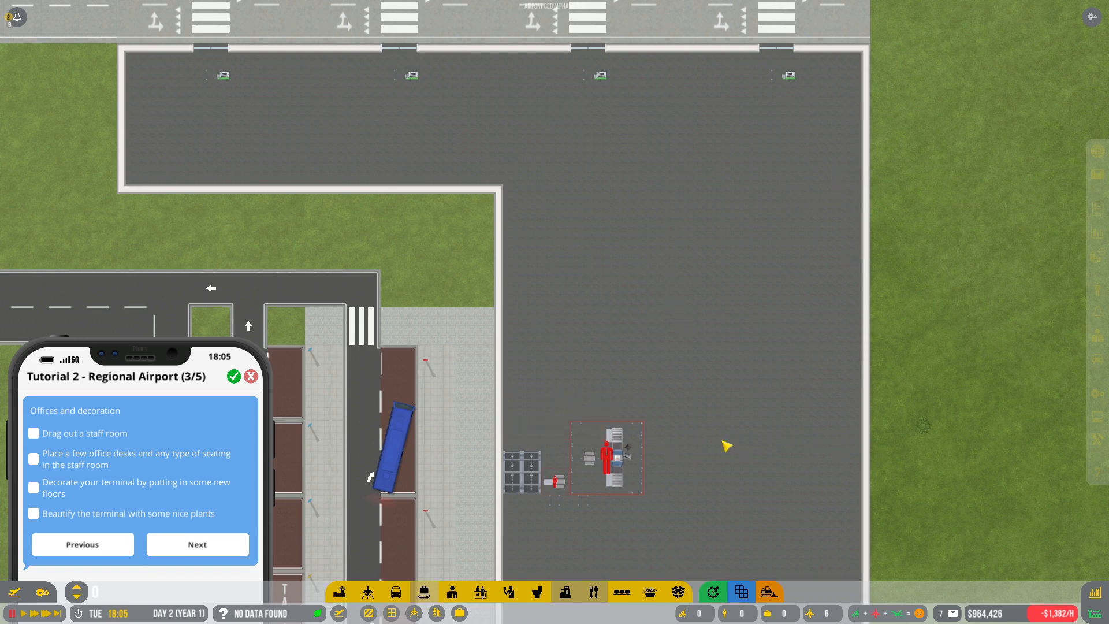
scroll(down, 3)
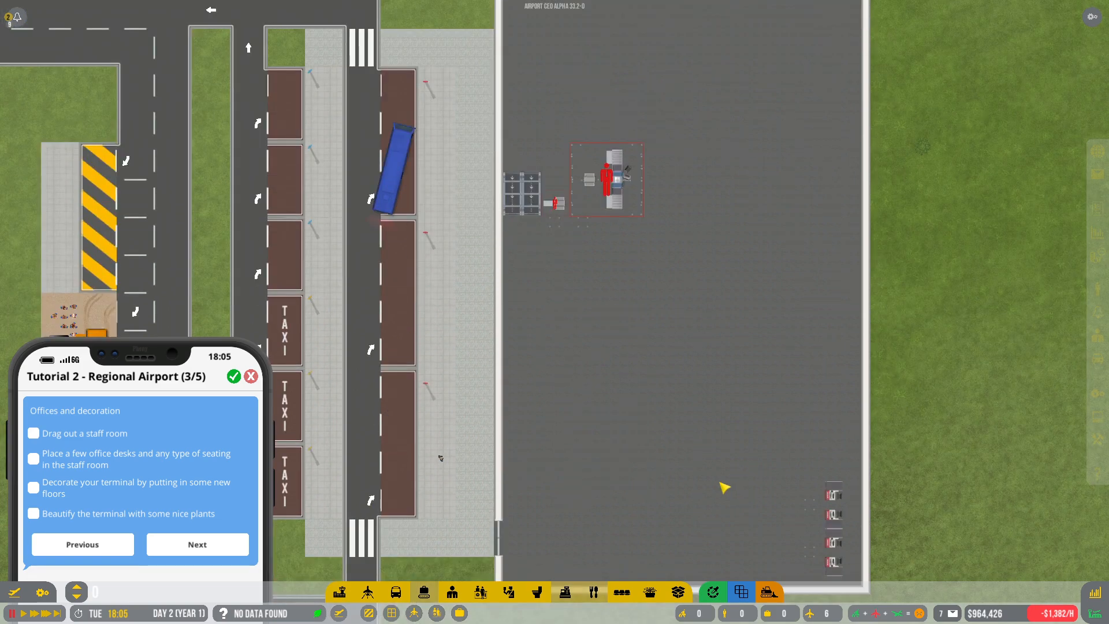
scroll(down, 3)
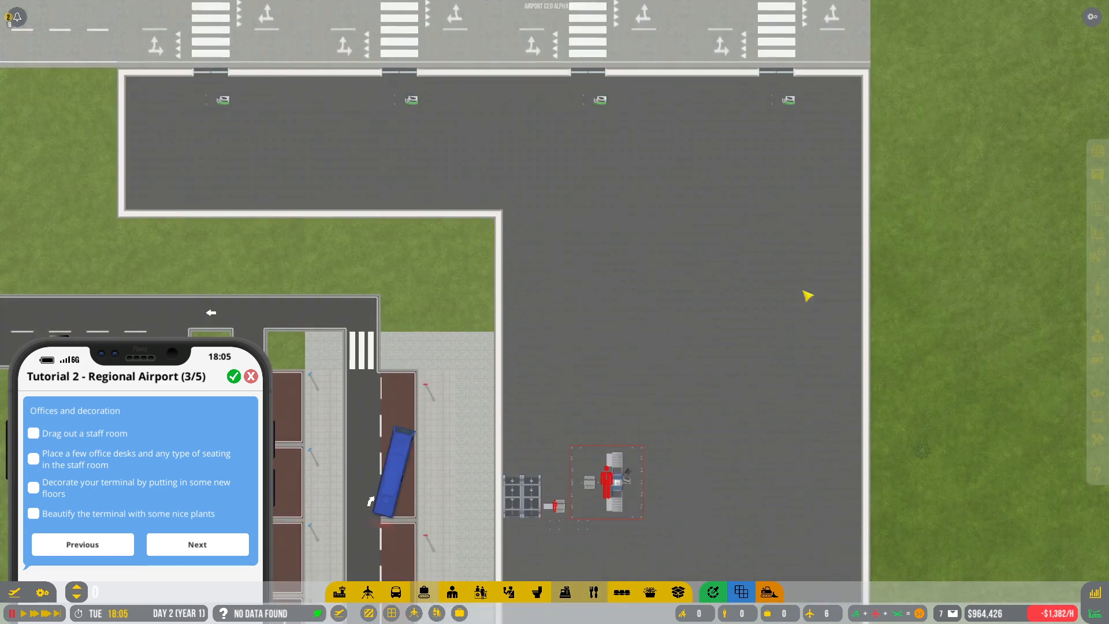
mouse_move(698, 208)
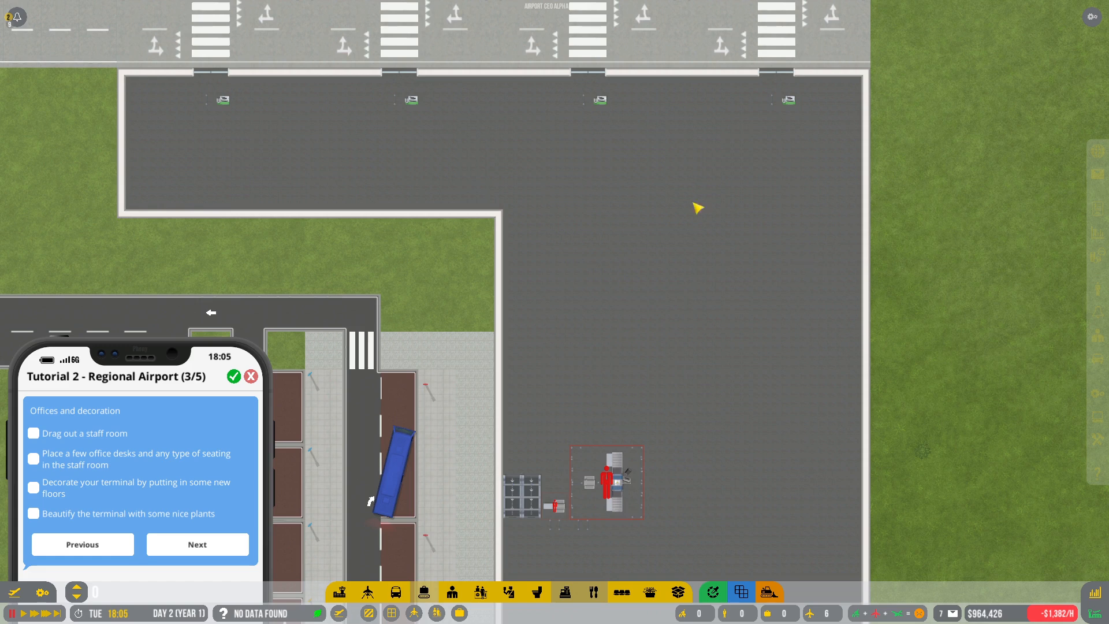
mouse_move(339, 593)
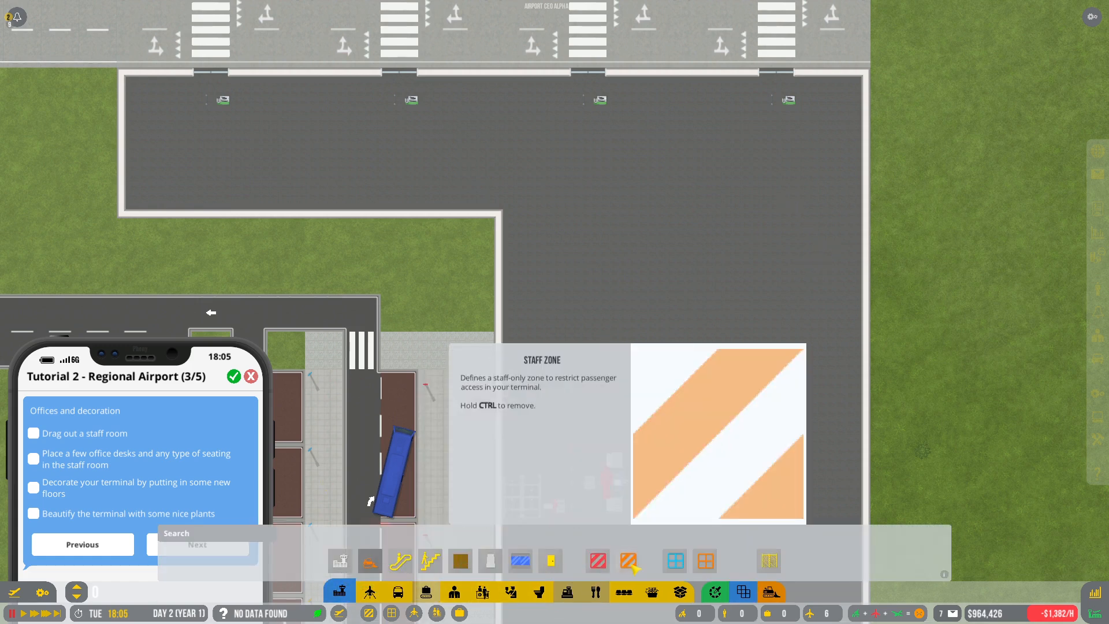
Mark out an 11-by-12-tile staff zone inside the terminal's eastern edge
click(705, 561)
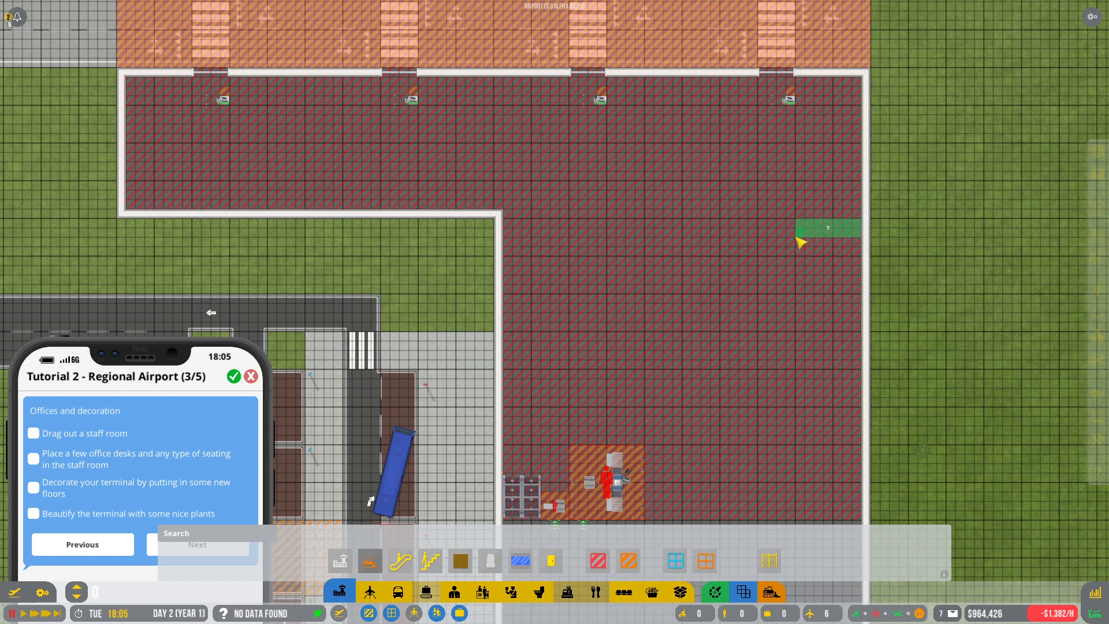
drag(800, 242, 771, 330)
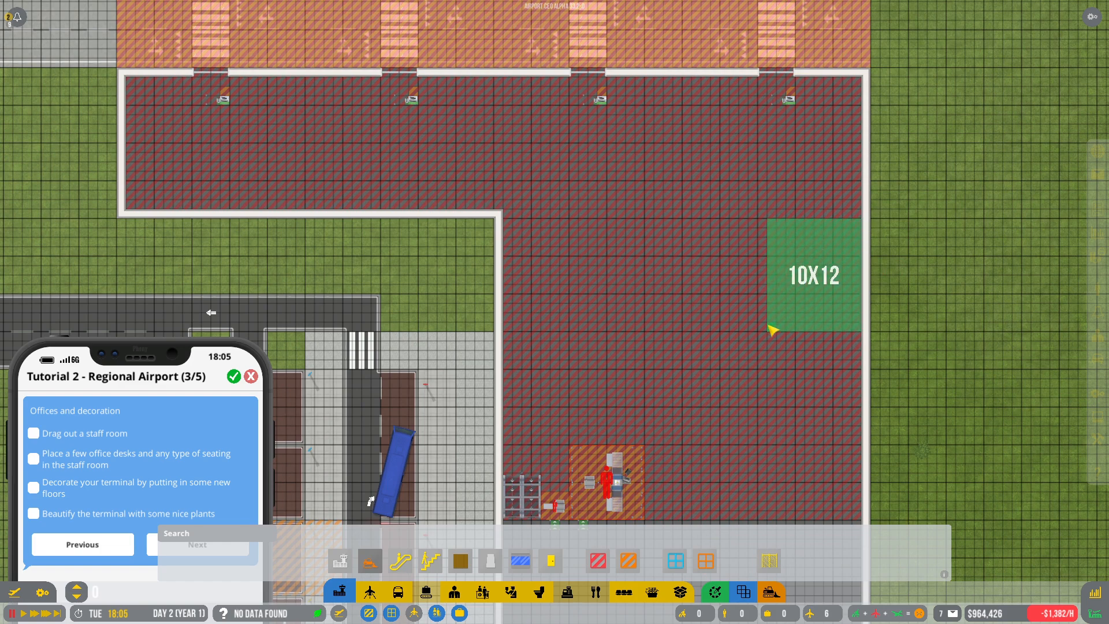
drag(772, 328, 760, 329)
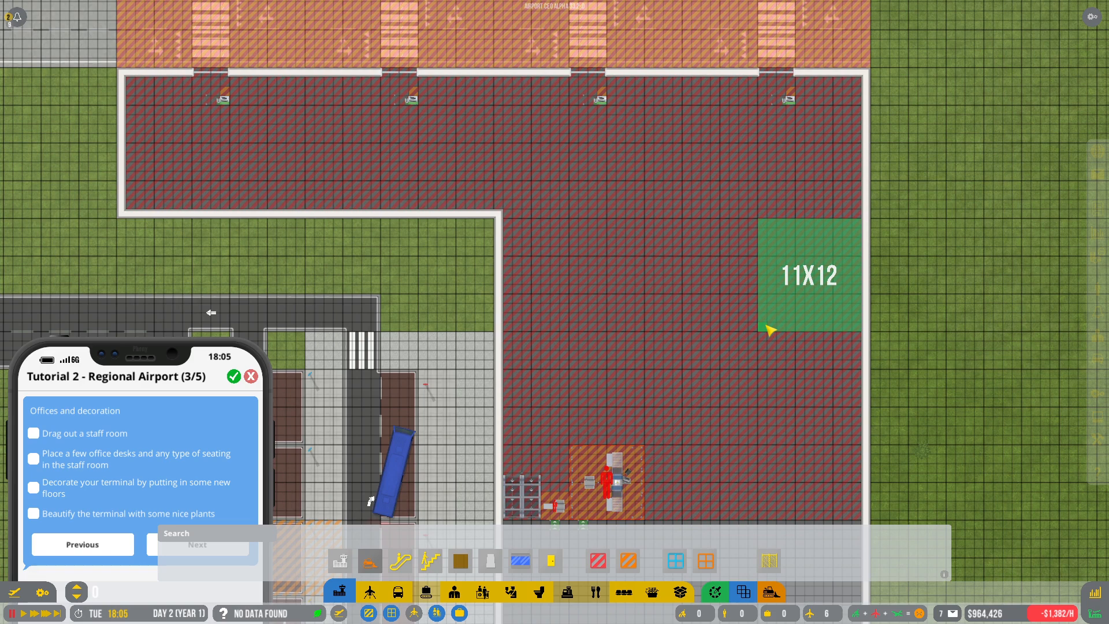
mouse_move(431, 561)
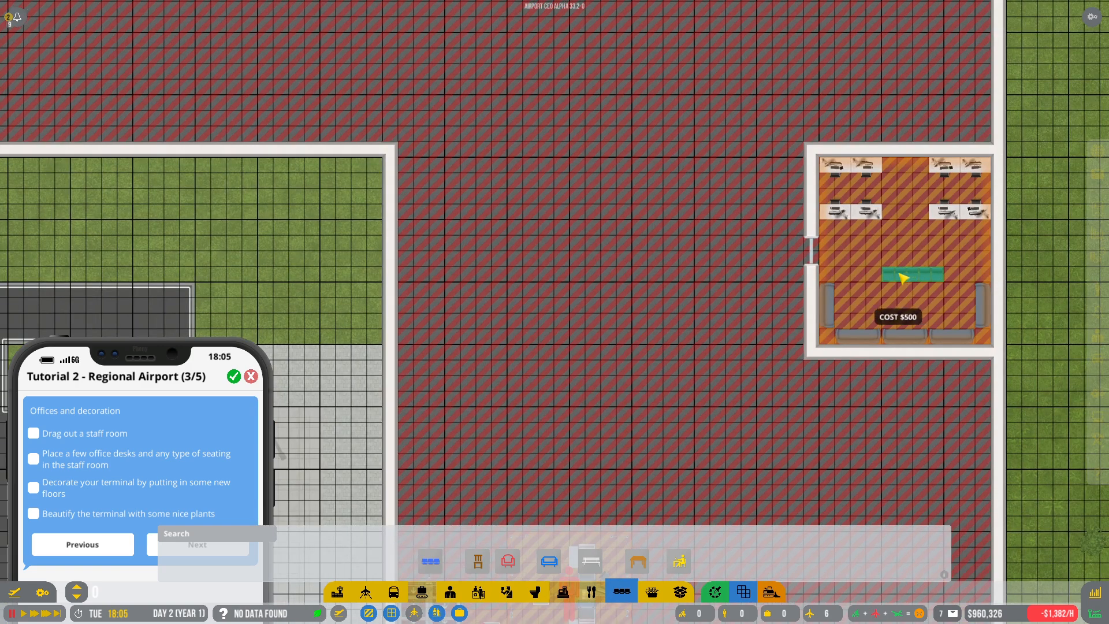
Place a seating piece and chairs beside the lower sofas in the staff room
click(509, 561)
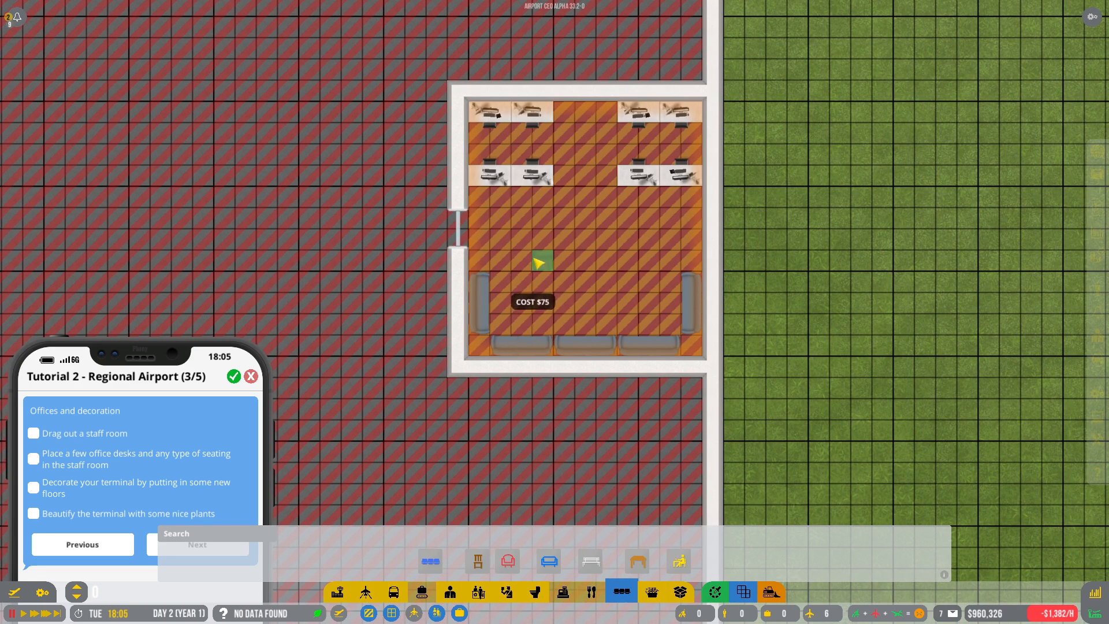
click(541, 260)
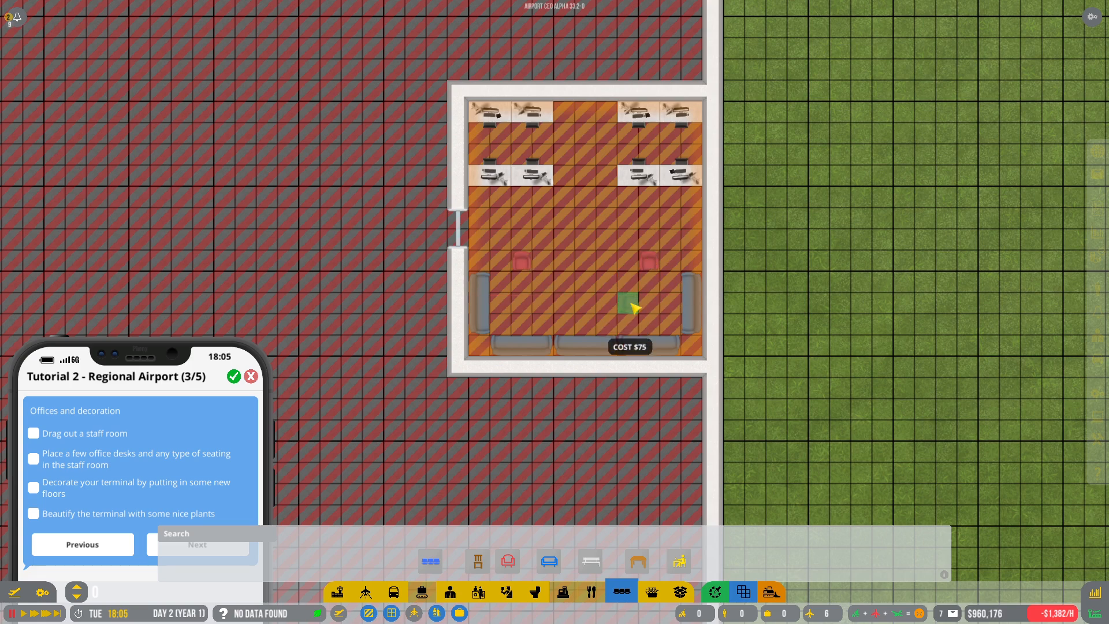
mouse_move(545, 309)
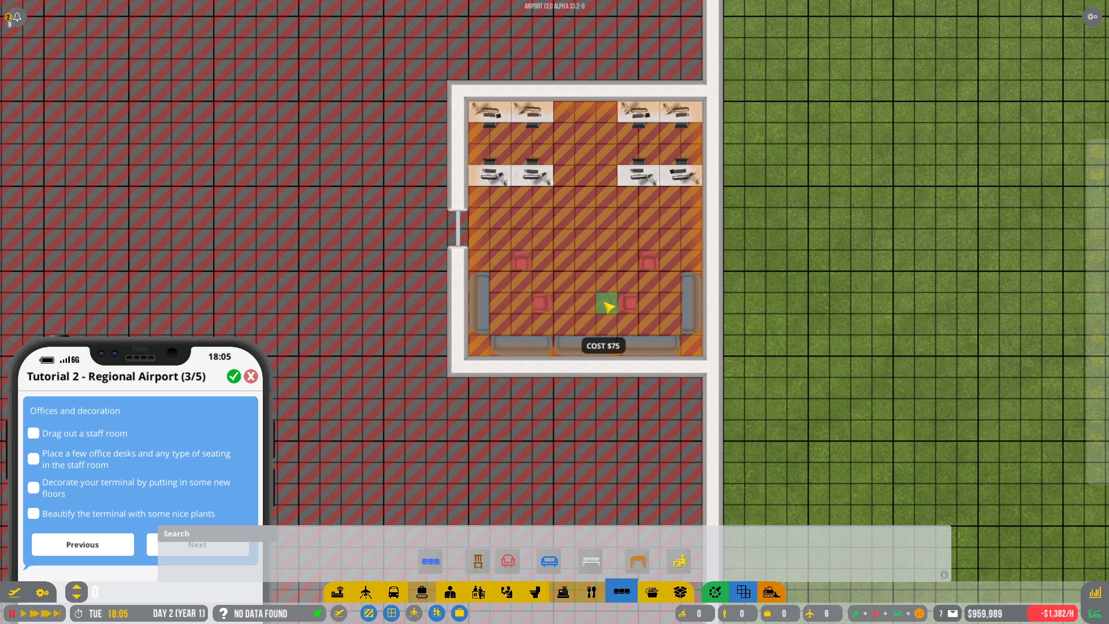
click(605, 304)
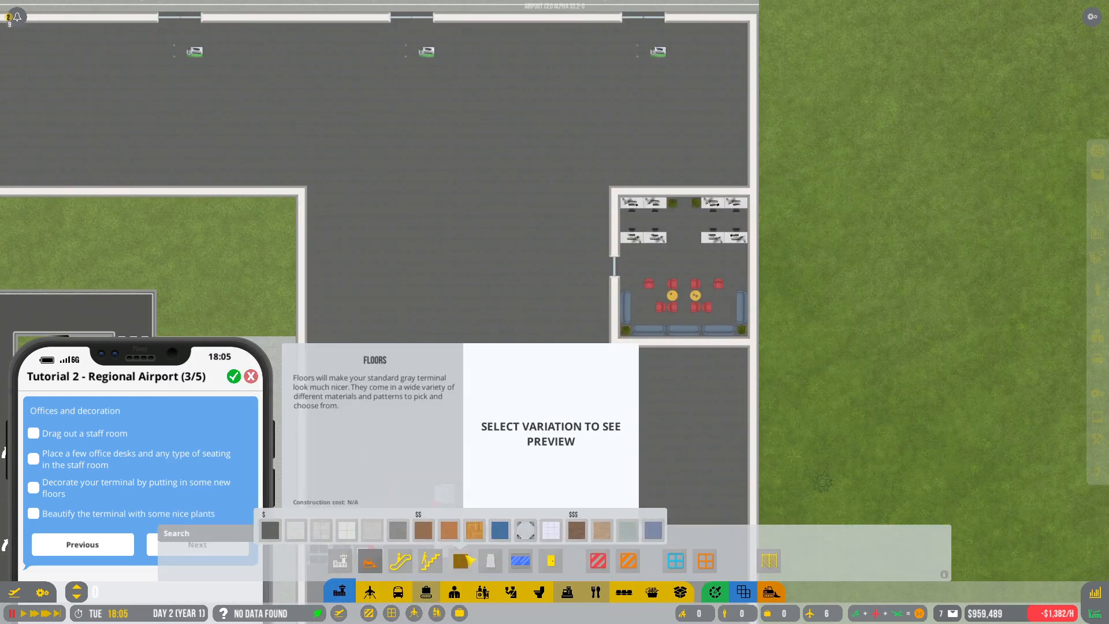
Preview light wood, blue mat, marble, fancy wood and nice wood floor materials
click(449, 532)
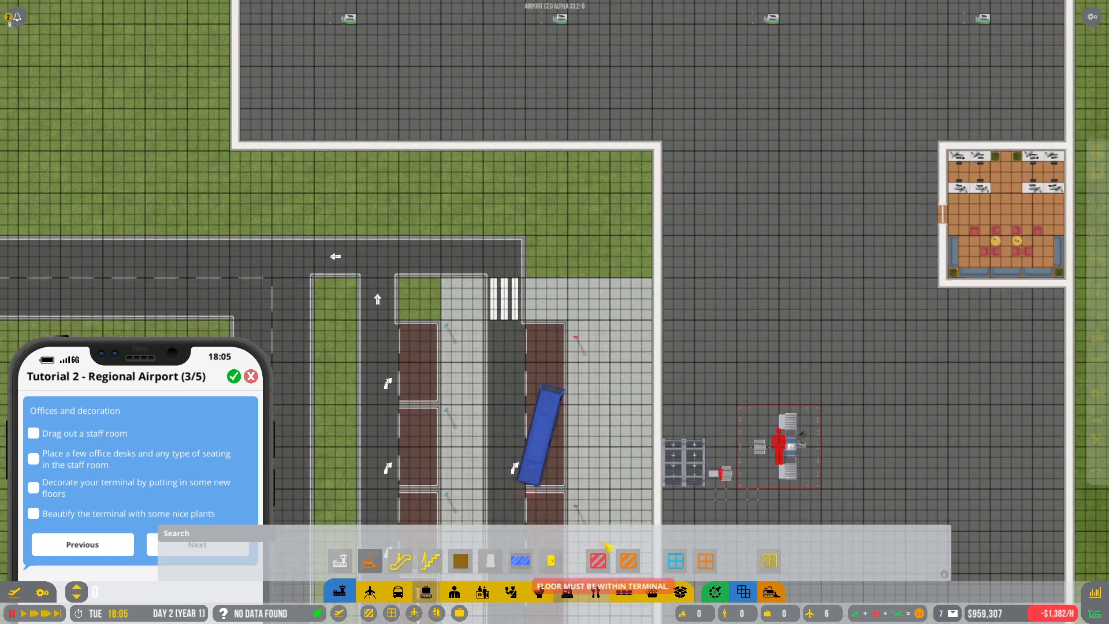
click(461, 561)
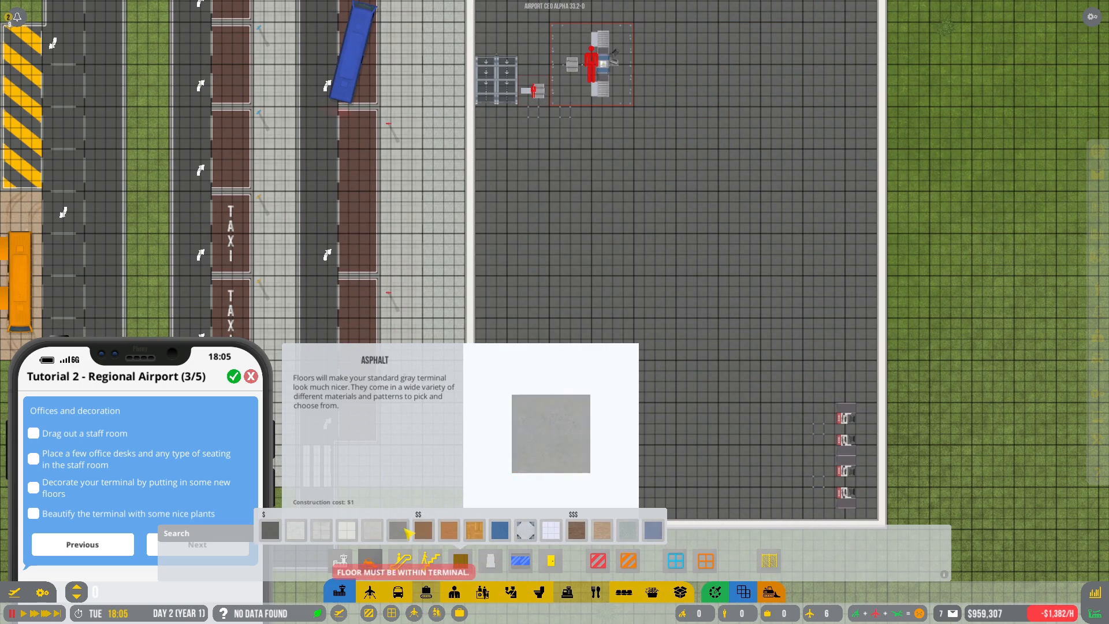
click(449, 530)
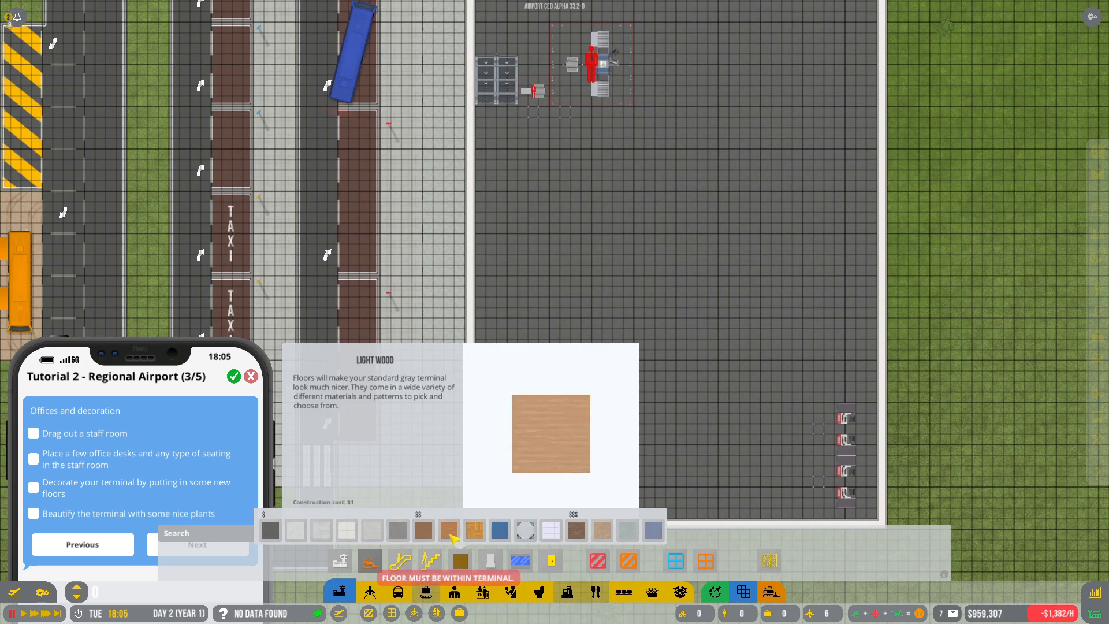
click(500, 531)
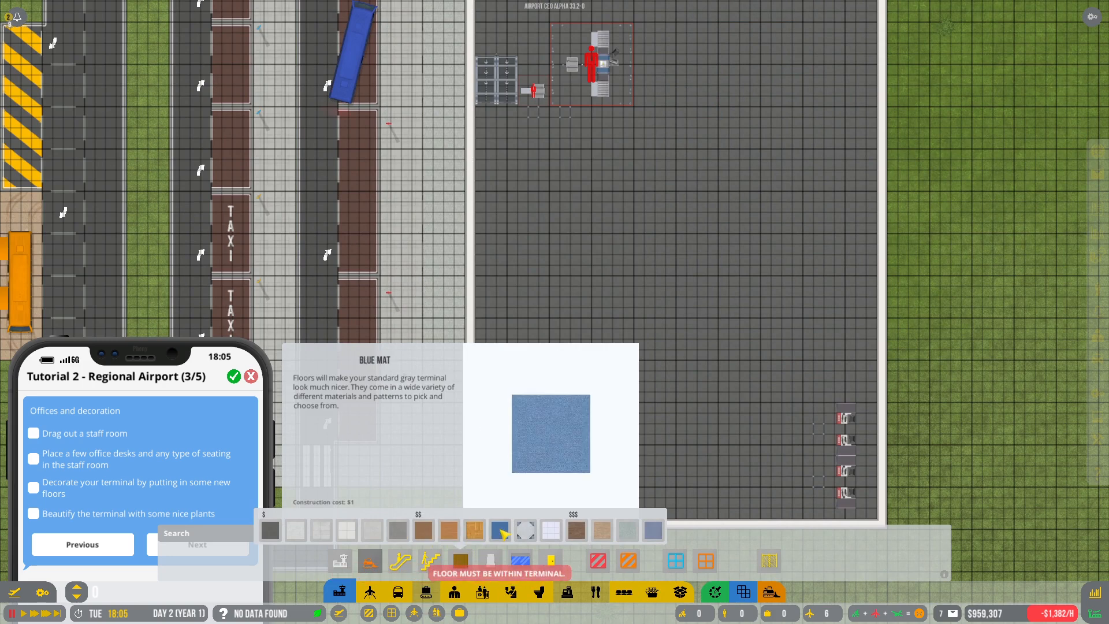
click(627, 531)
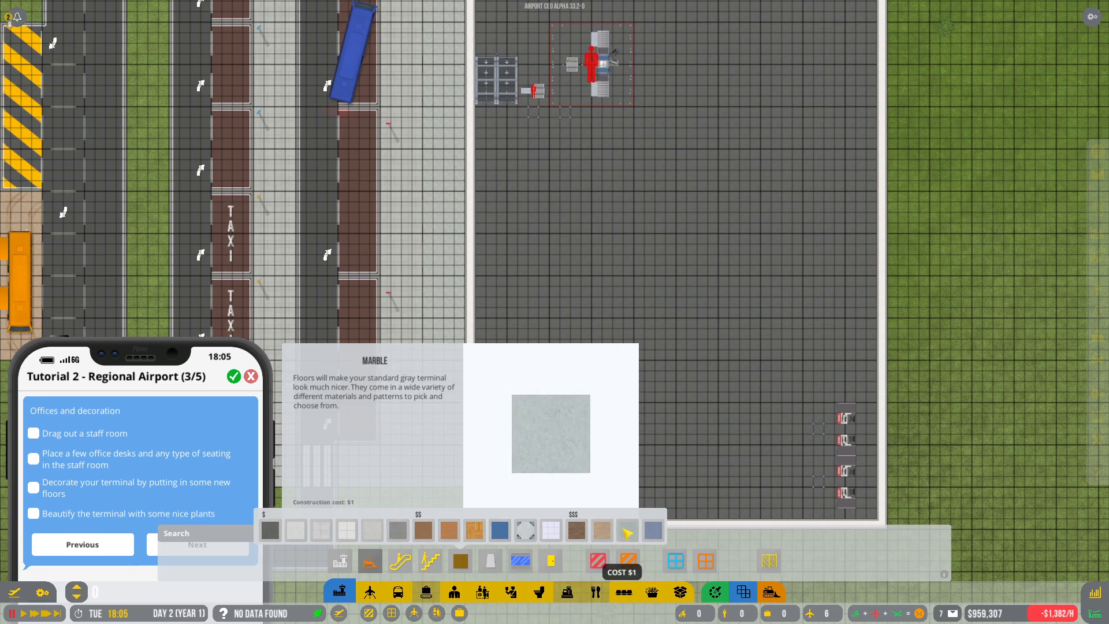
click(627, 530)
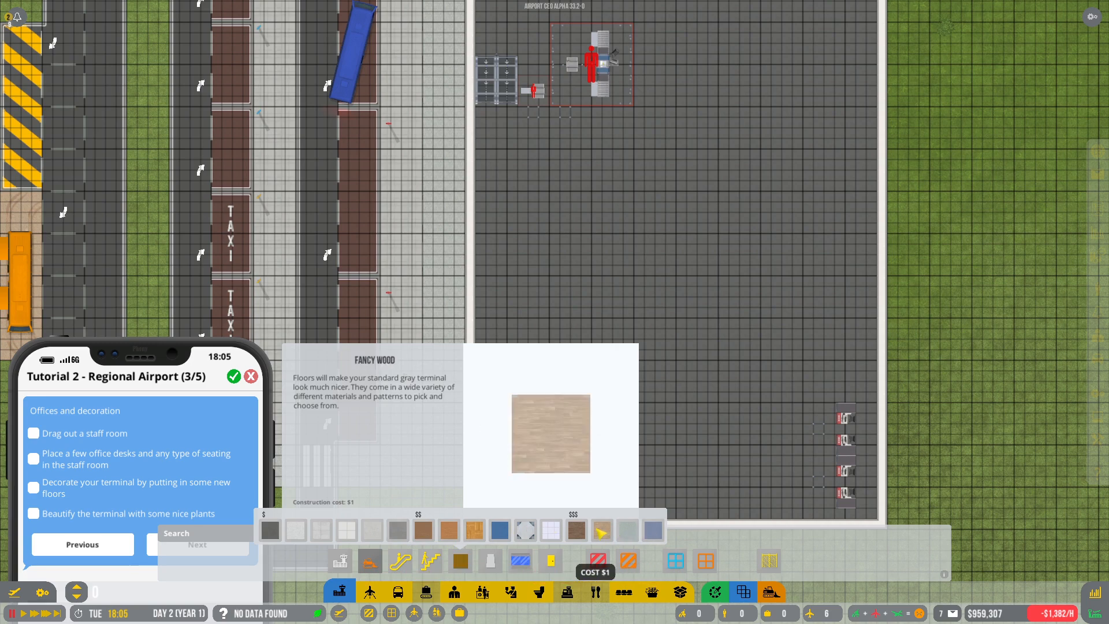
click(577, 530)
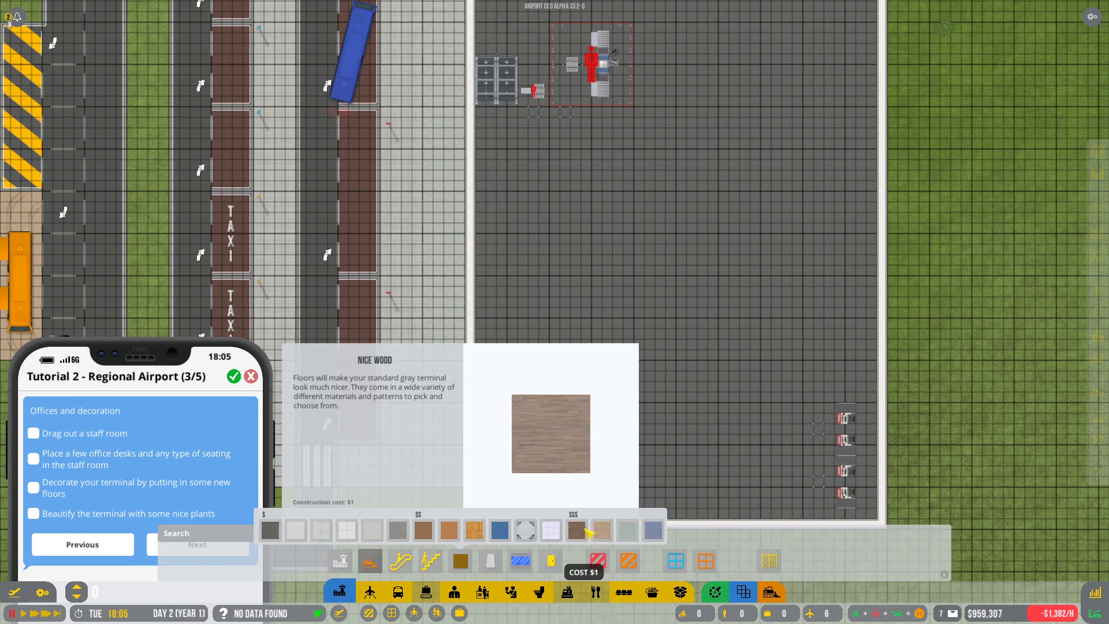
click(651, 531)
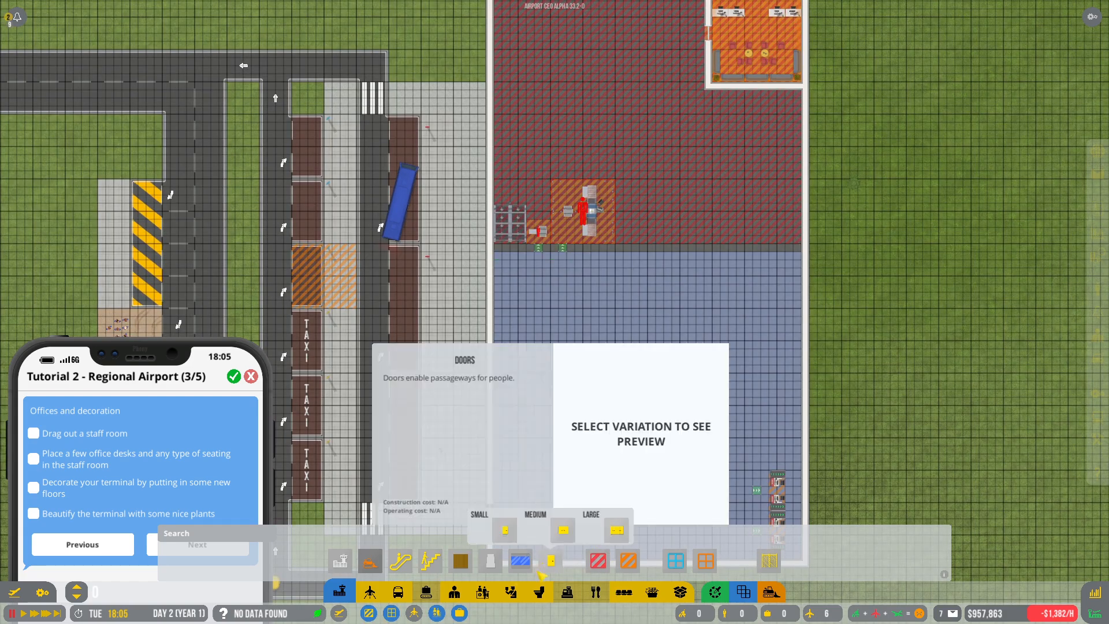
Pick a door size, then close the build options to view the terminal
click(461, 561)
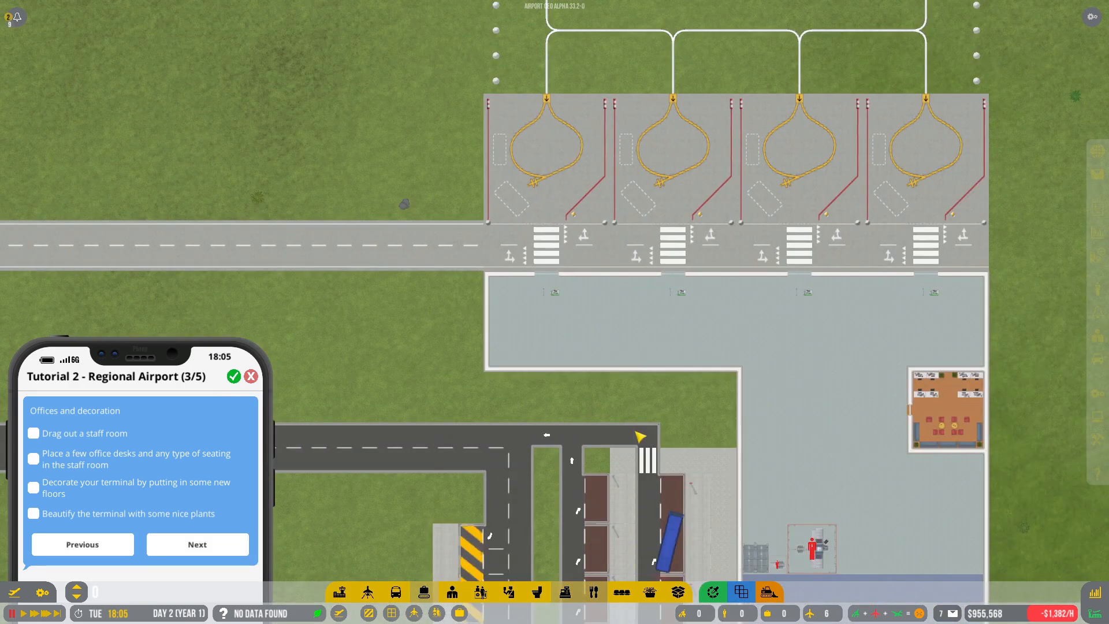
click(198, 545)
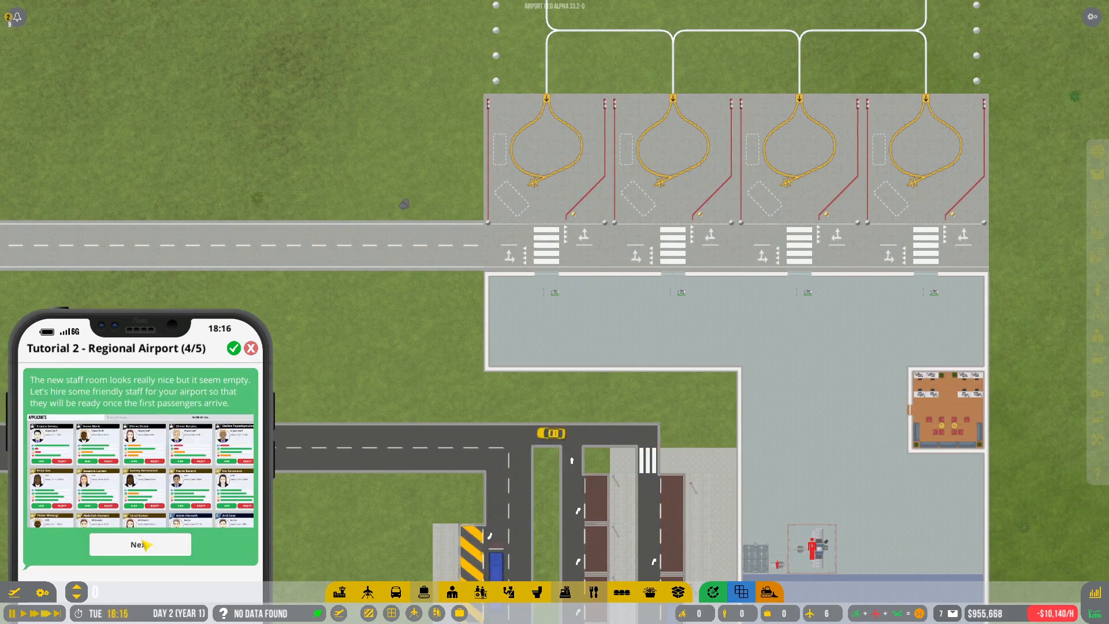
Advance the tutorial to the staff-hiring tasks
click(139, 545)
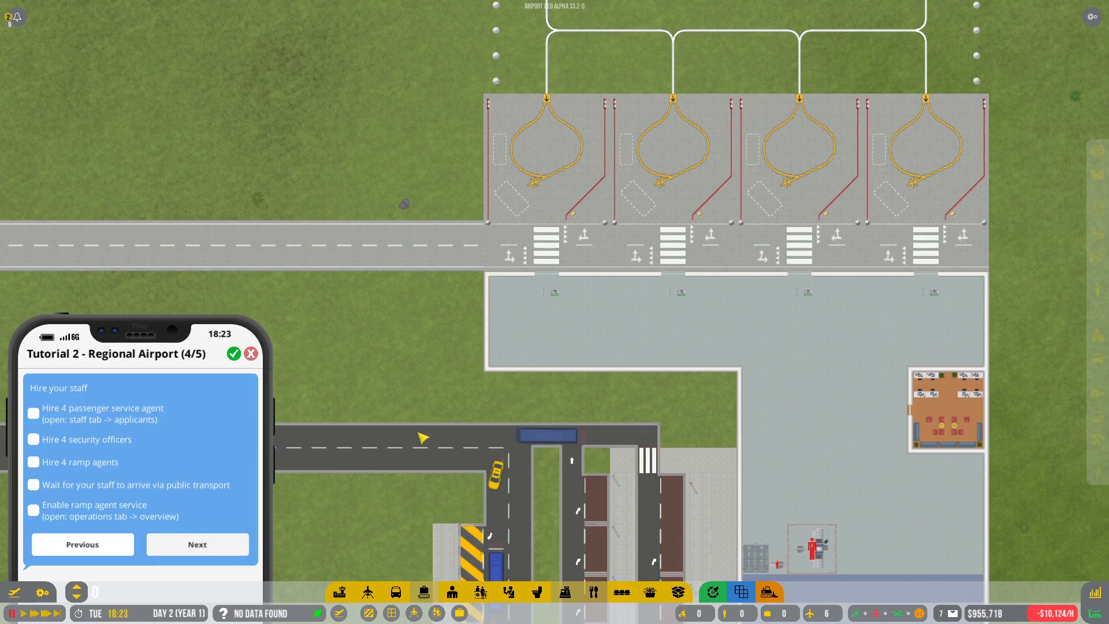
scroll(down, 3)
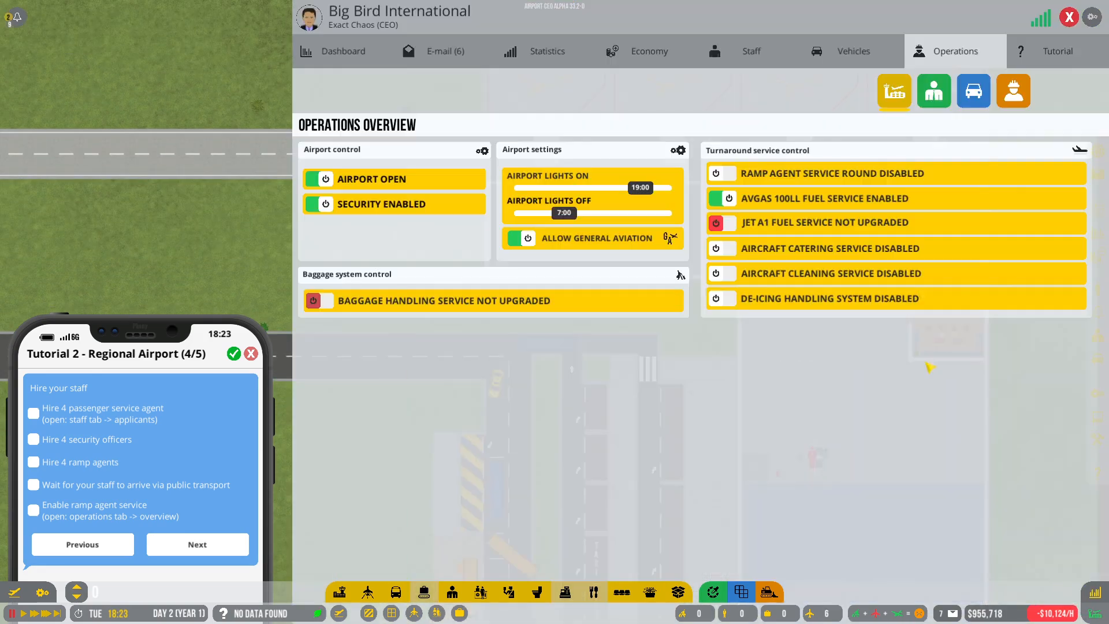
Hire passenger service agent Mariam Mohamed from the applicants list
click(933, 91)
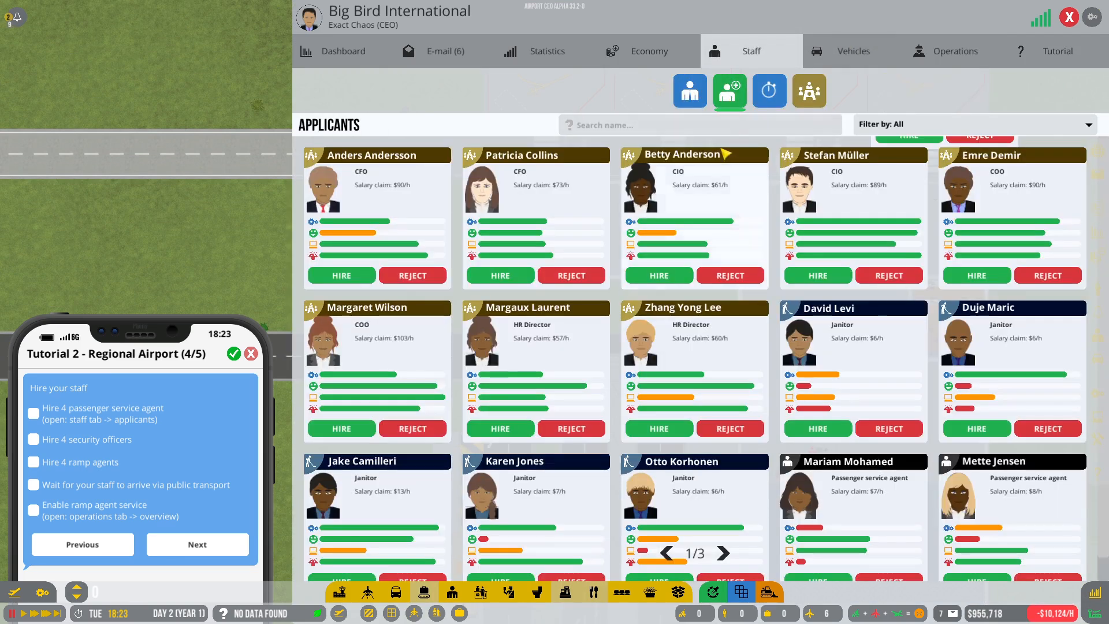
click(975, 124)
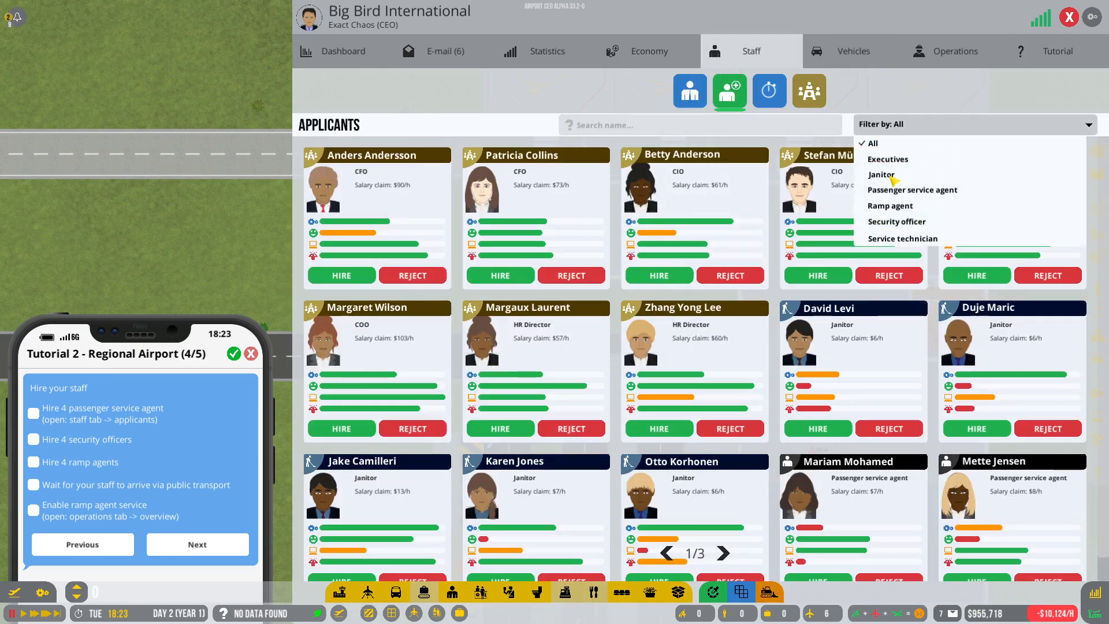
click(912, 190)
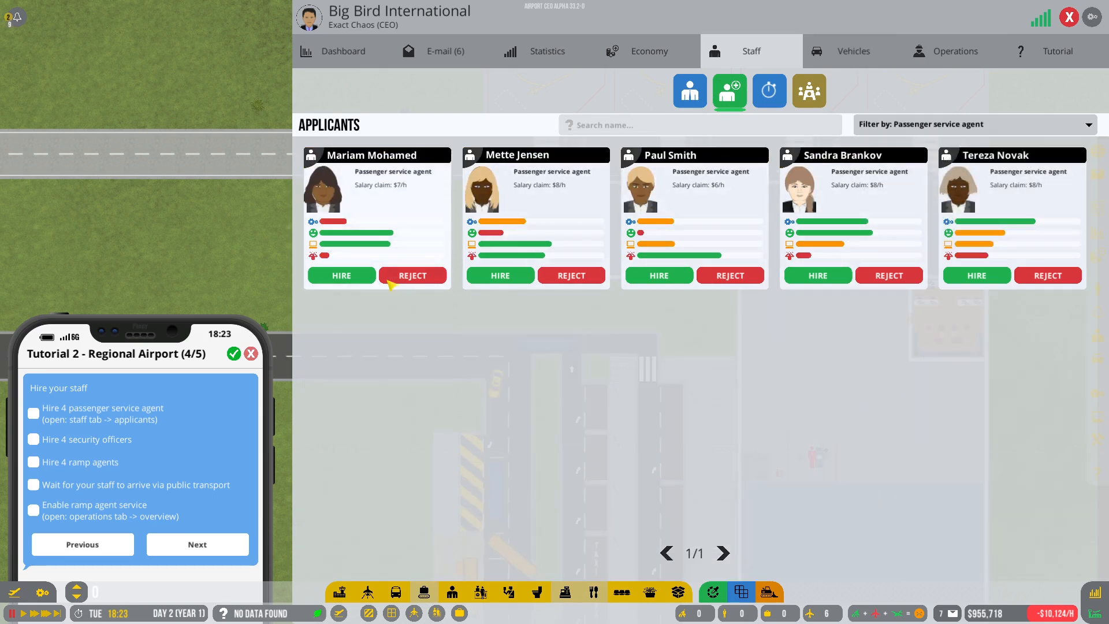
click(340, 275)
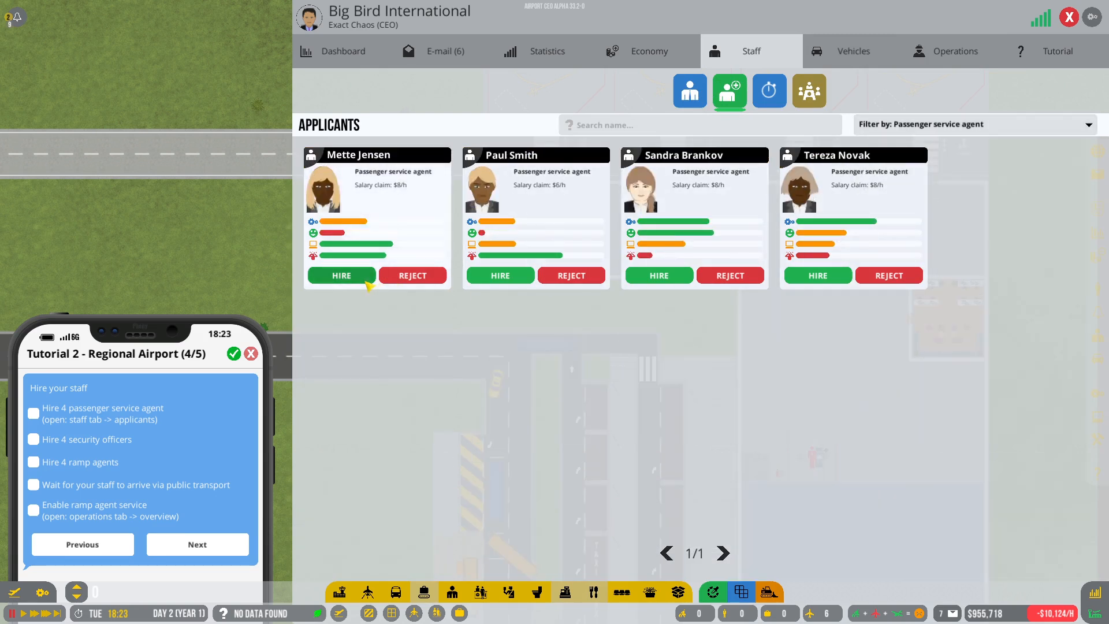
Hire the available ramp agents and security officer Maksim Ivanou
click(974, 124)
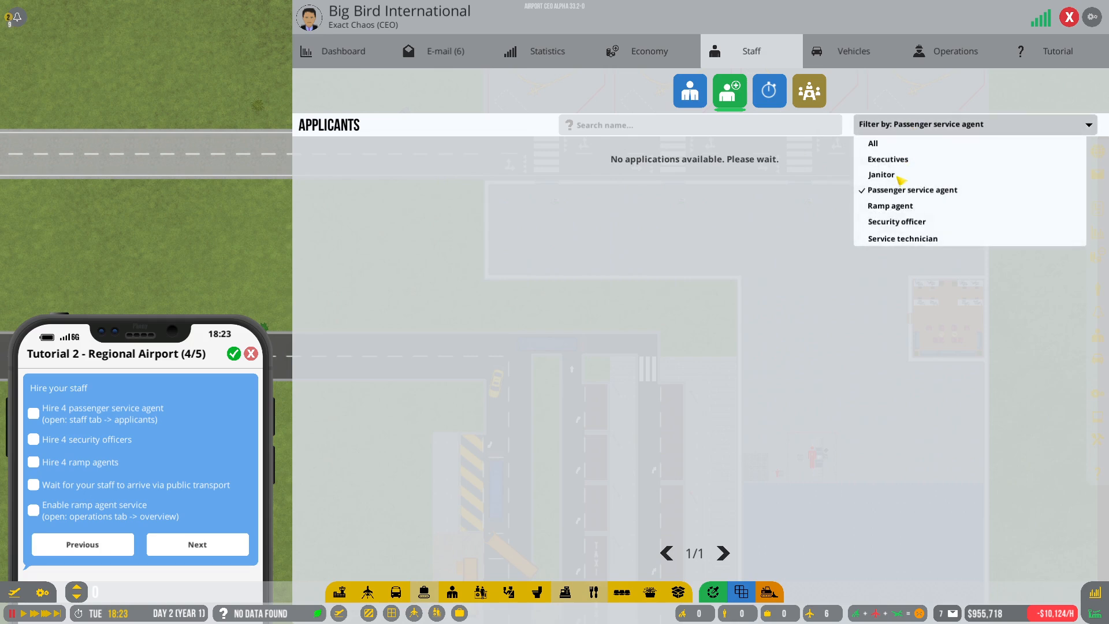
click(890, 205)
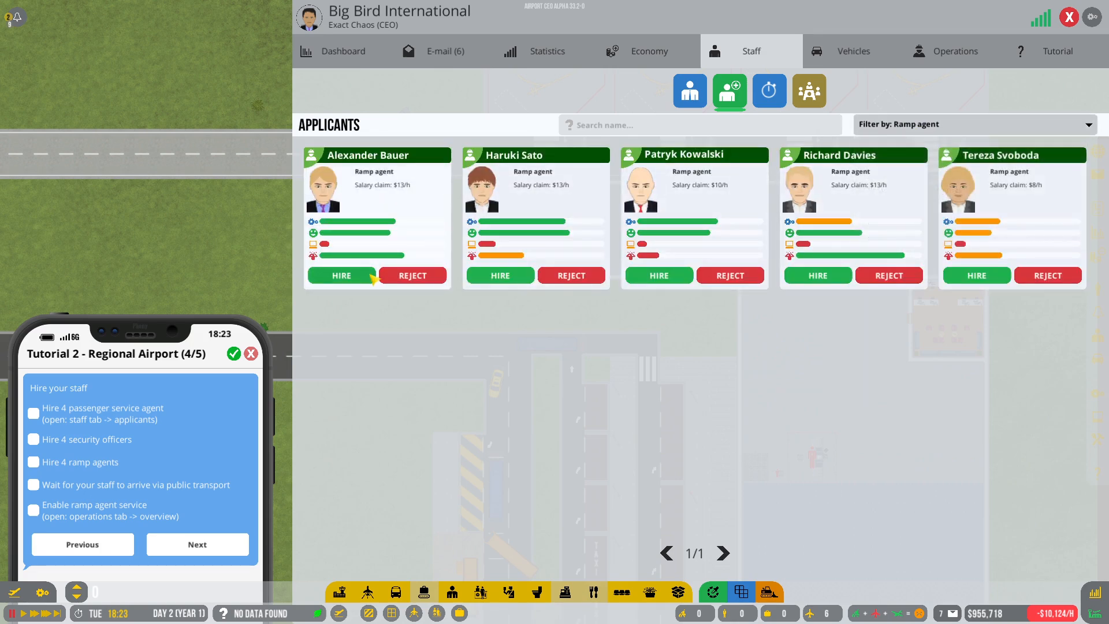
click(974, 125)
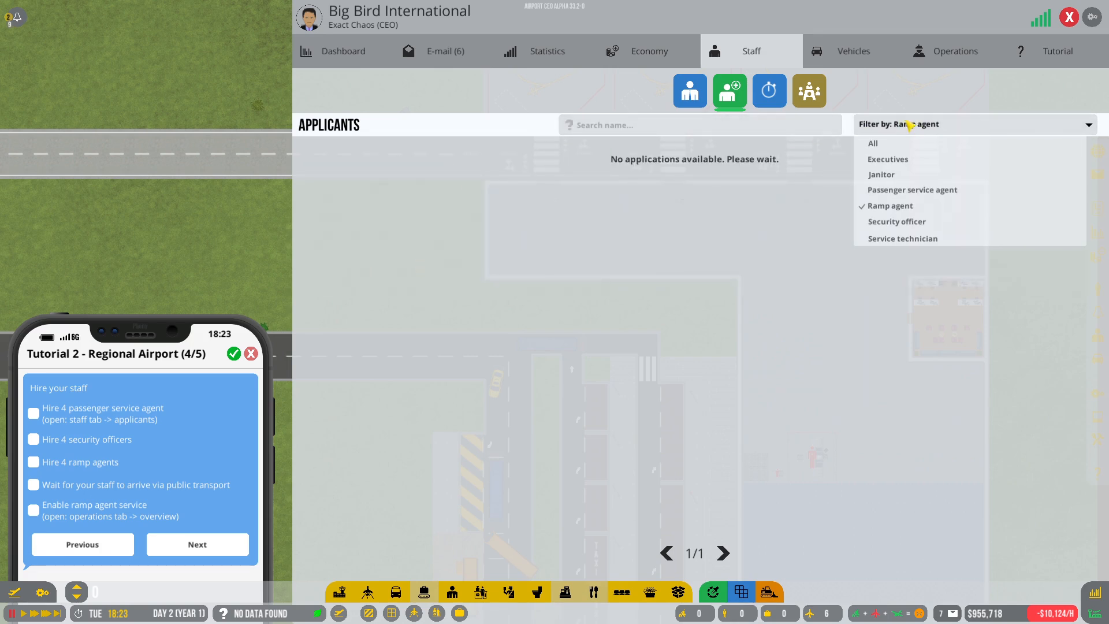
click(896, 221)
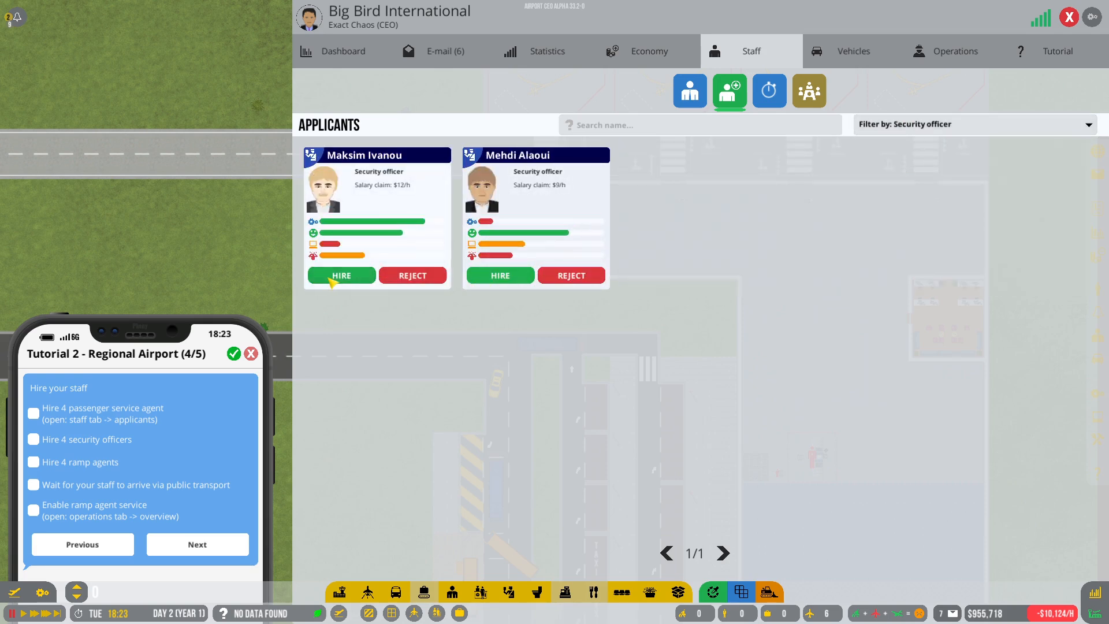
click(973, 125)
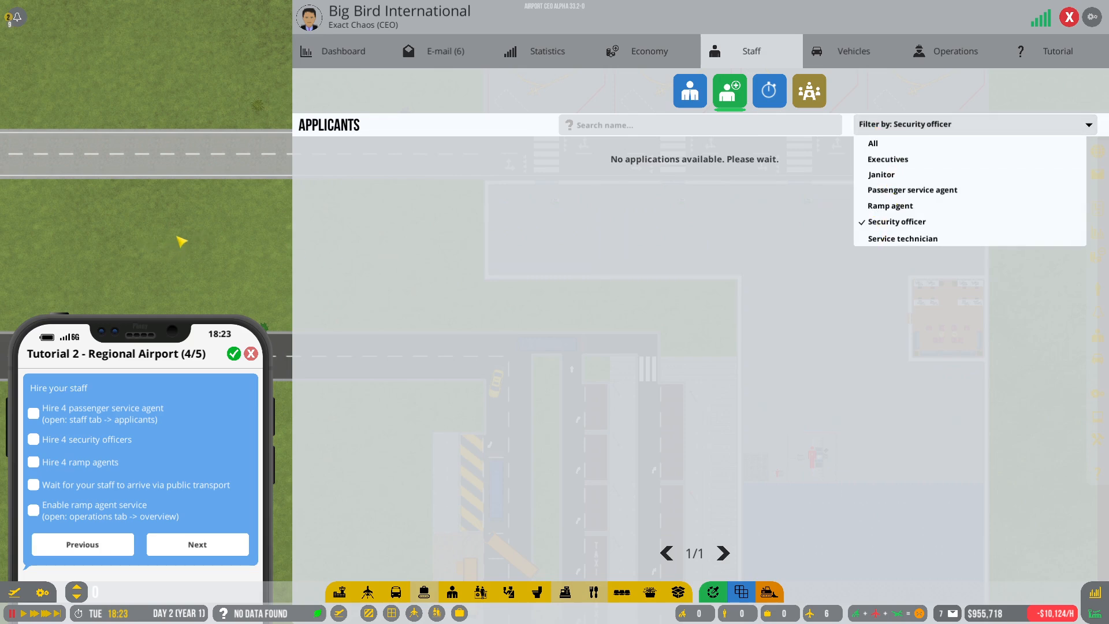
click(955, 51)
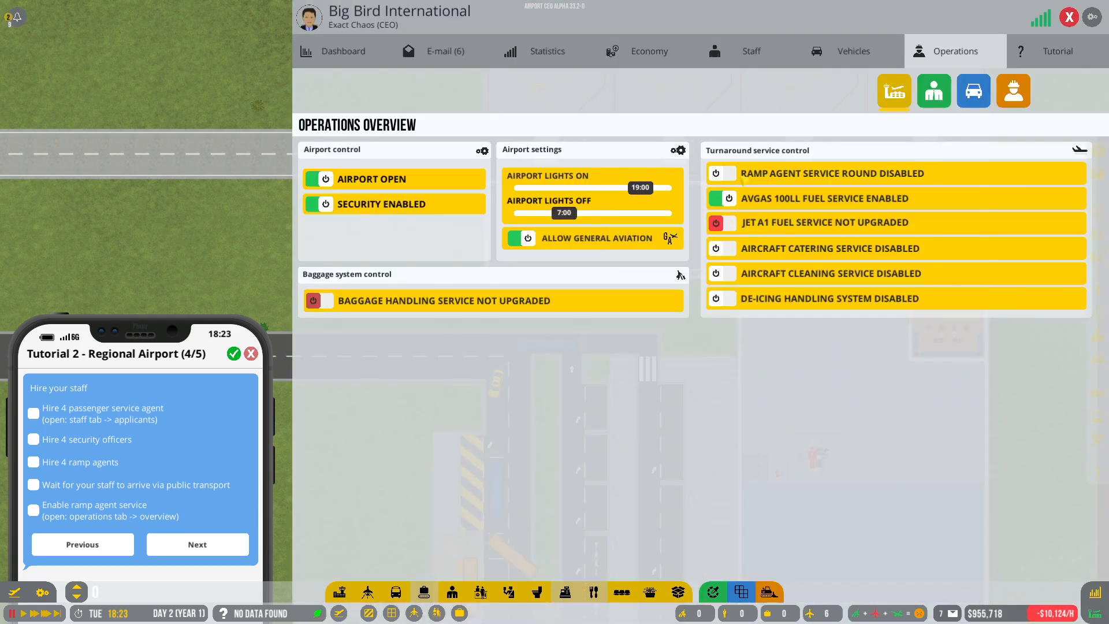
Switch the ramp agent service on
click(725, 192)
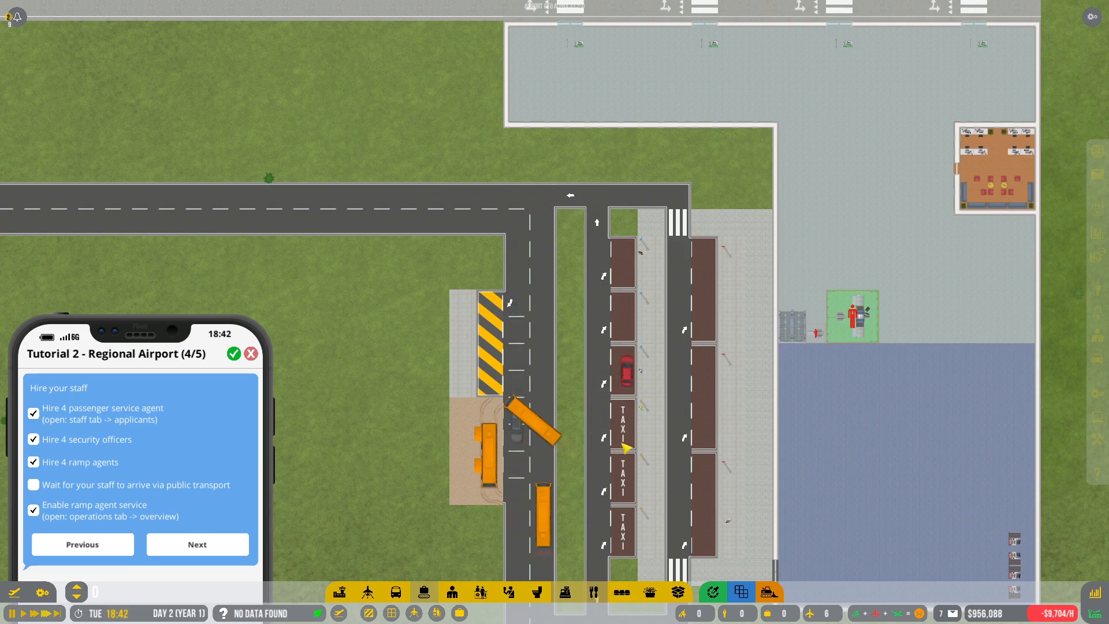
Advance the tutorial to step 5, the flight-scheduling checklist
click(198, 545)
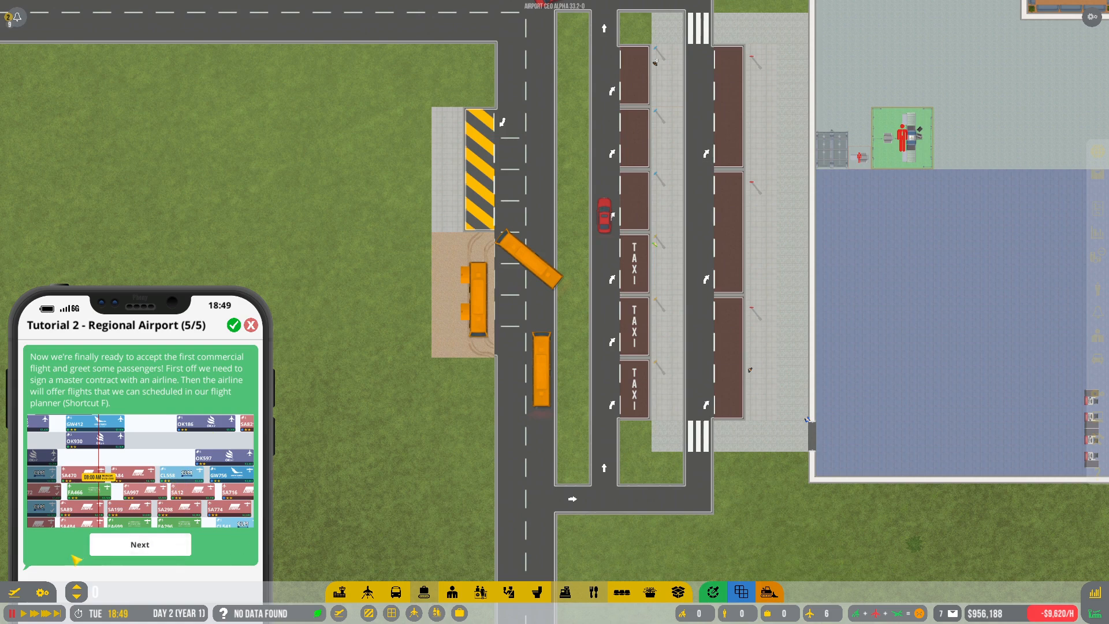
click(140, 545)
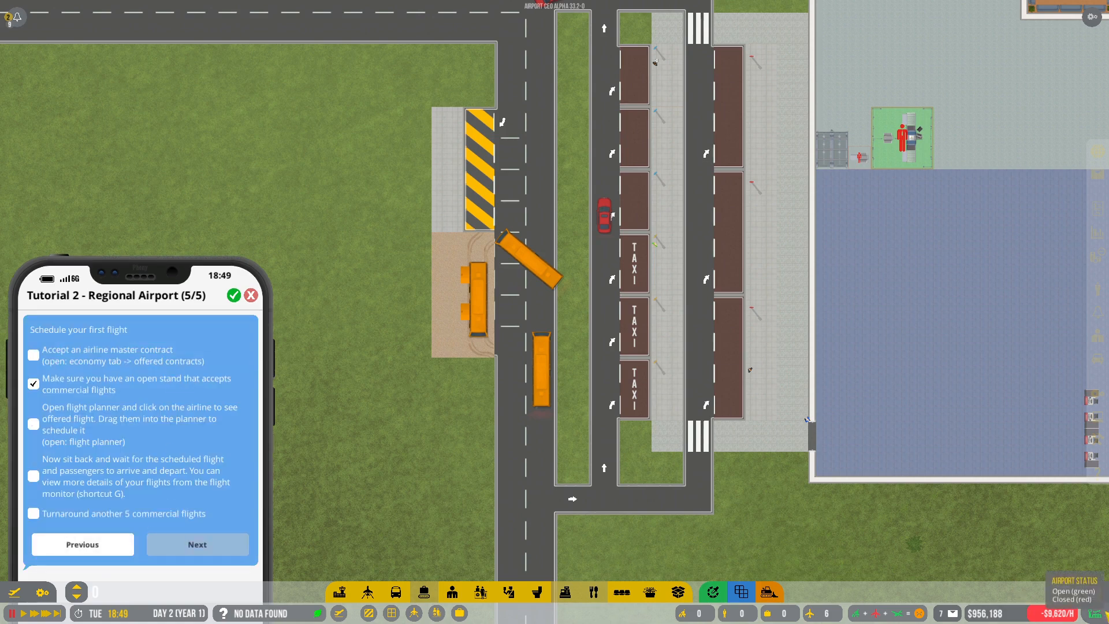
Review the Fly Penguin, Havana and Maple airline contract proposals
click(648, 51)
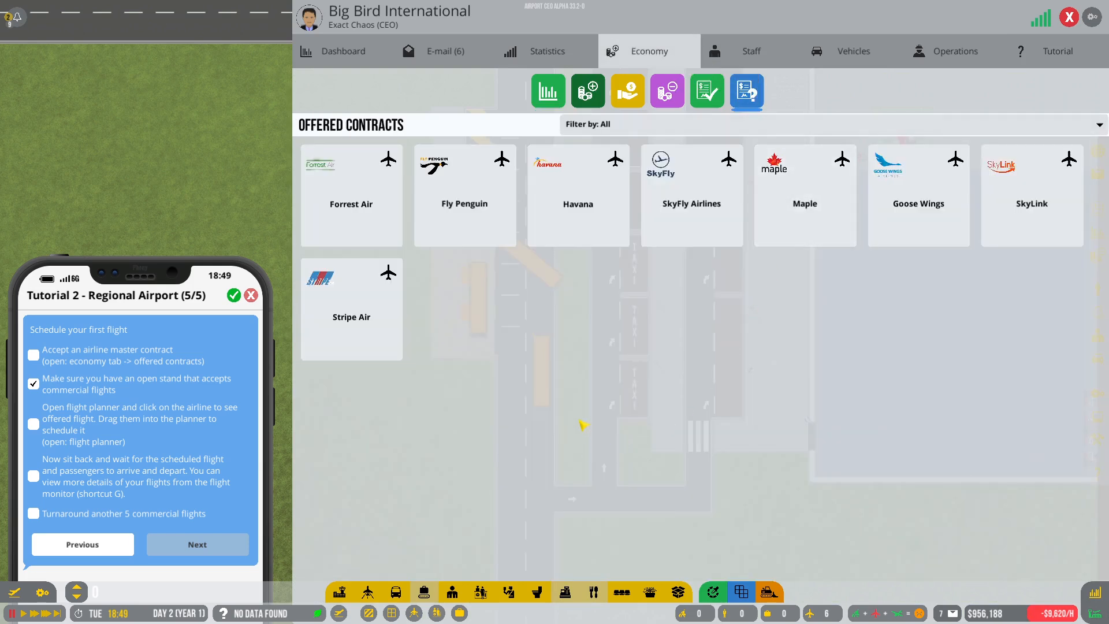
mouse_move(486, 371)
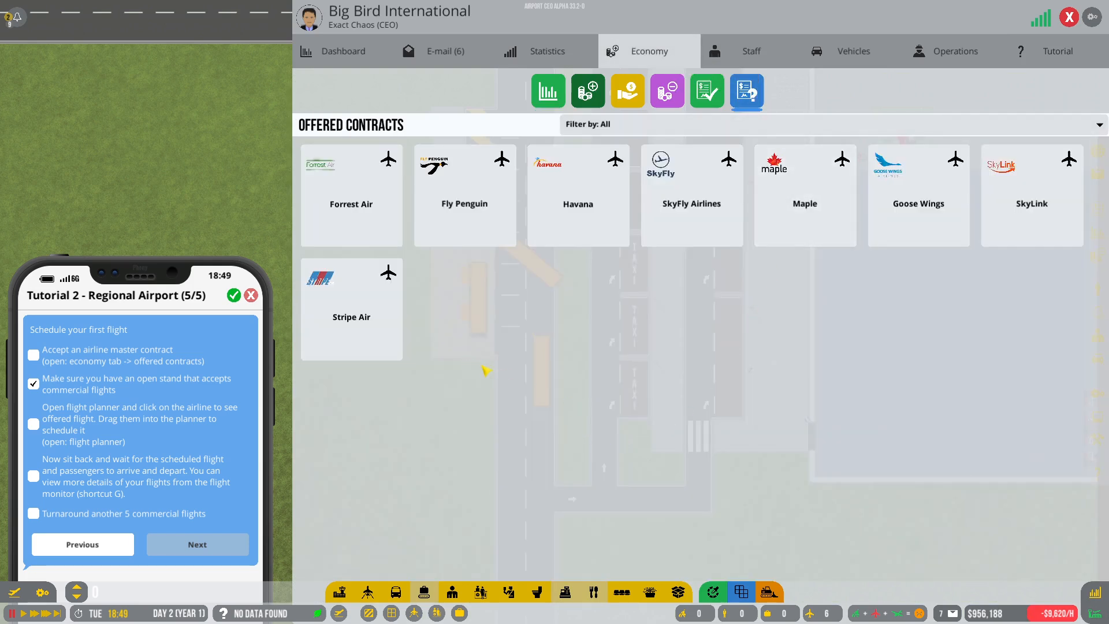
mouse_move(690, 347)
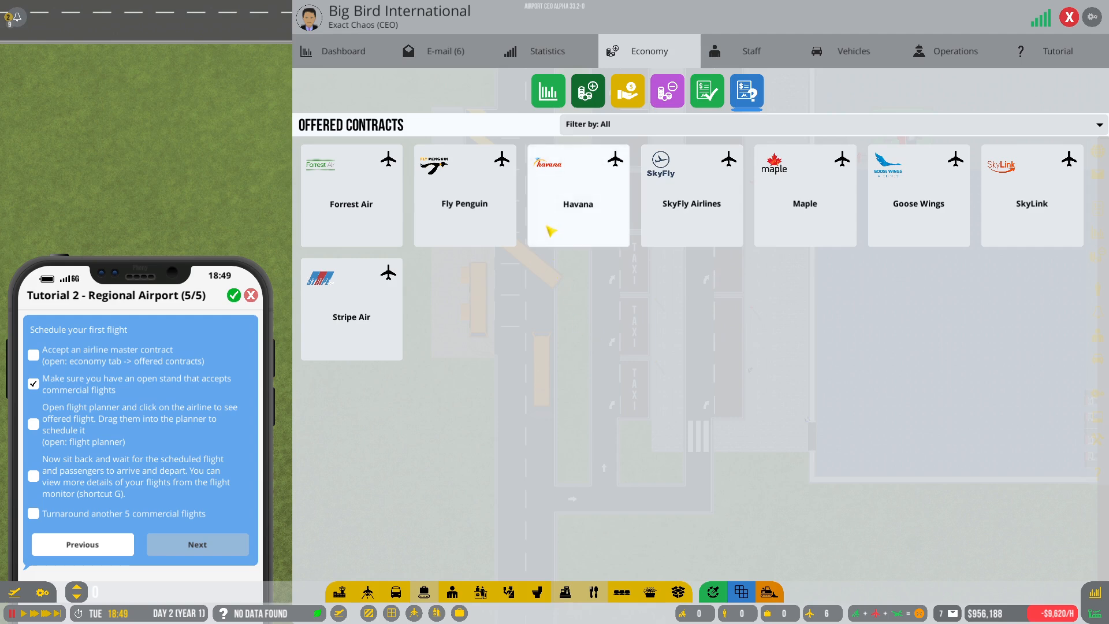
mouse_move(475, 202)
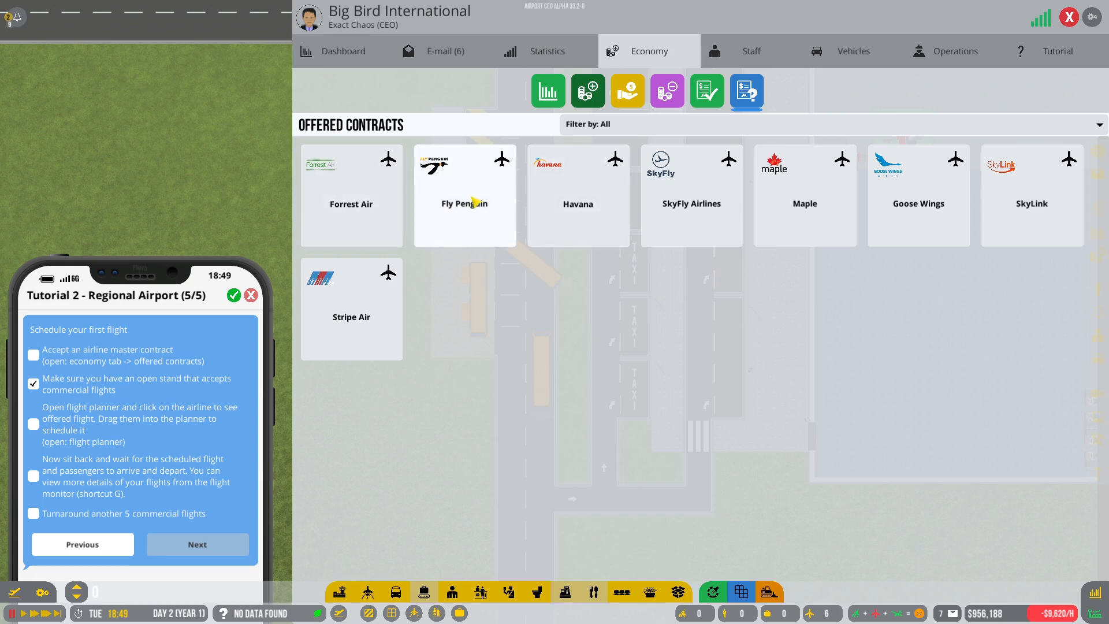
click(464, 196)
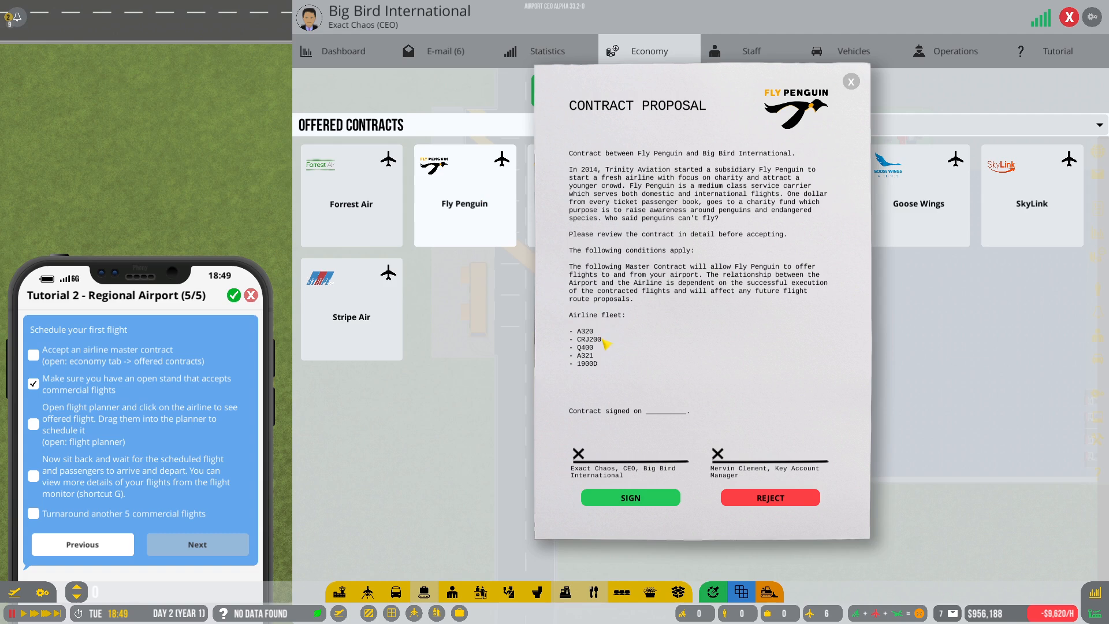
mouse_move(874, 117)
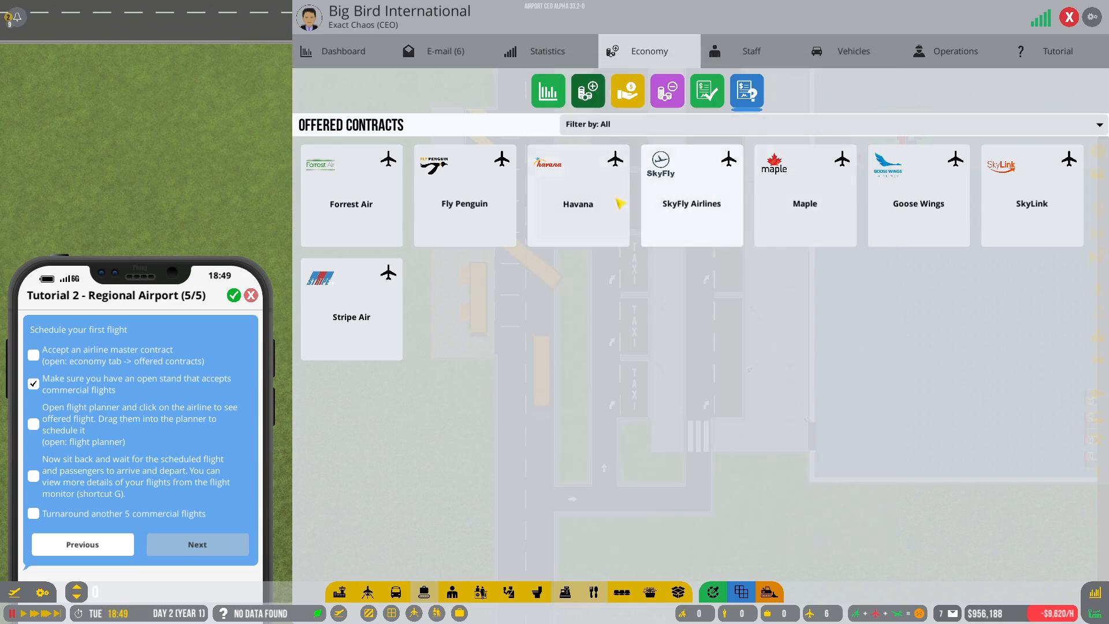
click(577, 196)
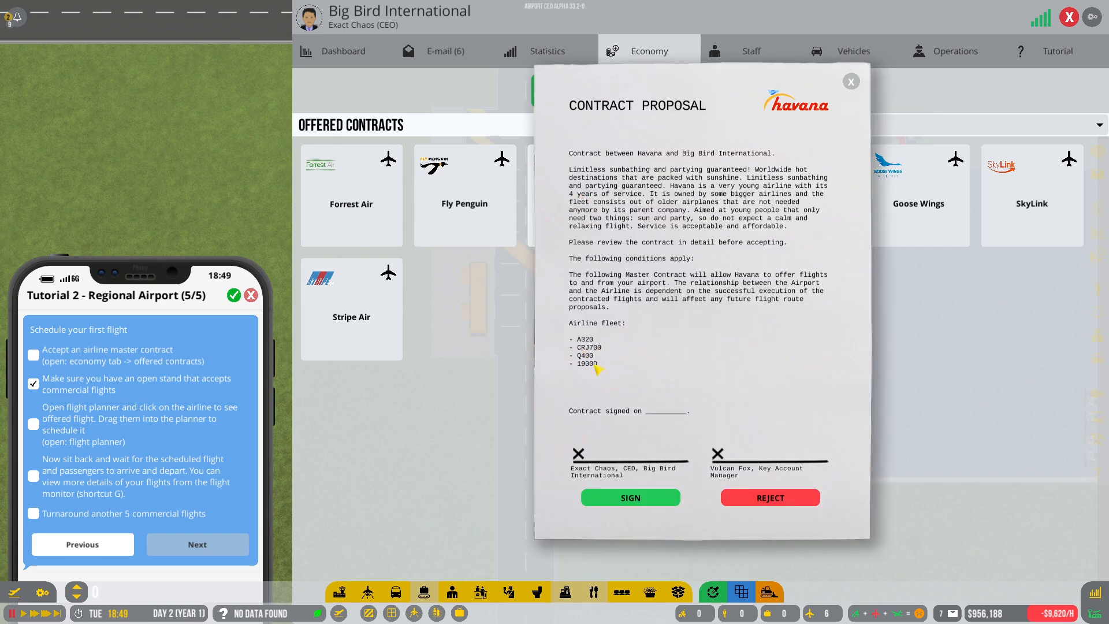
click(630, 498)
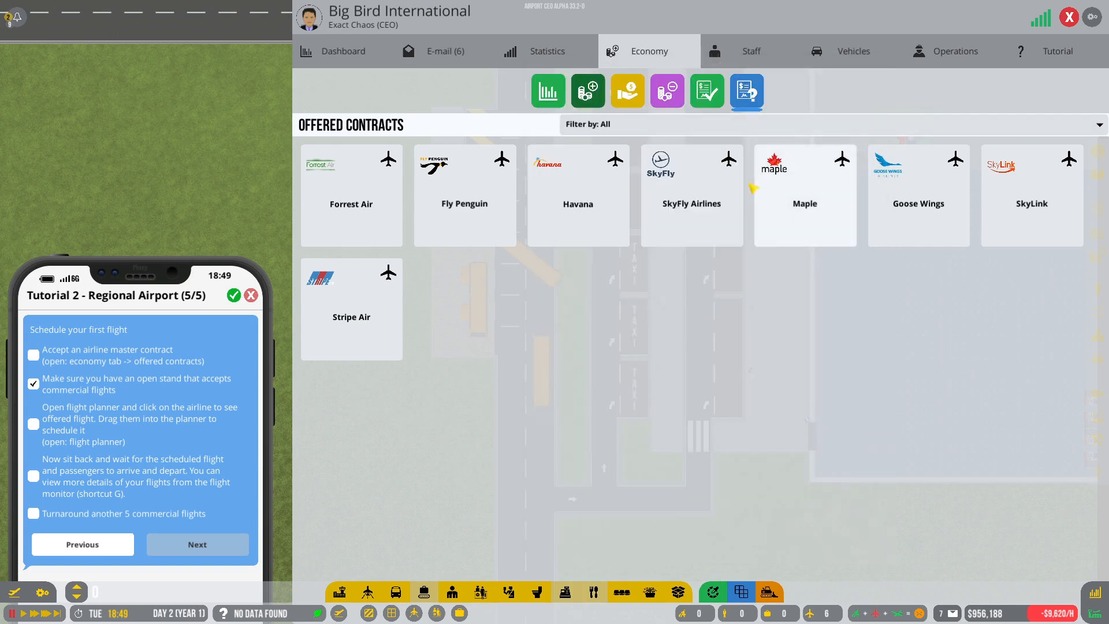
click(691, 195)
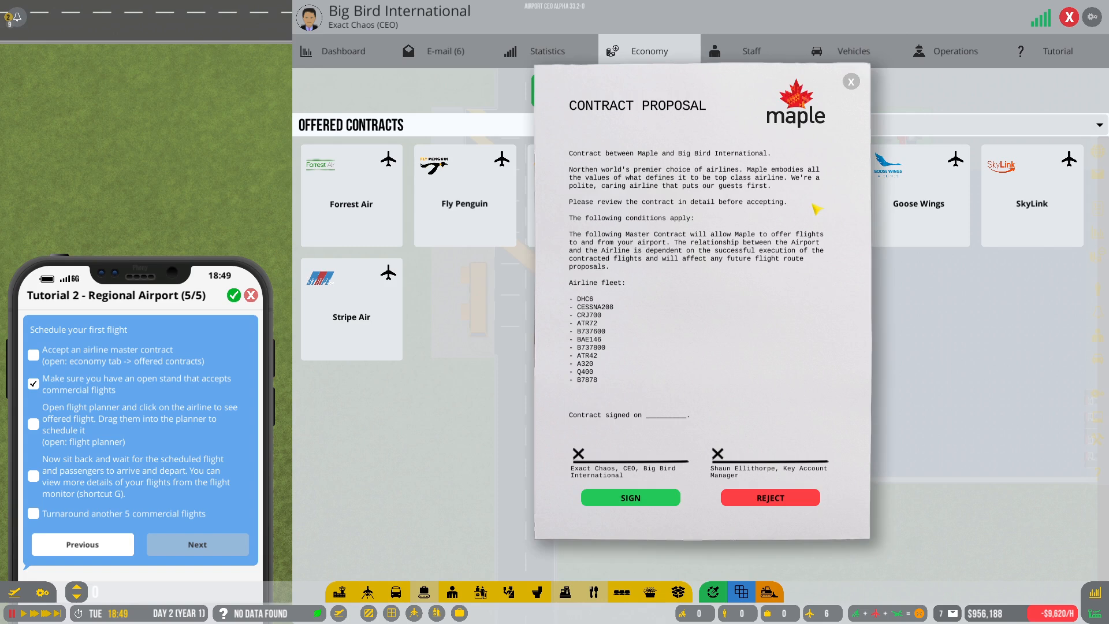
mouse_move(852, 82)
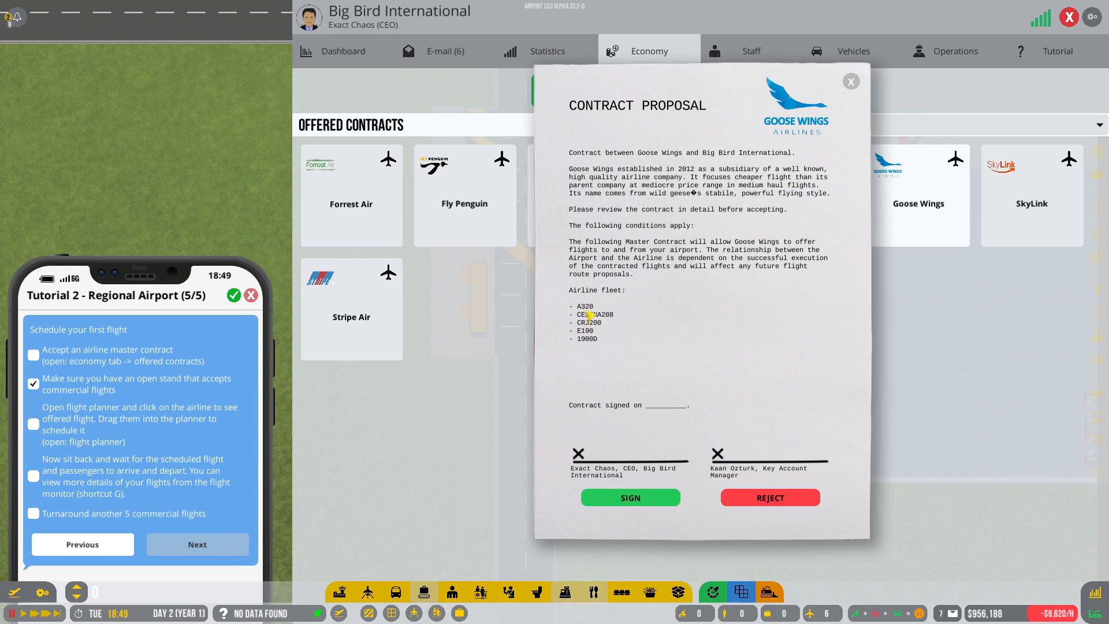
mouse_move(879, 75)
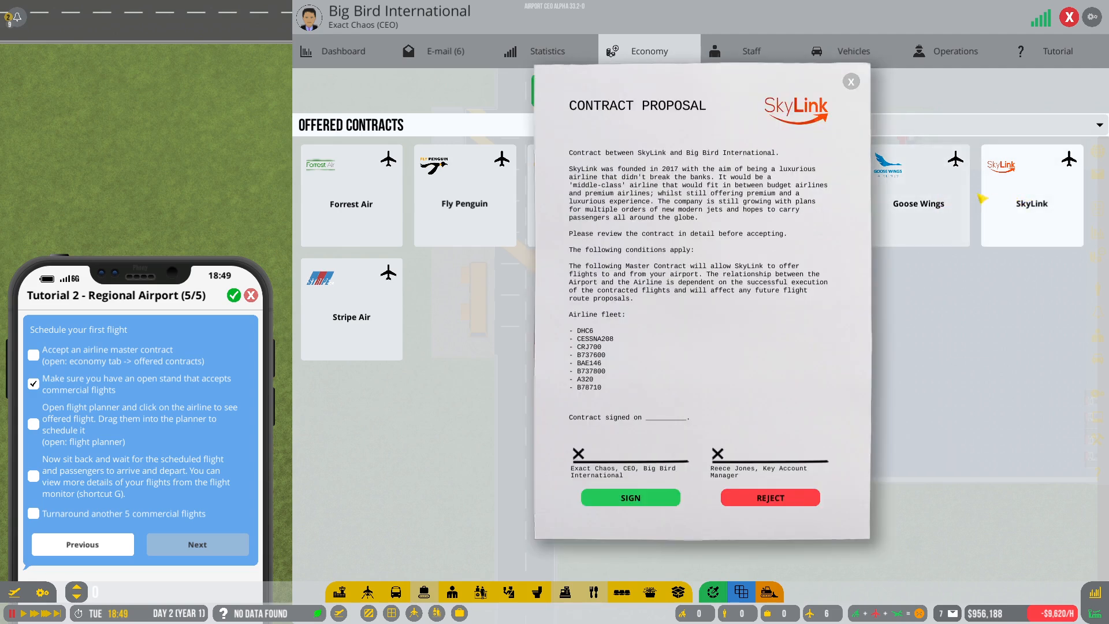
mouse_move(748, 234)
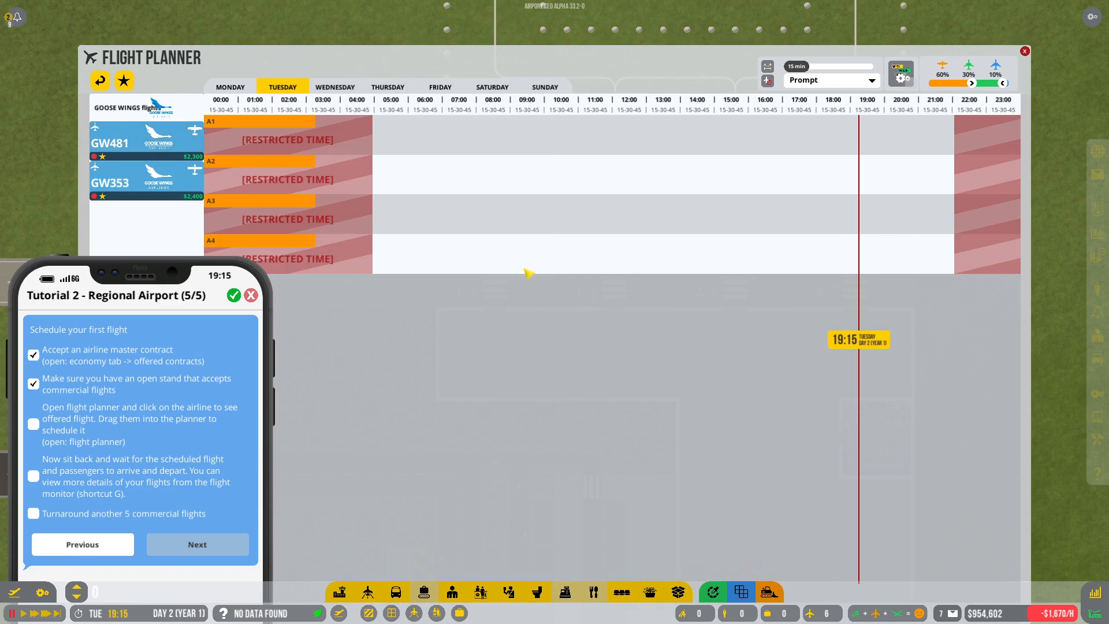
mouse_move(335, 87)
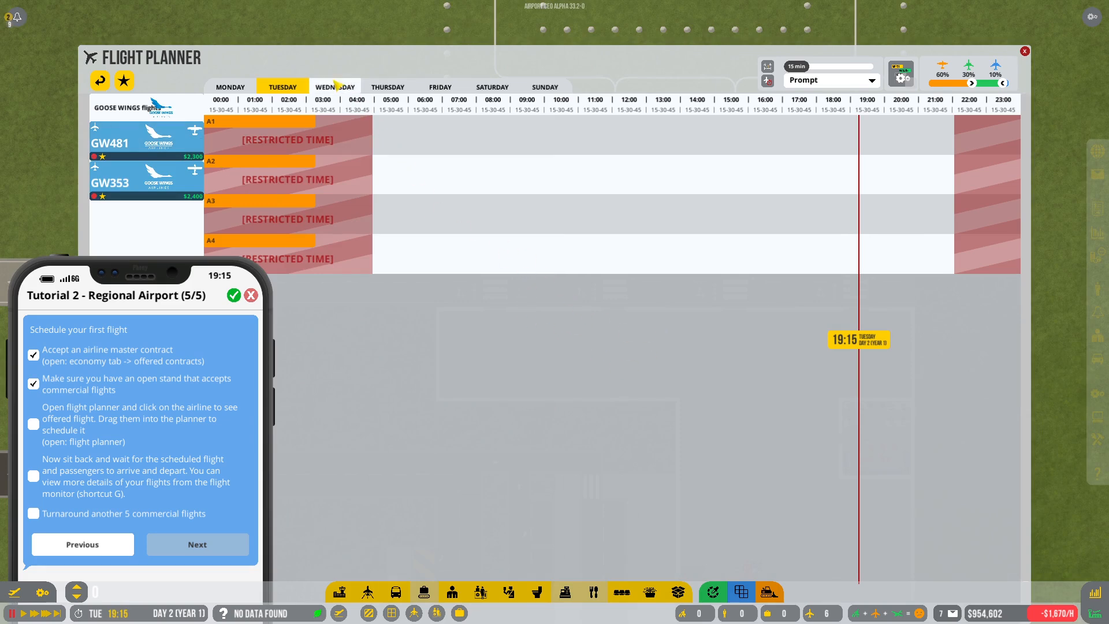
Schedule Goose Wings GW481 onto stand A1 and a second flight into a daytime slot
drag(141, 138, 427, 174)
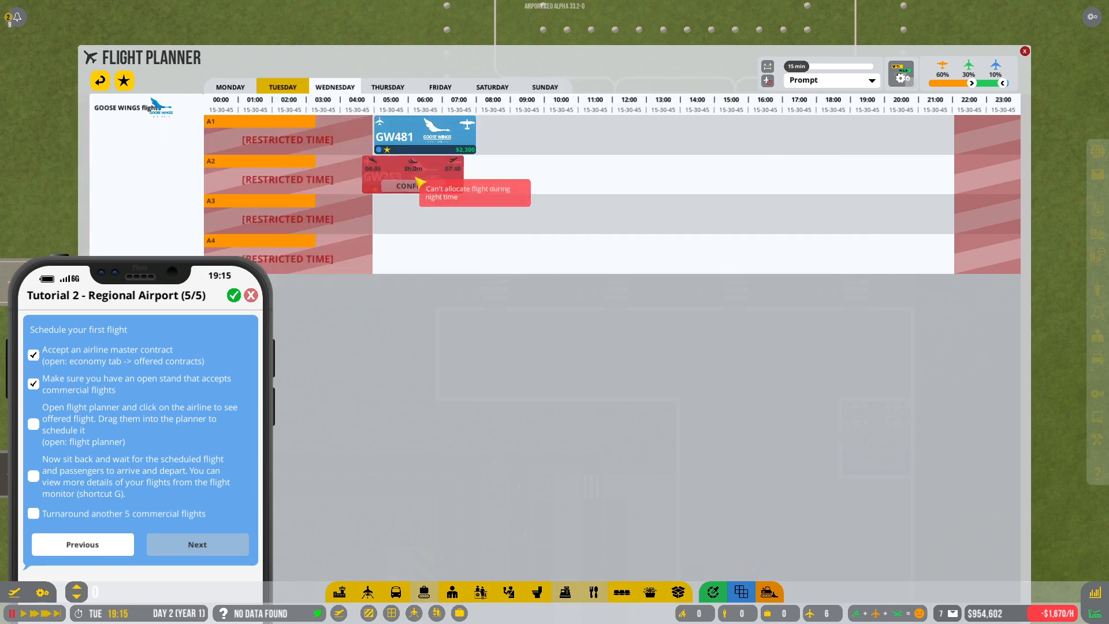
drag(402, 176, 433, 176)
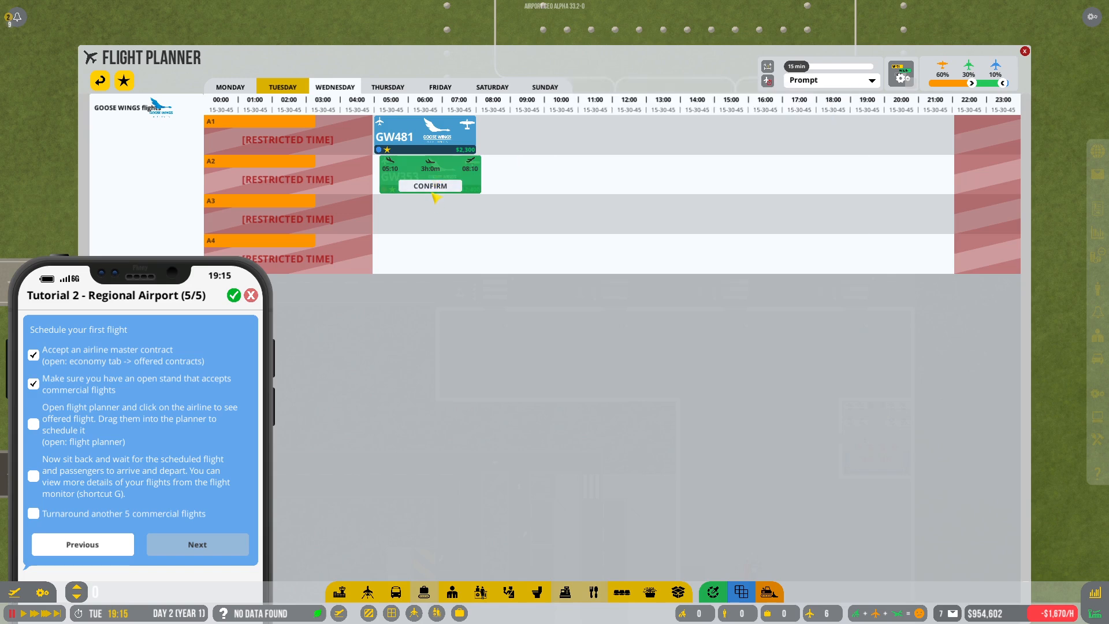
click(430, 186)
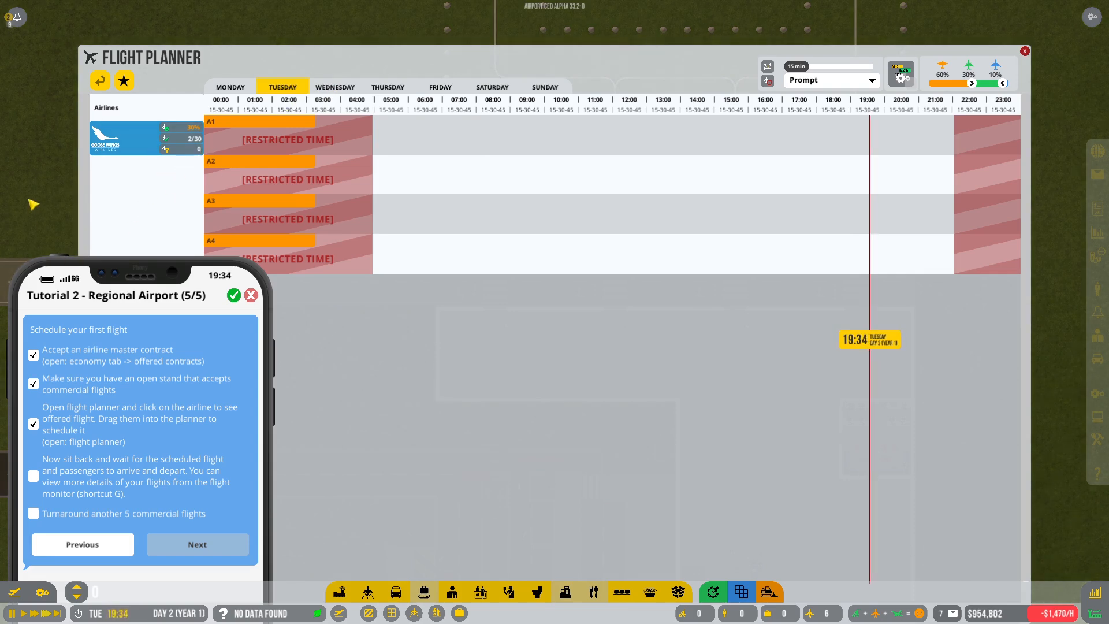
click(1024, 51)
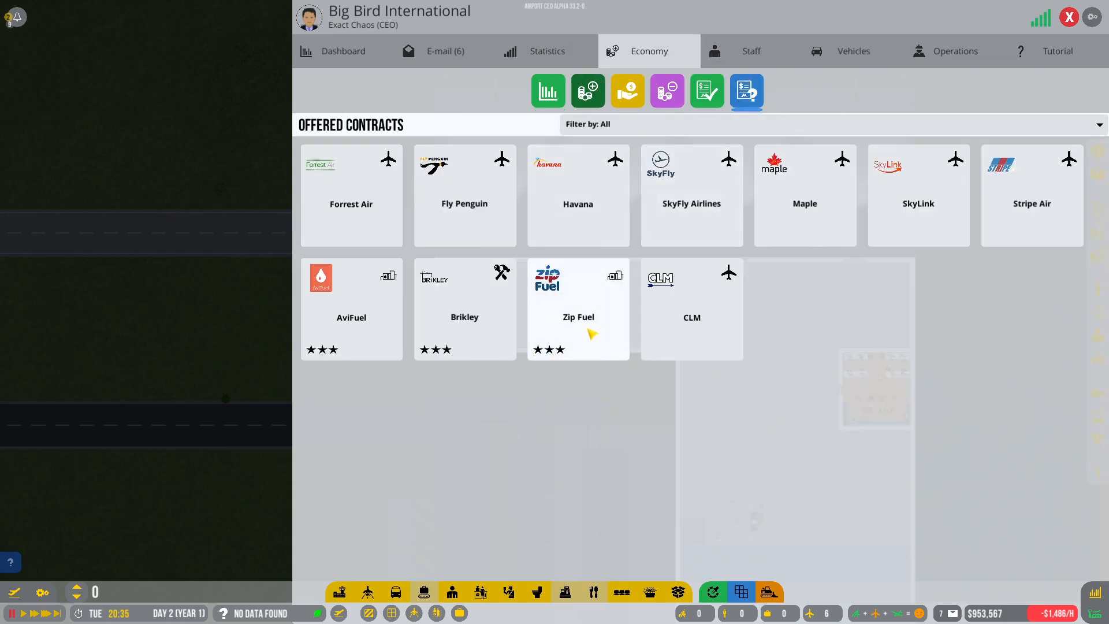
Open CLM's contract proposal, which lists its five aircraft types
click(691, 309)
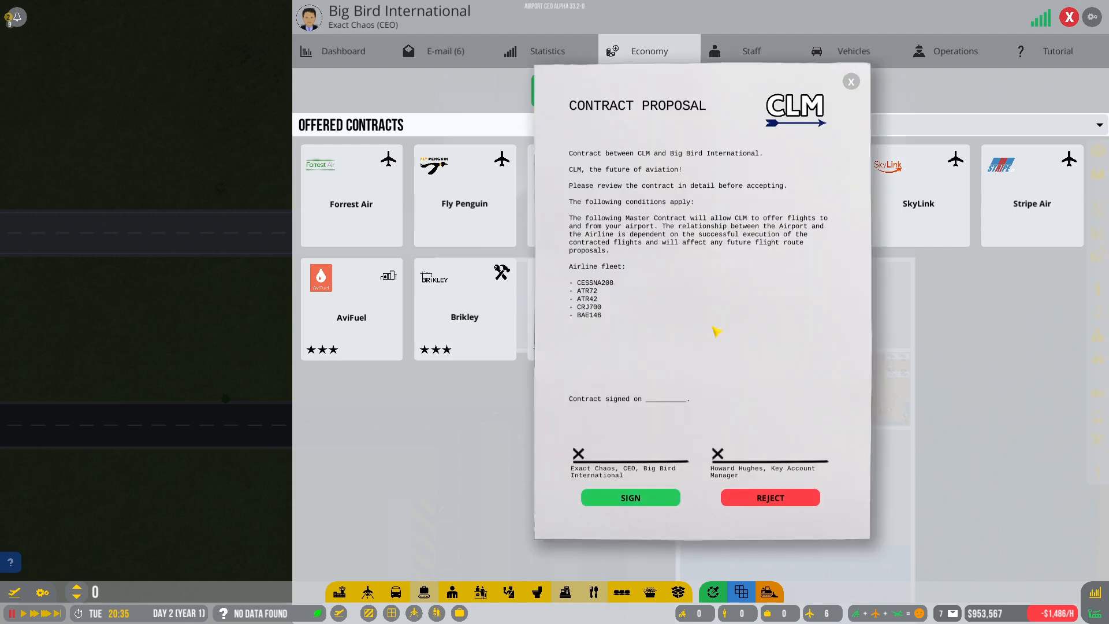
mouse_move(601, 306)
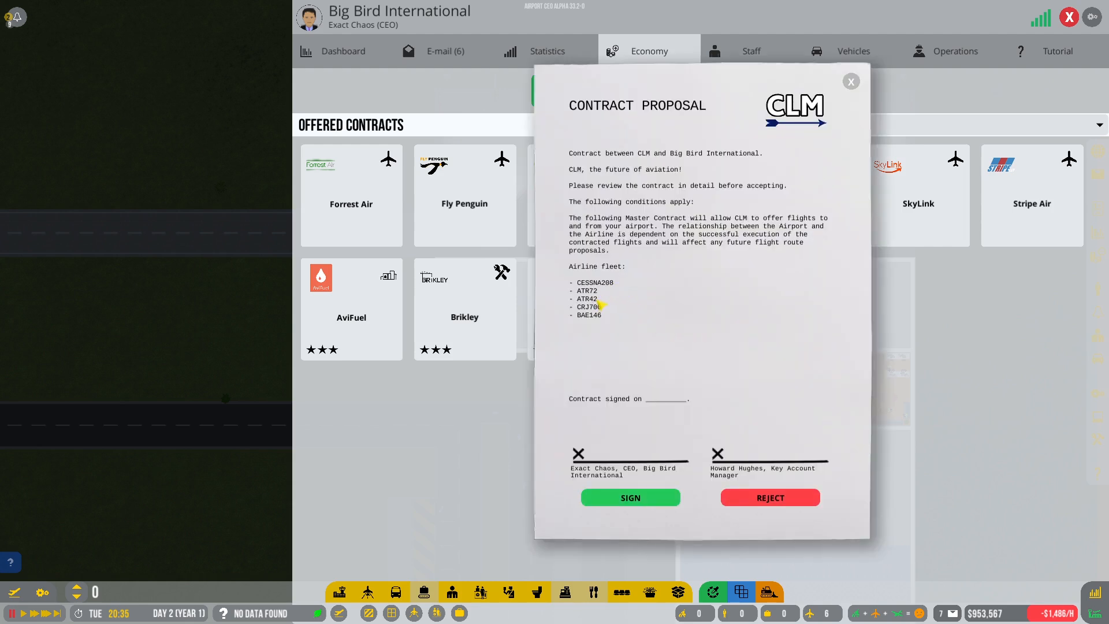
mouse_move(598, 309)
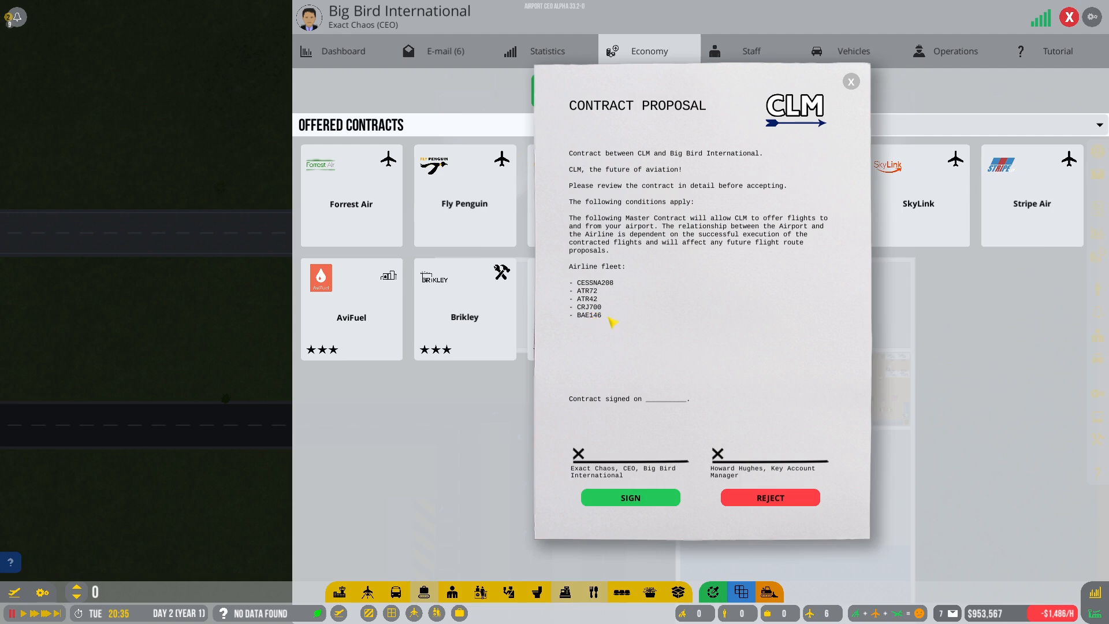
mouse_move(615, 326)
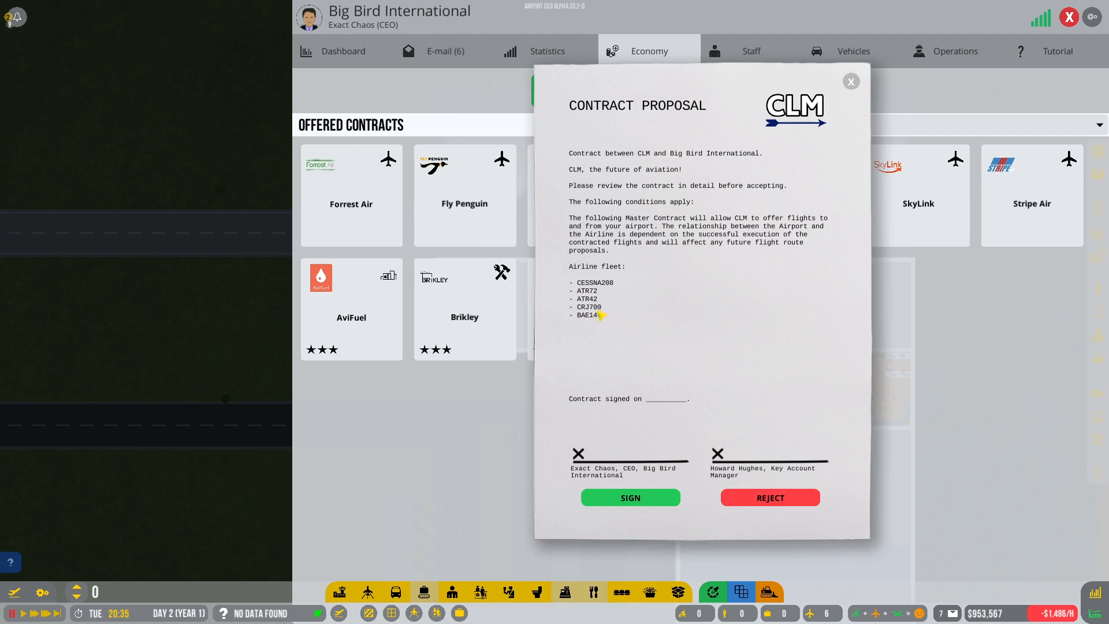
mouse_move(625, 307)
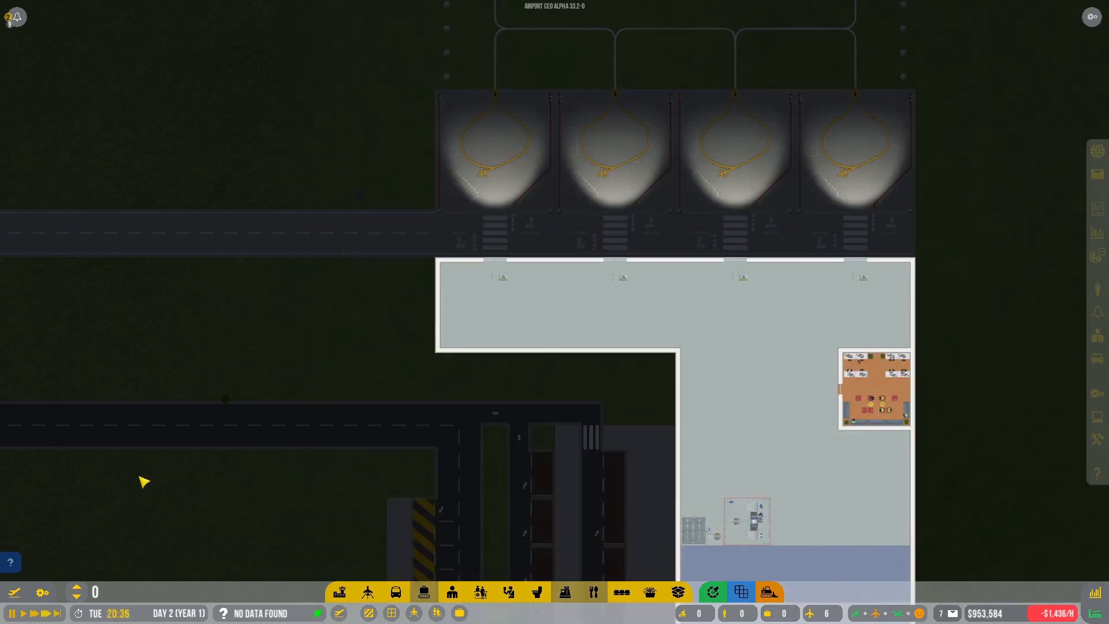
Schedule GW13 on stand A3 and CL662 on stand A4 for Wednesday
click(339, 592)
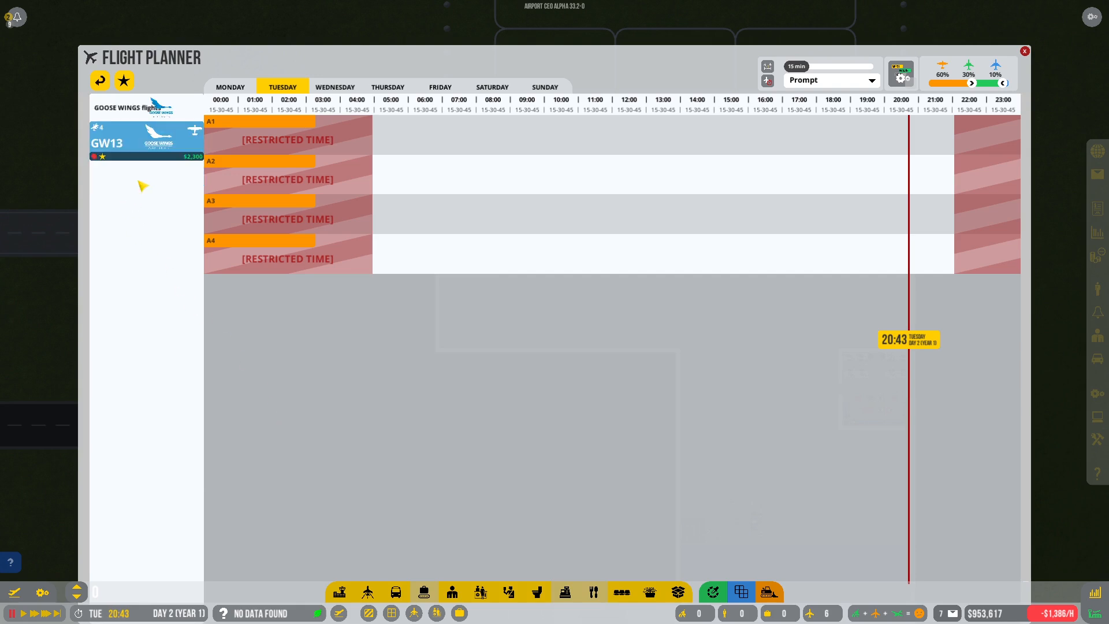
click(335, 89)
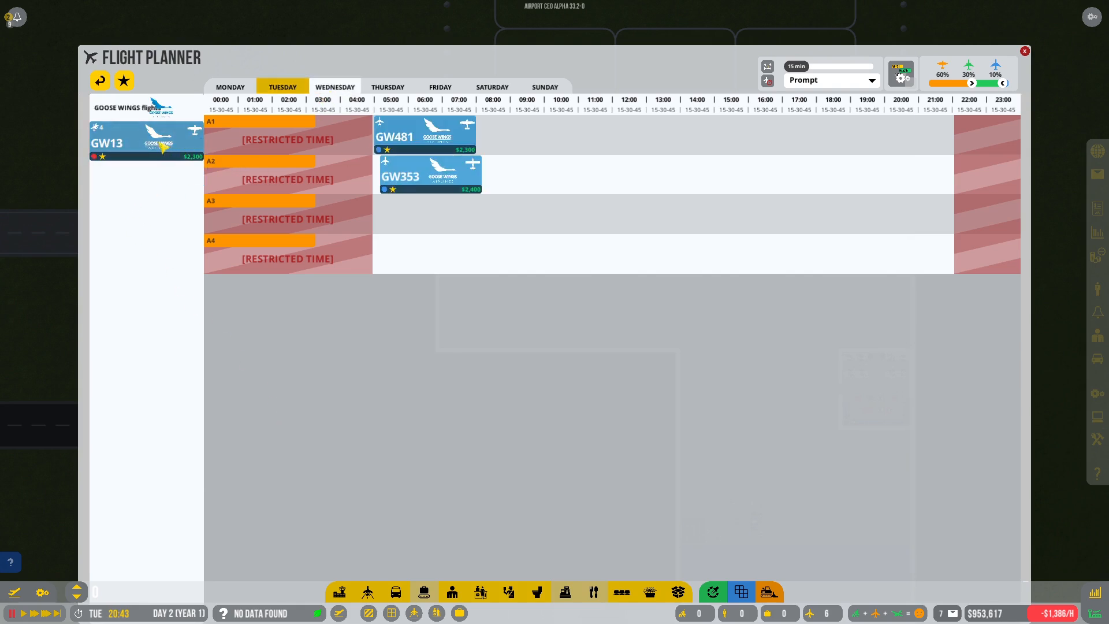
drag(146, 137, 421, 215)
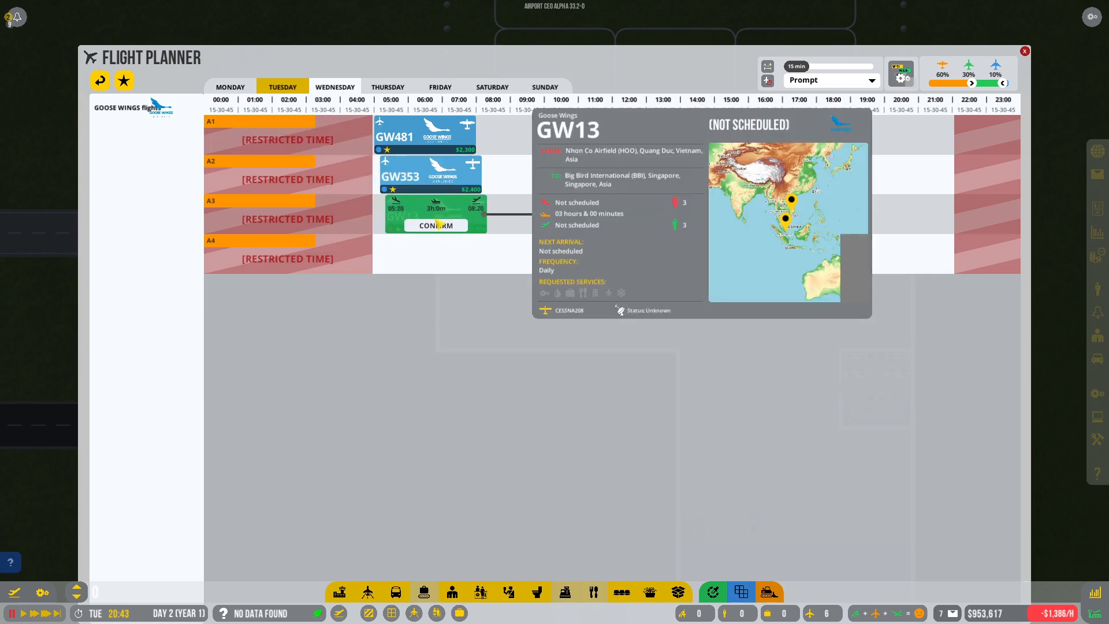
click(436, 227)
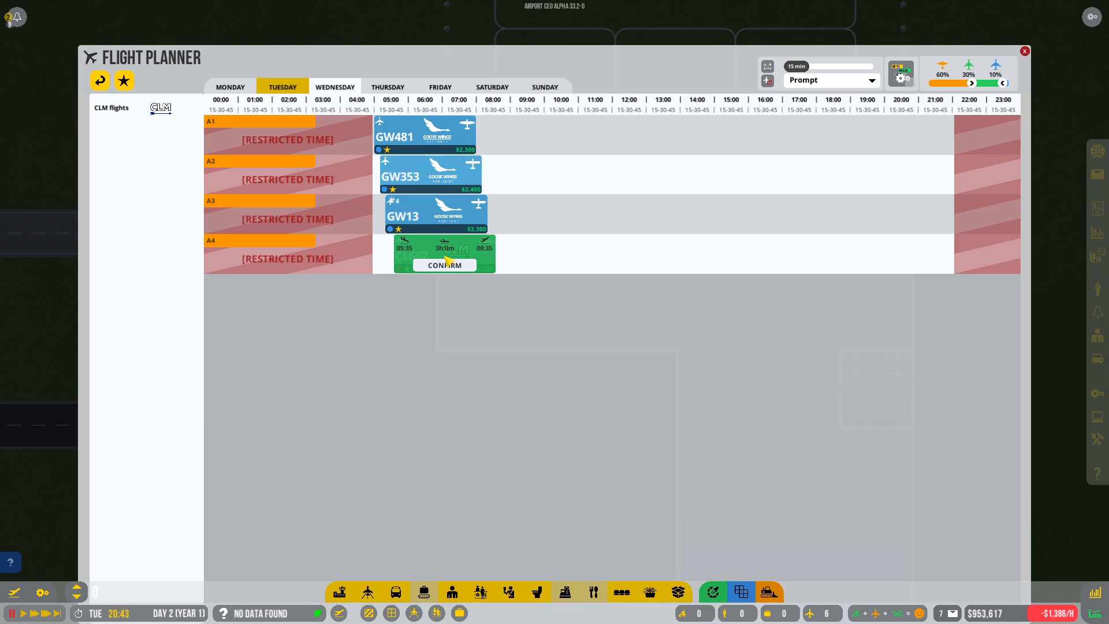
drag(444, 253, 439, 253)
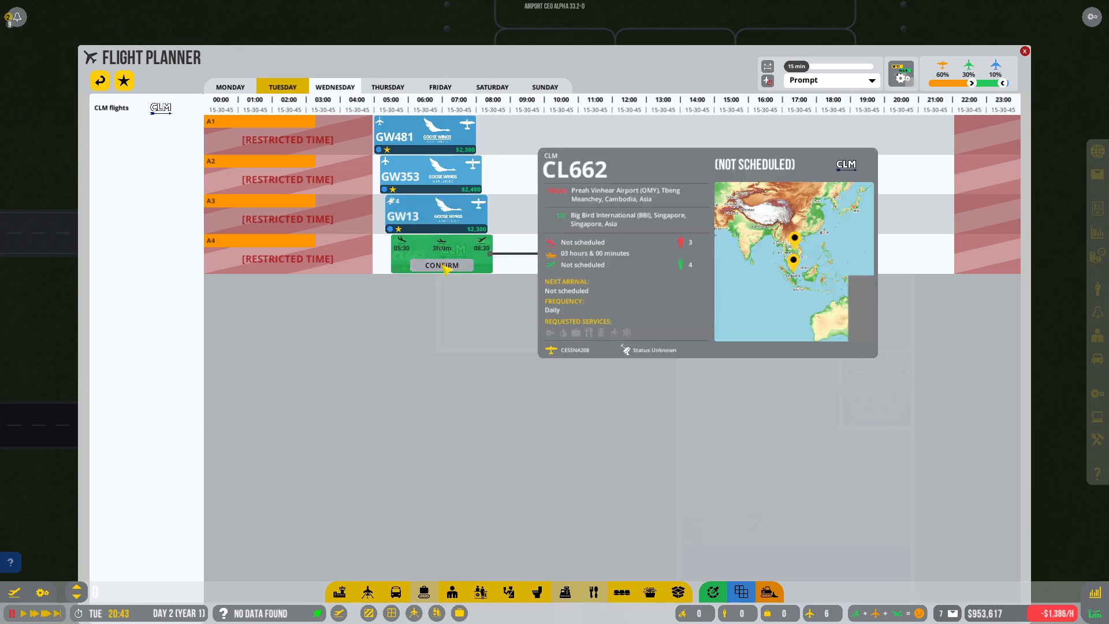
click(1024, 51)
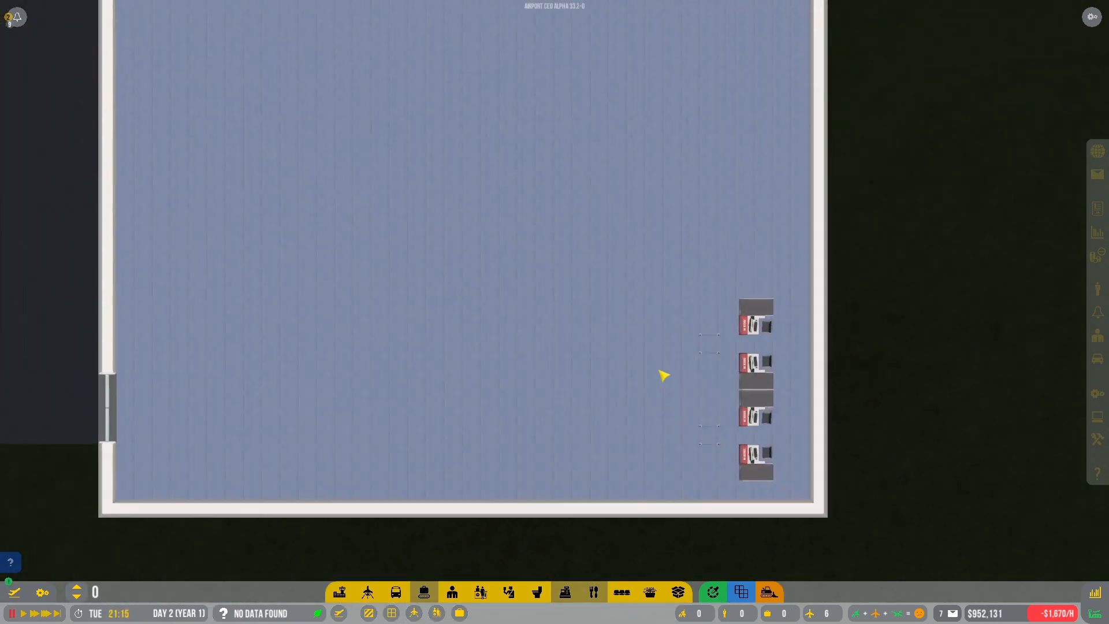
Lay a zigzag queue lane in front of the four check-in desks
click(756, 316)
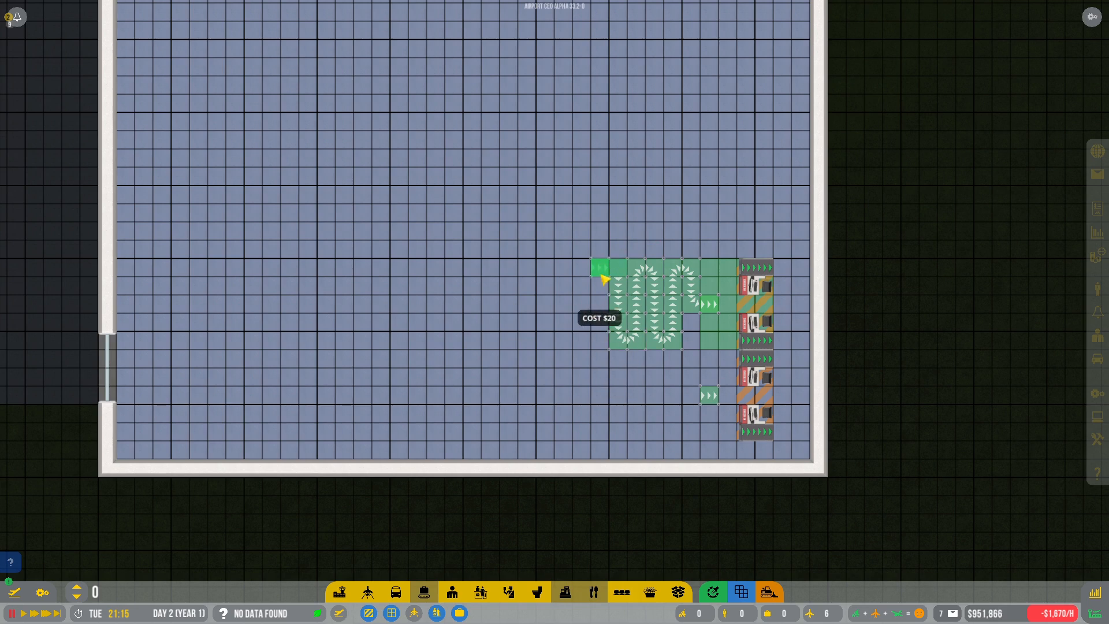
mouse_move(609, 279)
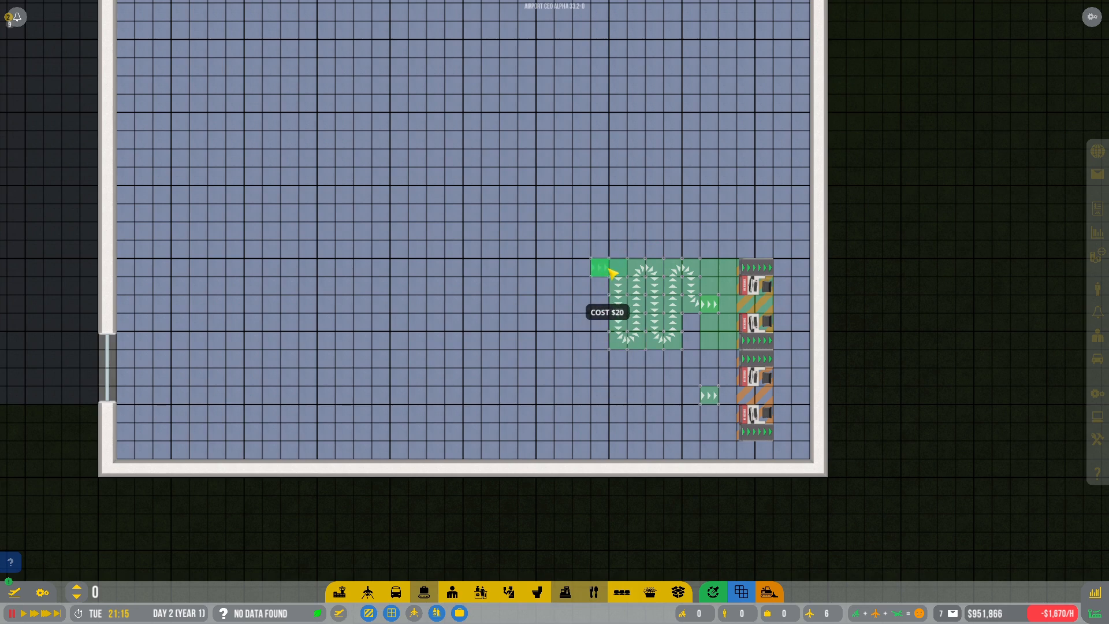
click(714, 397)
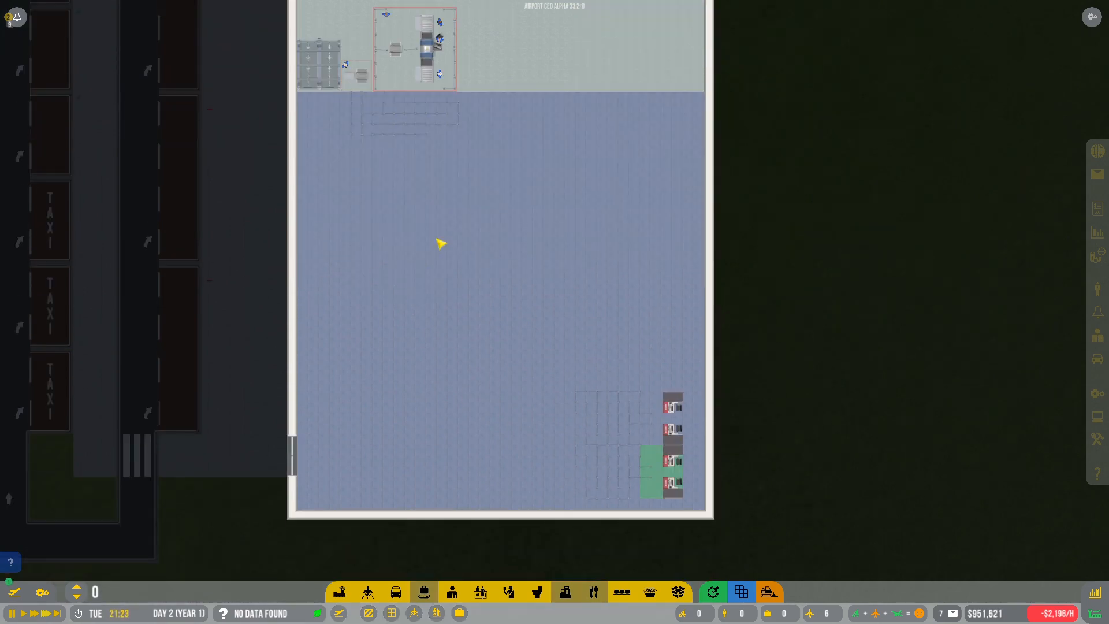
mouse_move(645, 486)
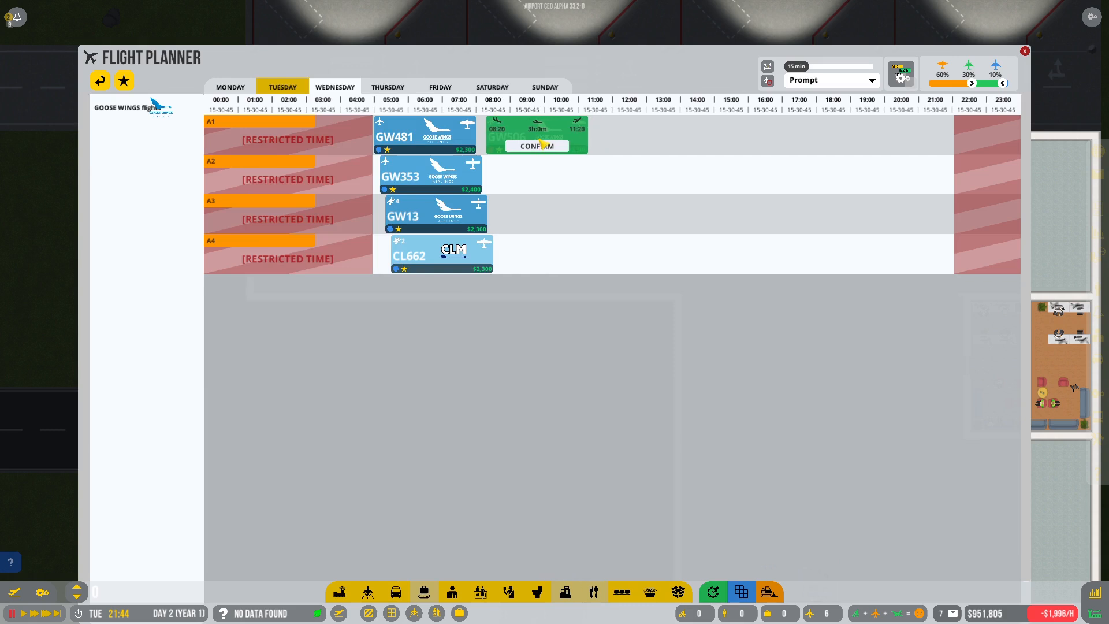
Confirm the next Goose Wings flight on stand A1, 08:20–11:20 Wednesday
click(536, 146)
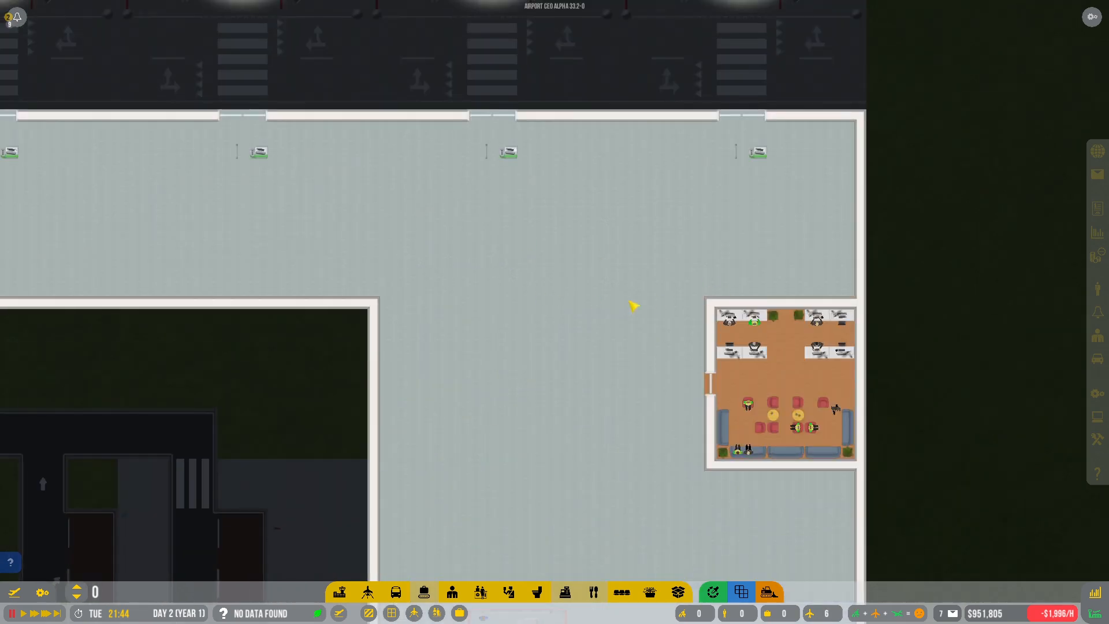
Wall off small rooms in the terminal's inner corner, left of the staff lounge
click(339, 592)
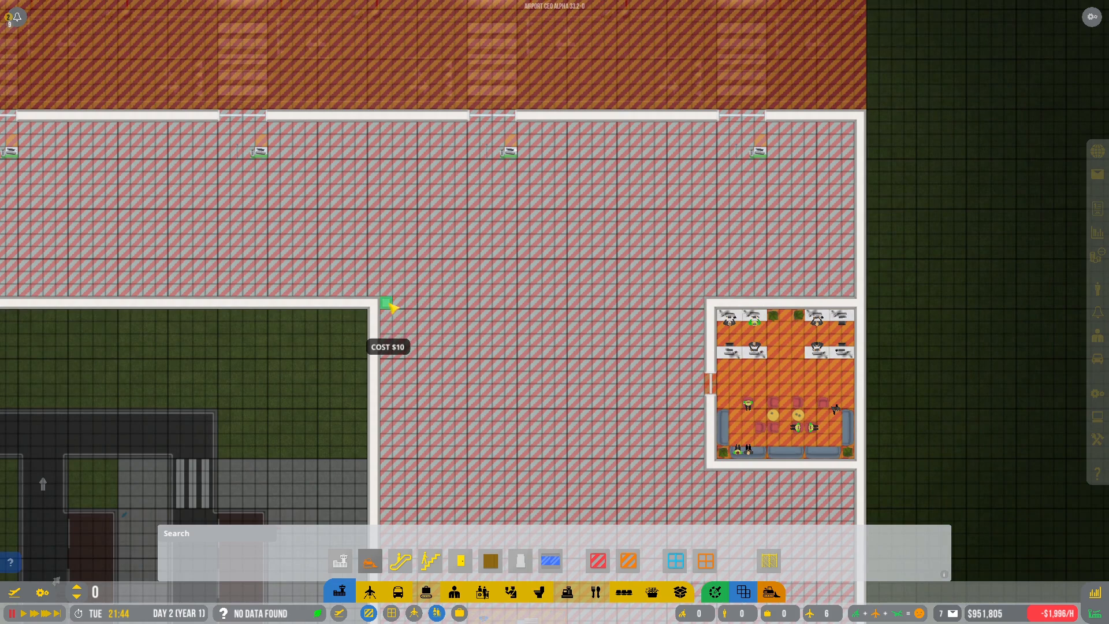
drag(387, 305, 481, 305)
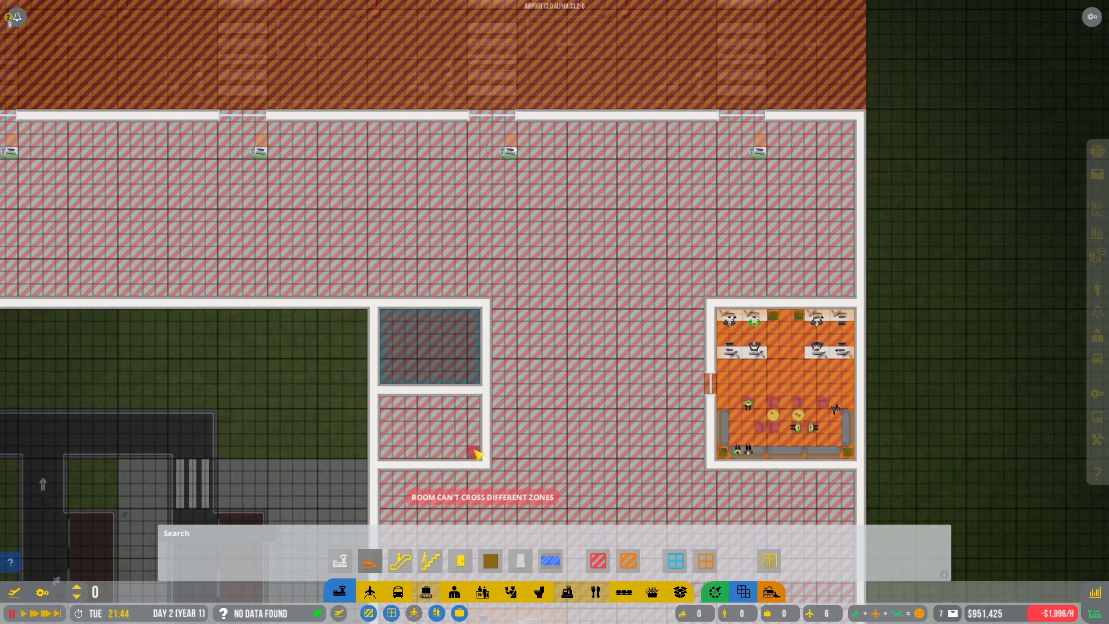
mouse_move(401, 561)
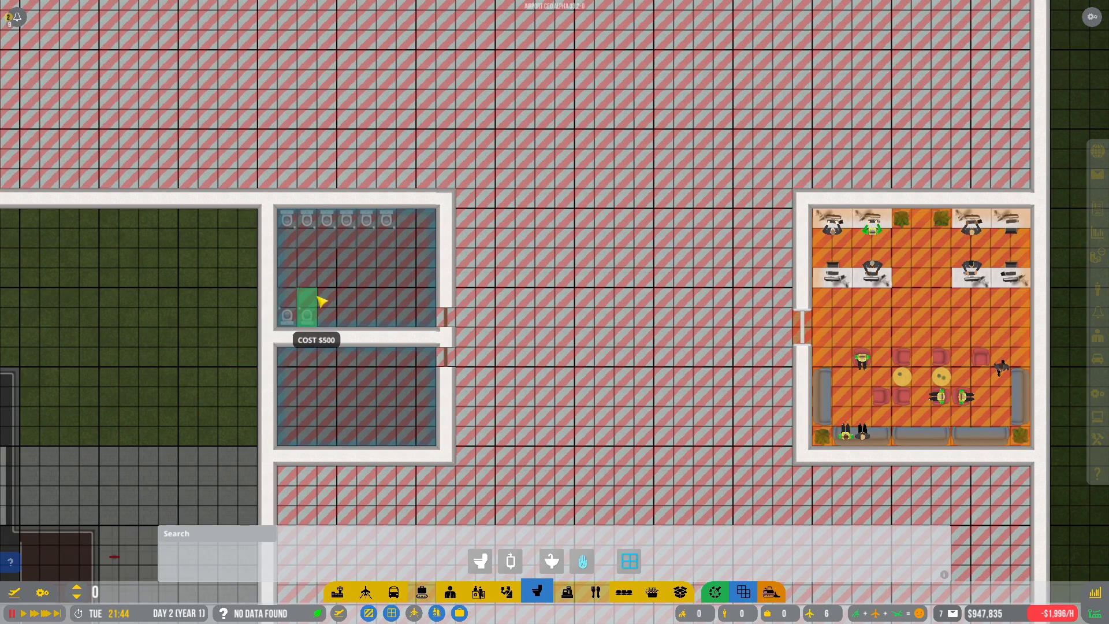
mouse_move(365, 304)
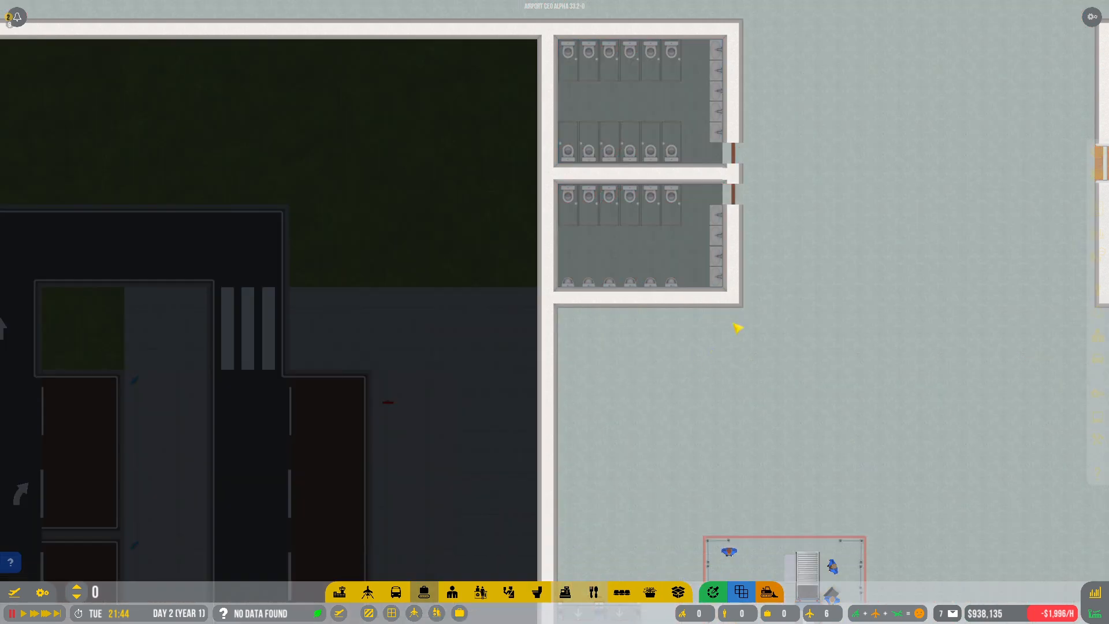
Check a finished bathroom's info panel and dismiss it
click(637, 240)
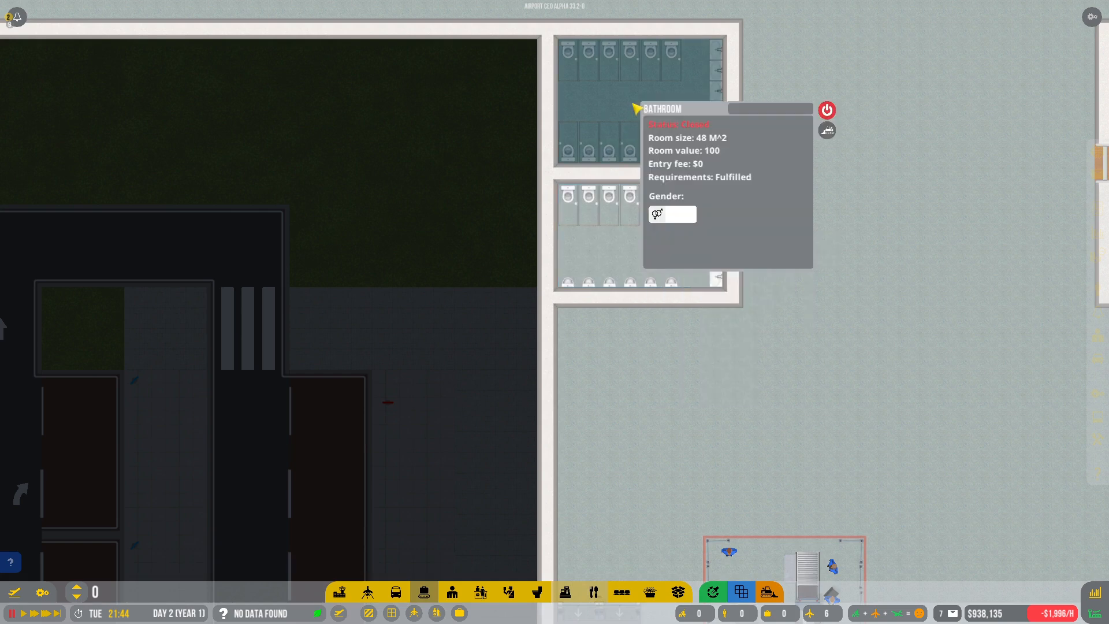
click(656, 214)
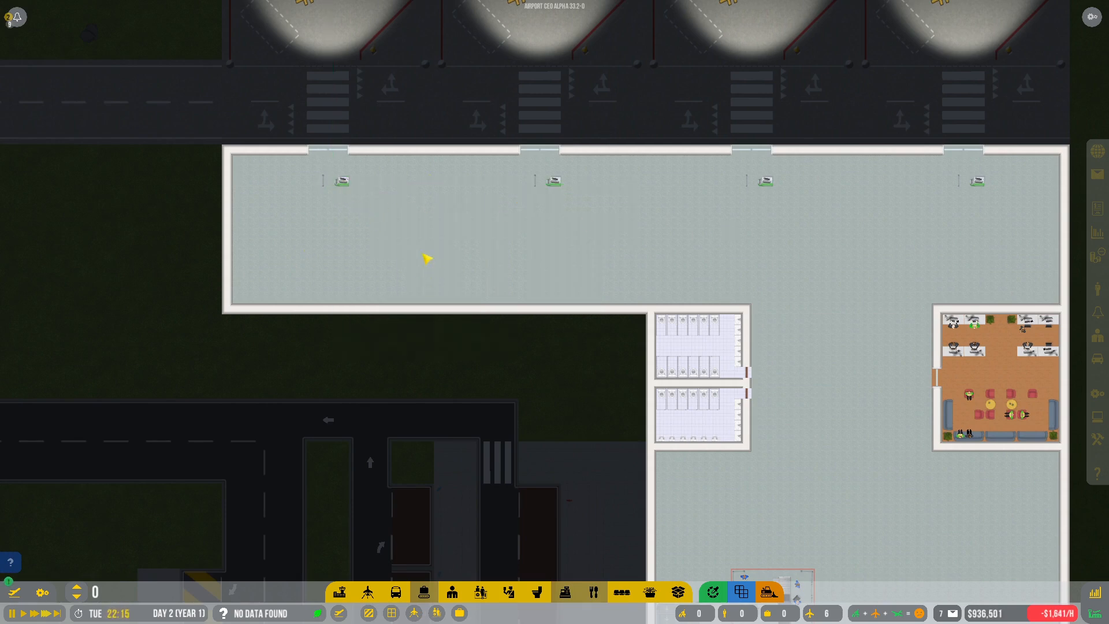
Place rows of blue waiting benches in front of the gates
click(622, 592)
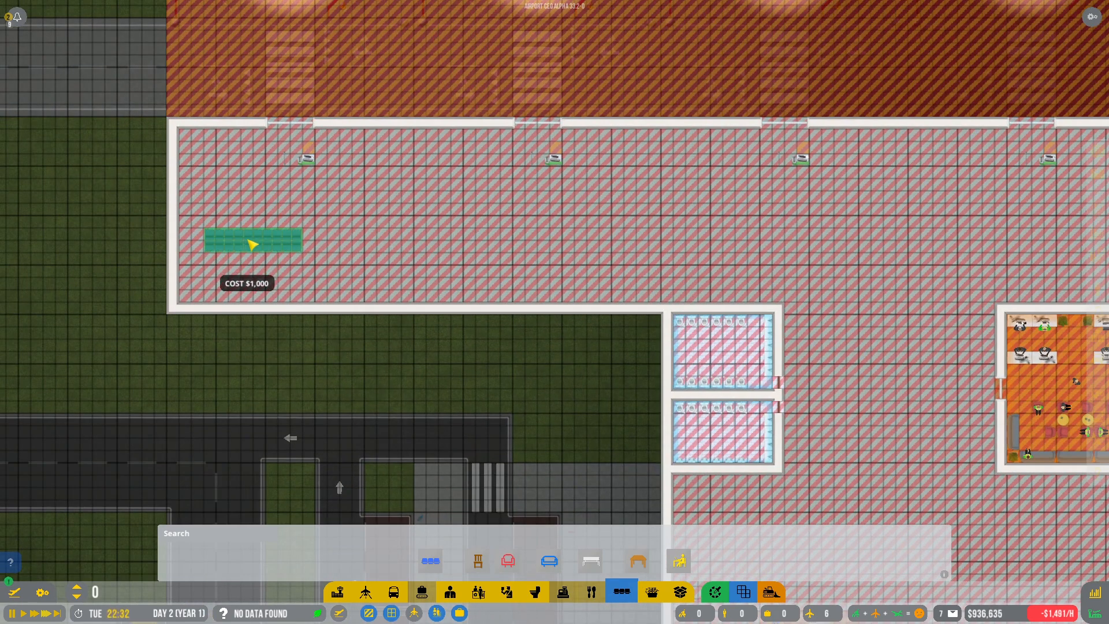
mouse_move(265, 228)
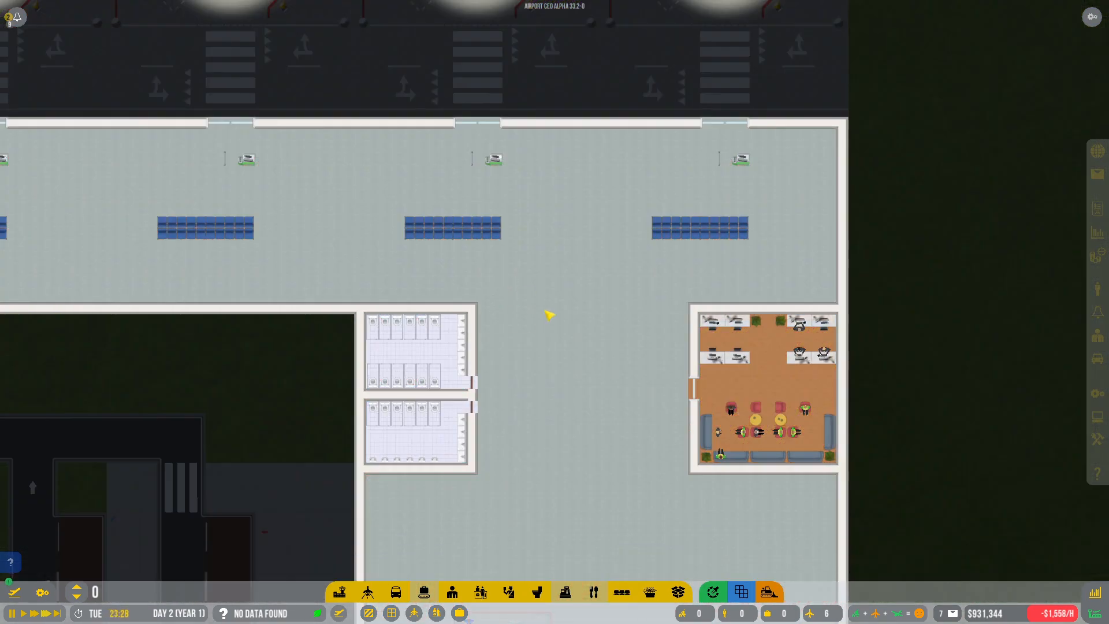
scroll(down, 3)
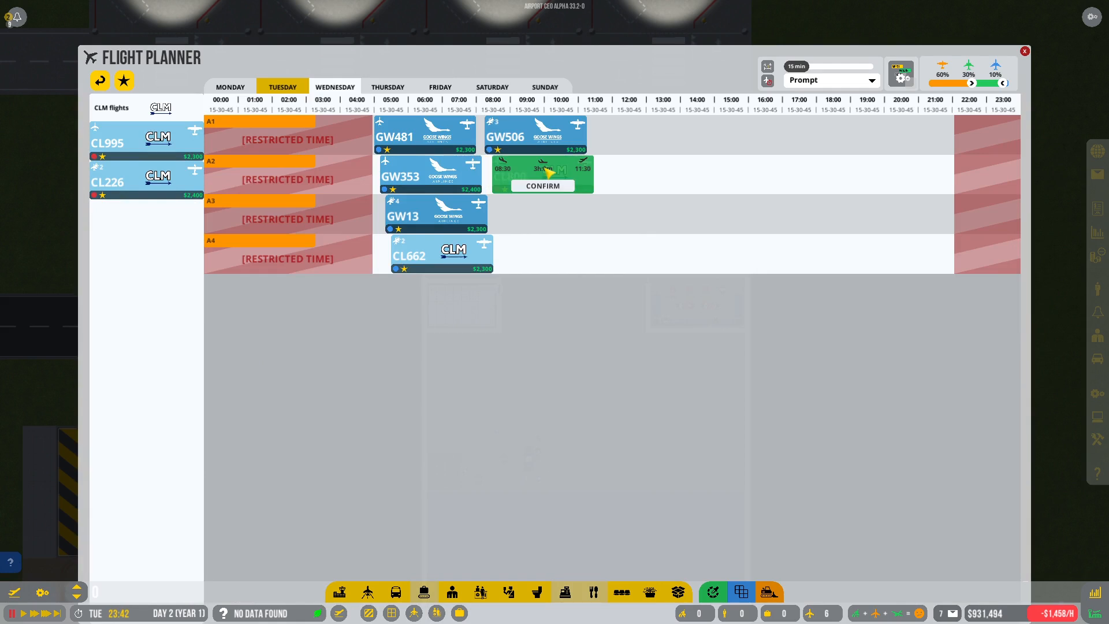
Schedule CLM flights on stand A2, CL995 on A3 and CL226 on A4
click(542, 185)
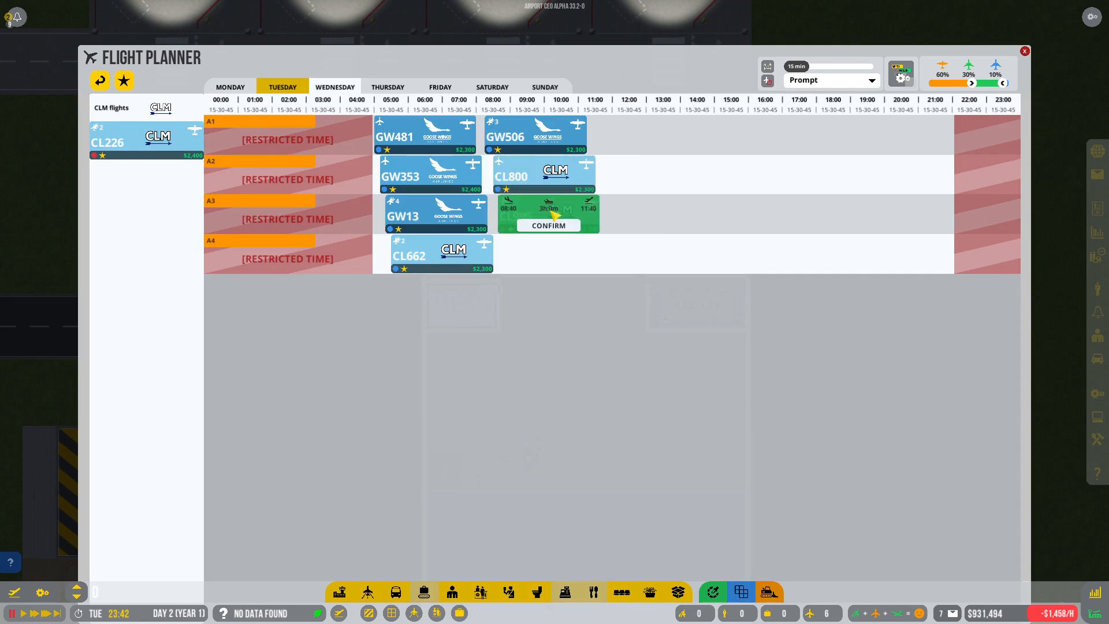
click(548, 224)
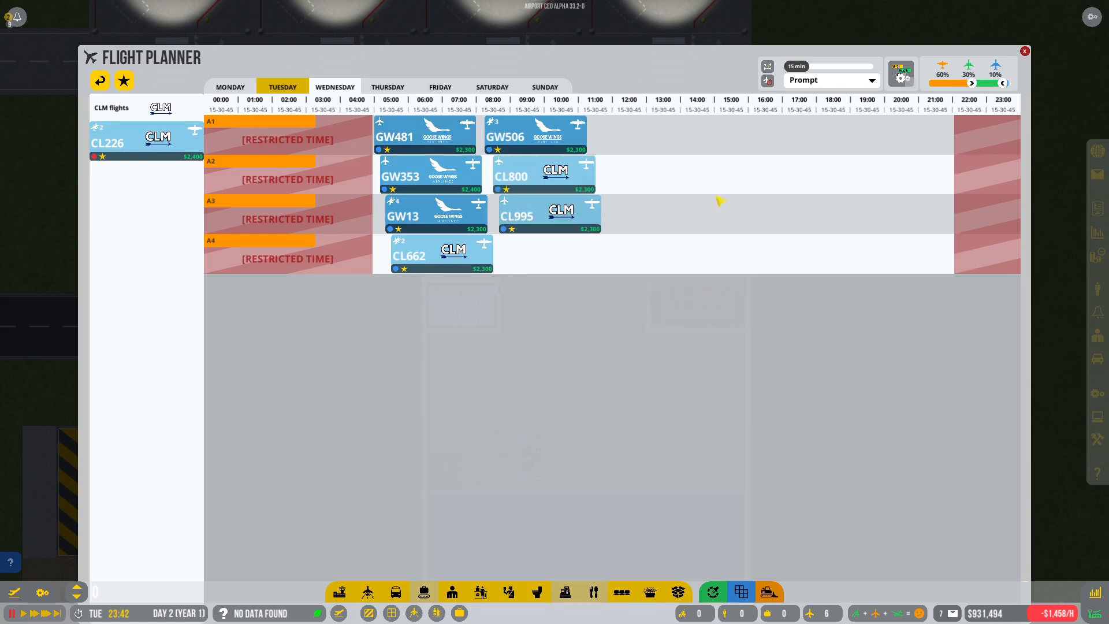
drag(145, 139, 554, 253)
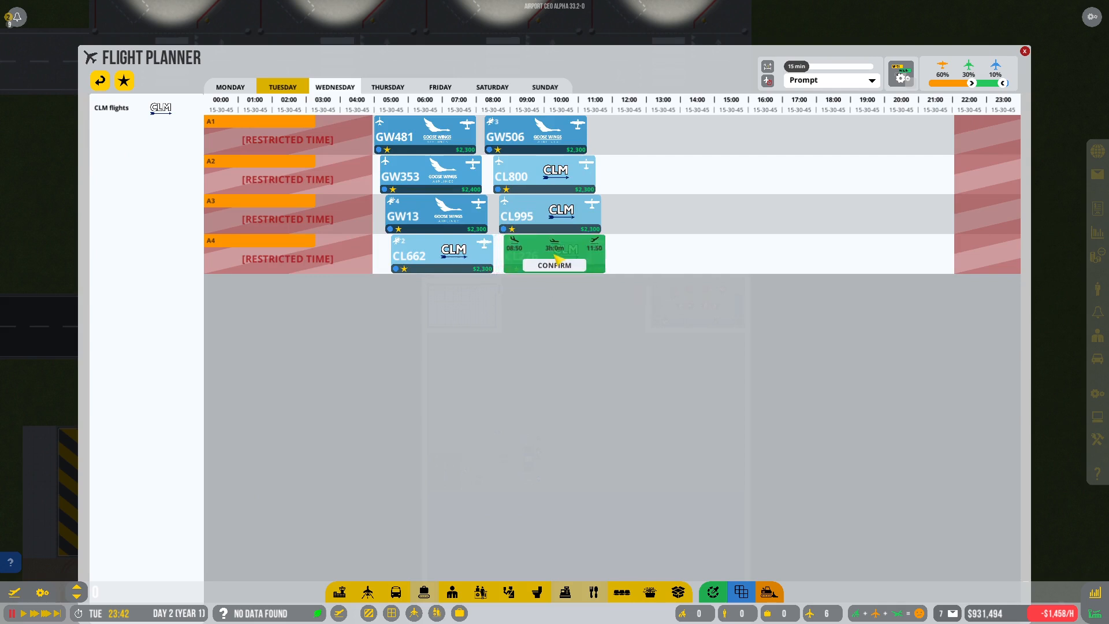
click(554, 265)
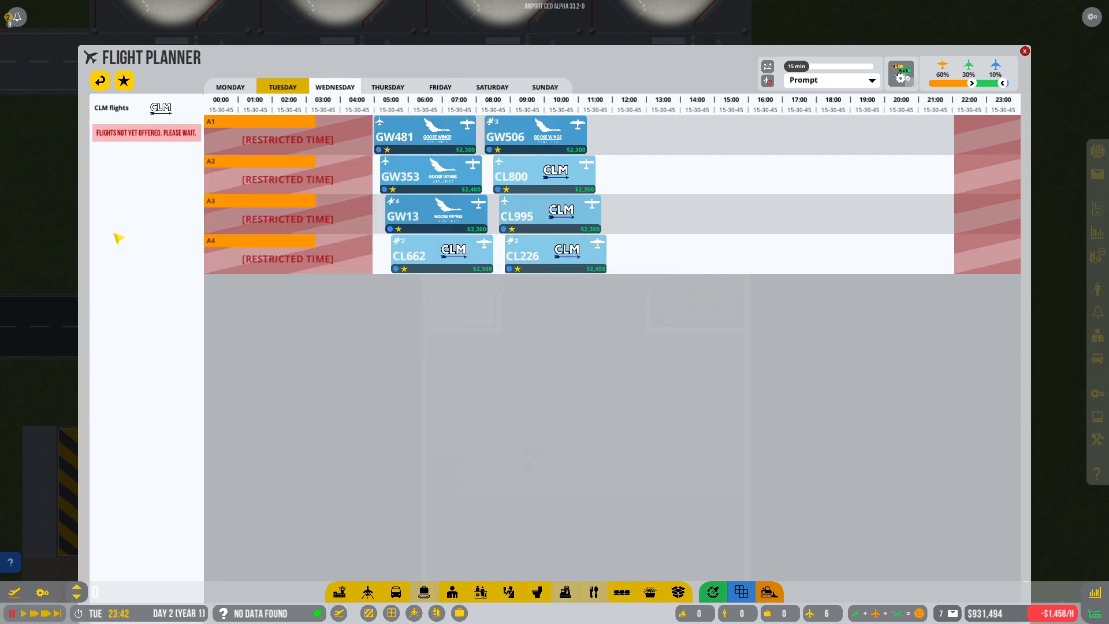
click(1024, 51)
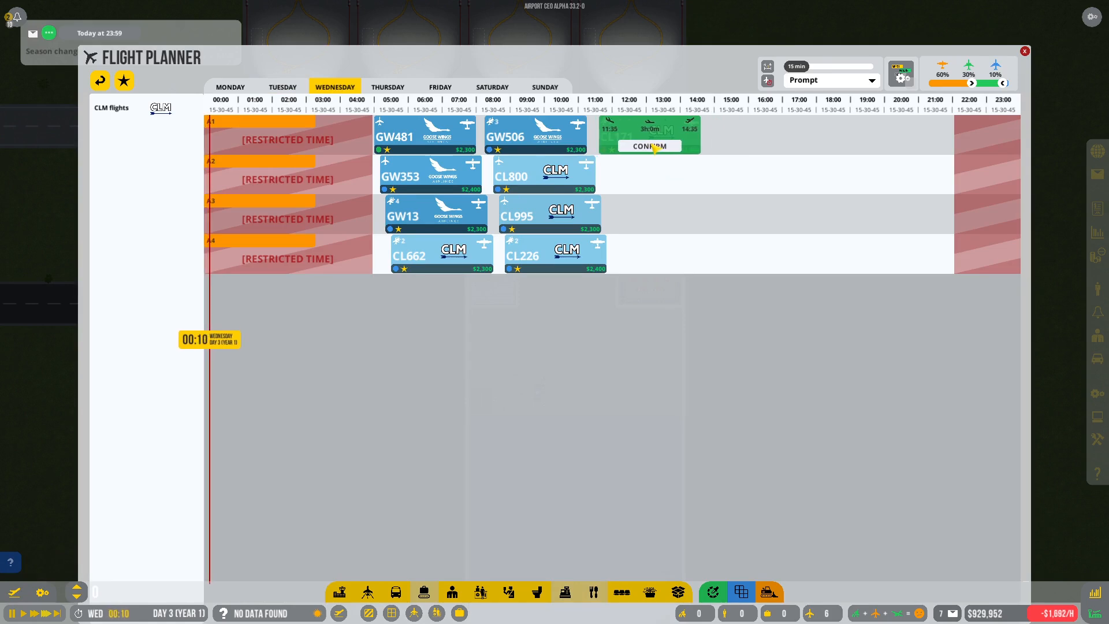
Confirm another flight on A1 and Goose Wings GW501 on A3 around midday
click(649, 147)
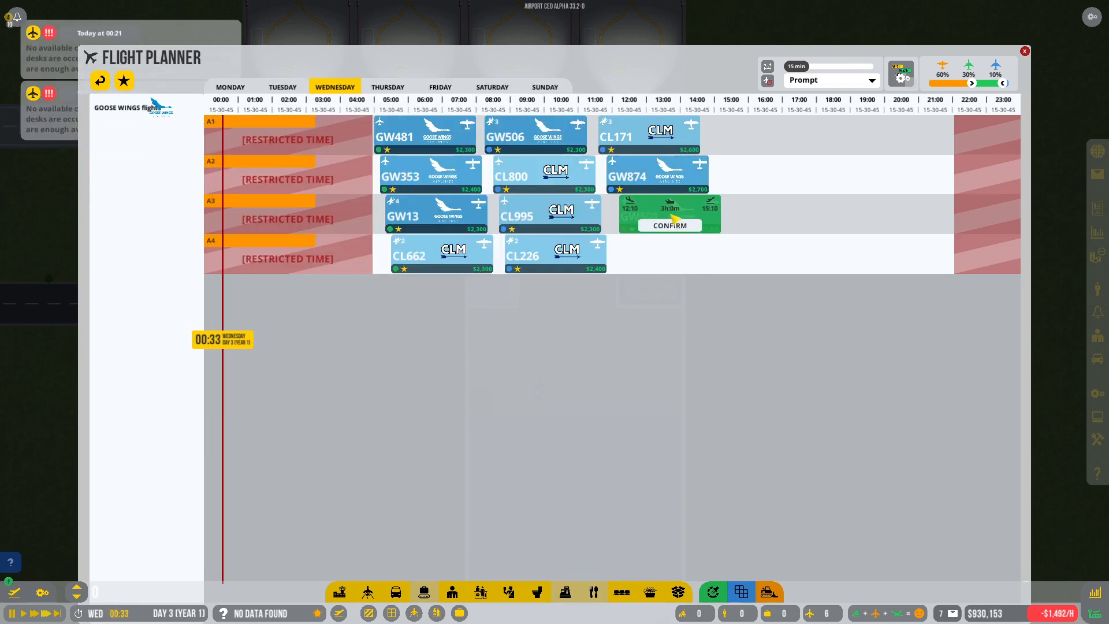
click(701, 236)
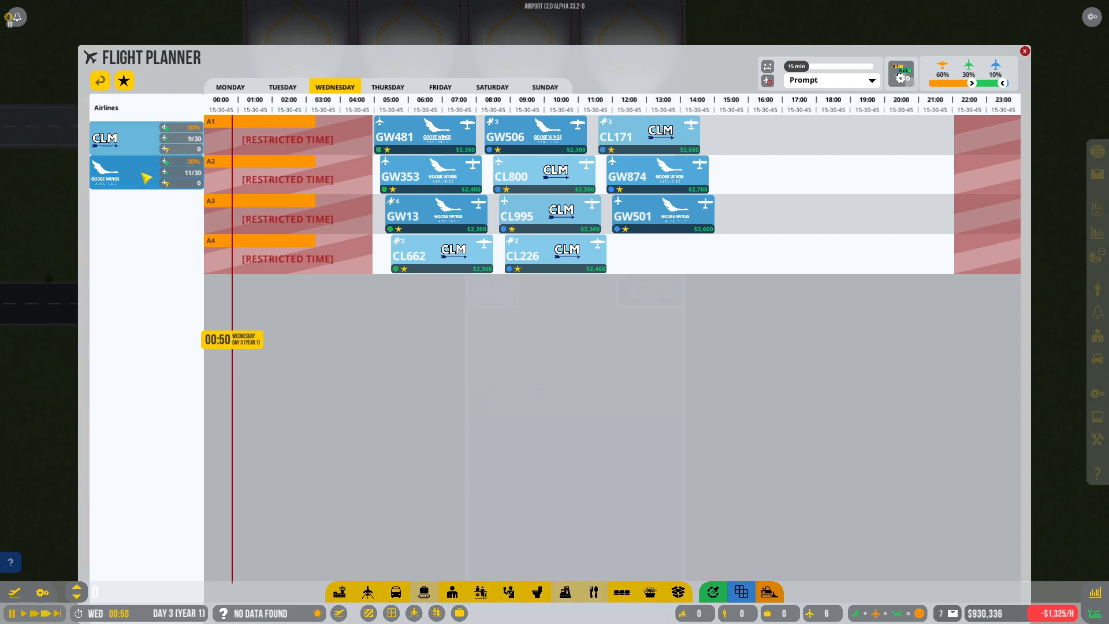
click(1024, 51)
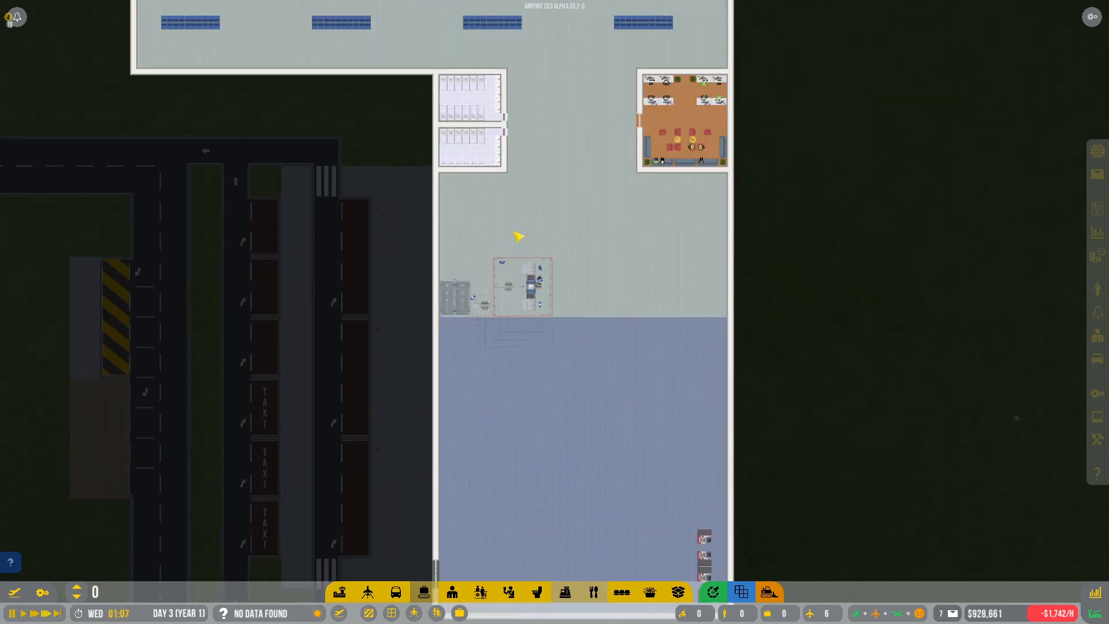
scroll(down, 3)
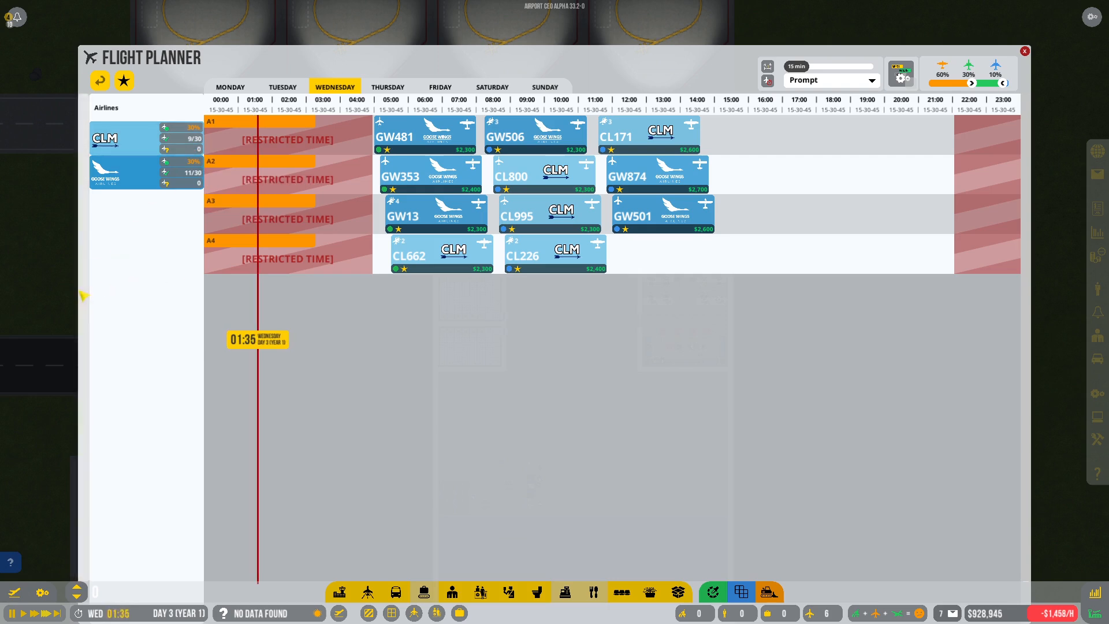
click(1024, 51)
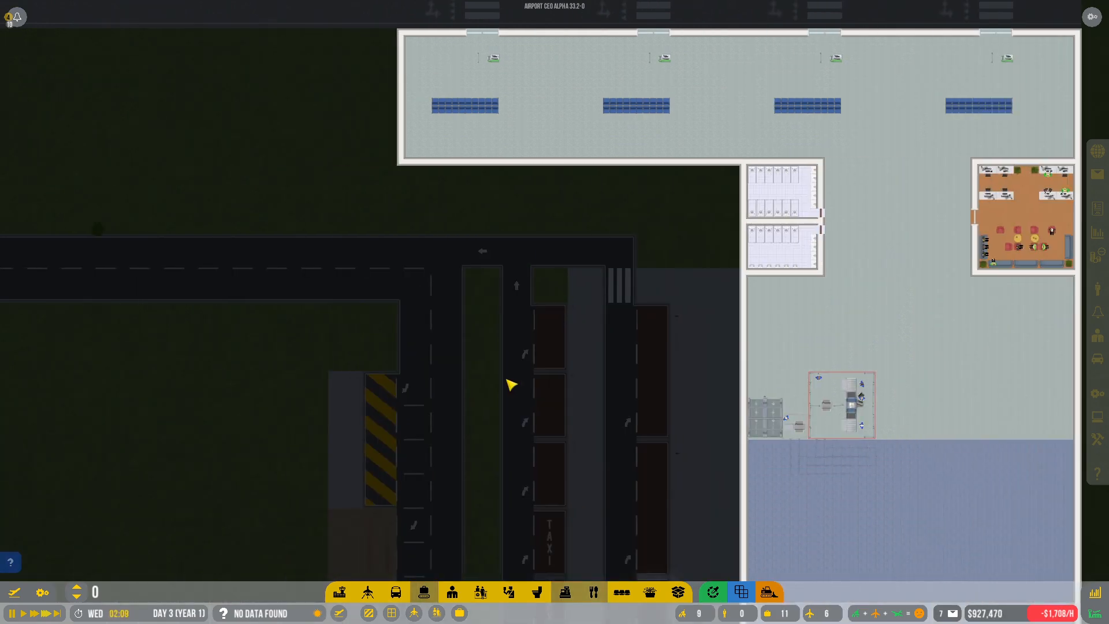
Place four rows of blue benches near the check-in desks in the lower terminal
scroll(down, 3)
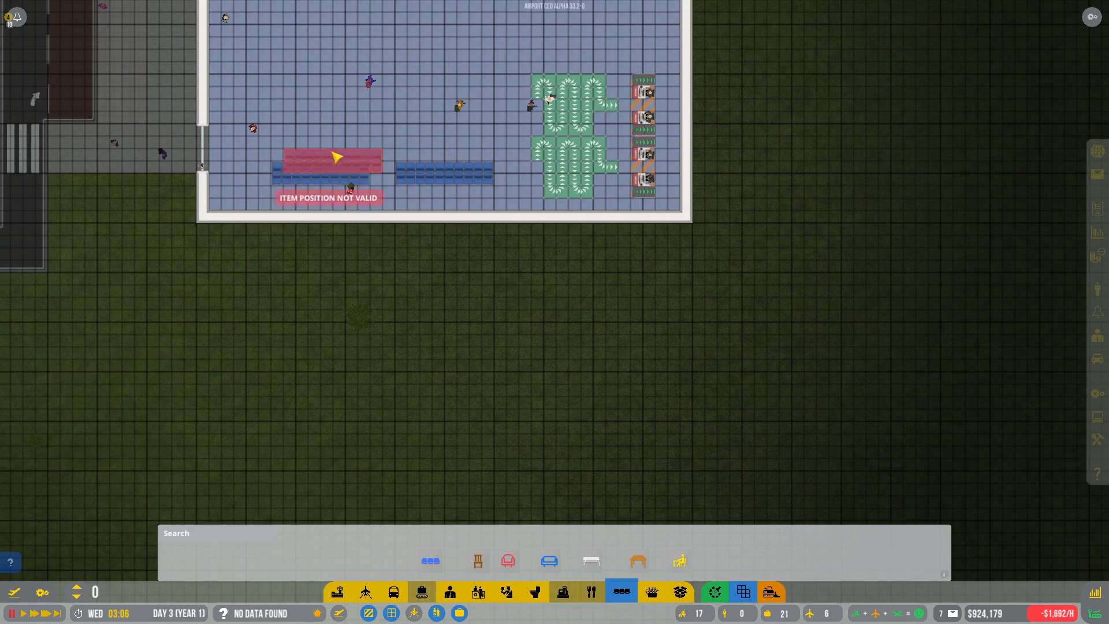
mouse_move(442, 123)
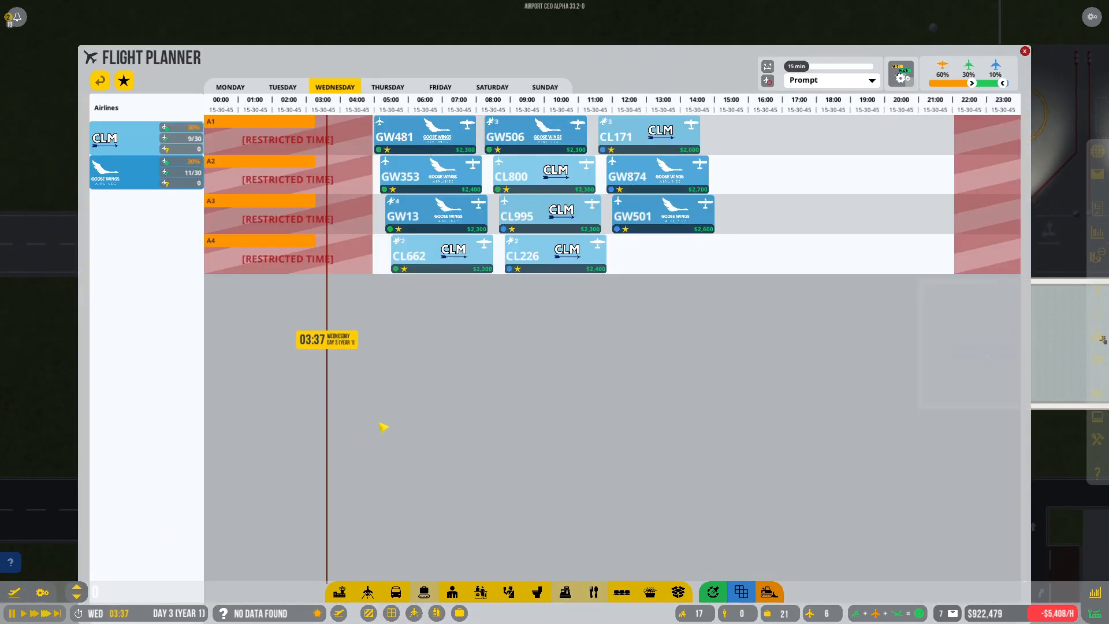
click(1024, 51)
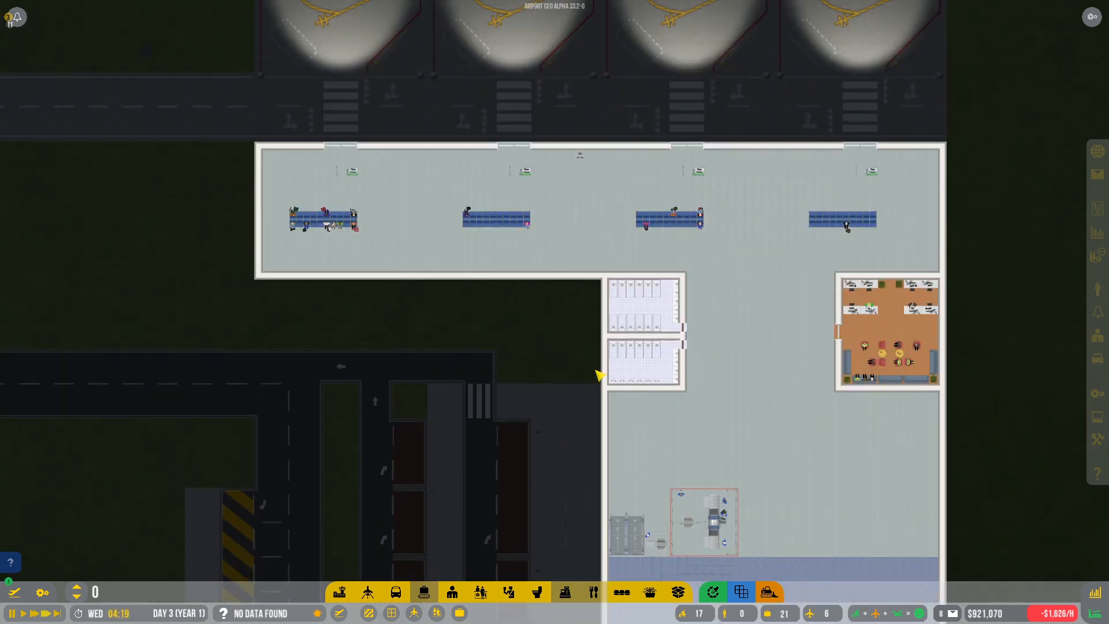
scroll(down, 3)
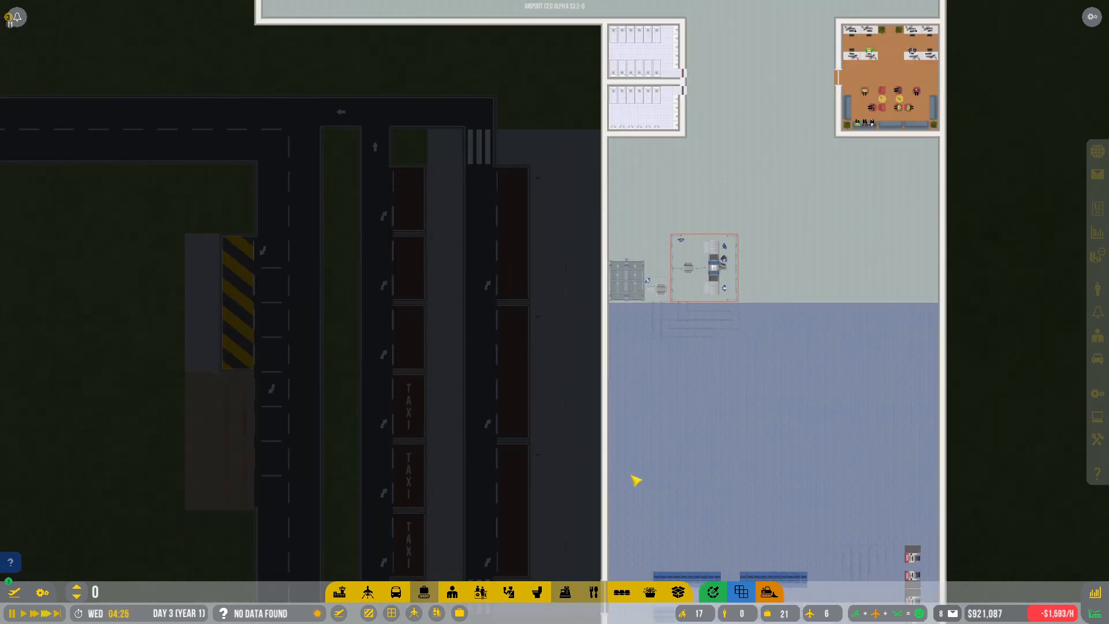
mouse_move(481, 592)
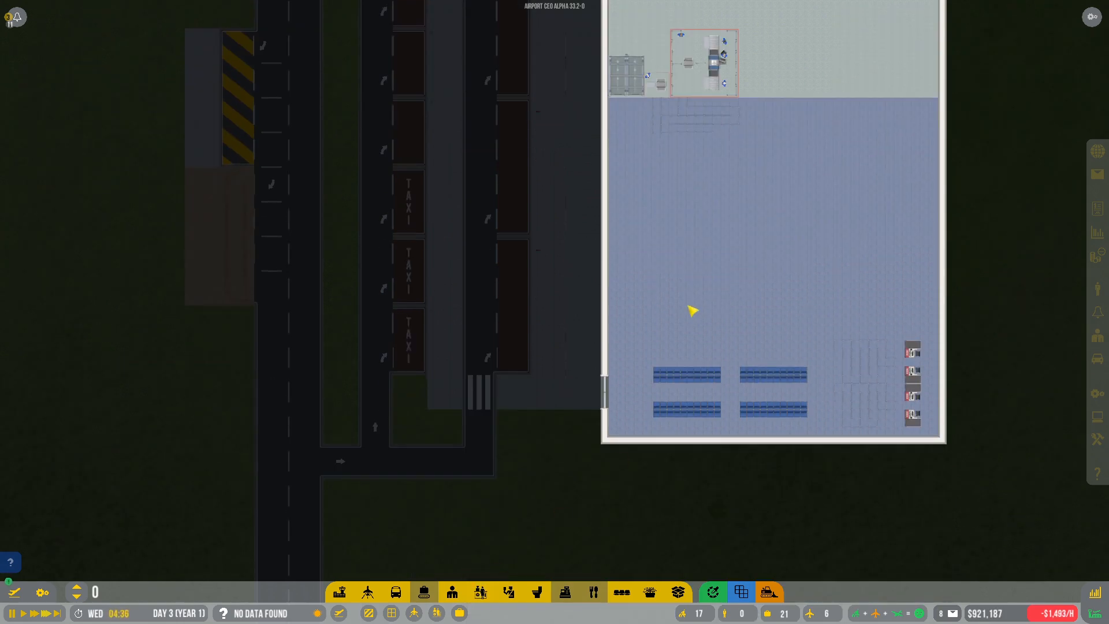
scroll(down, 3)
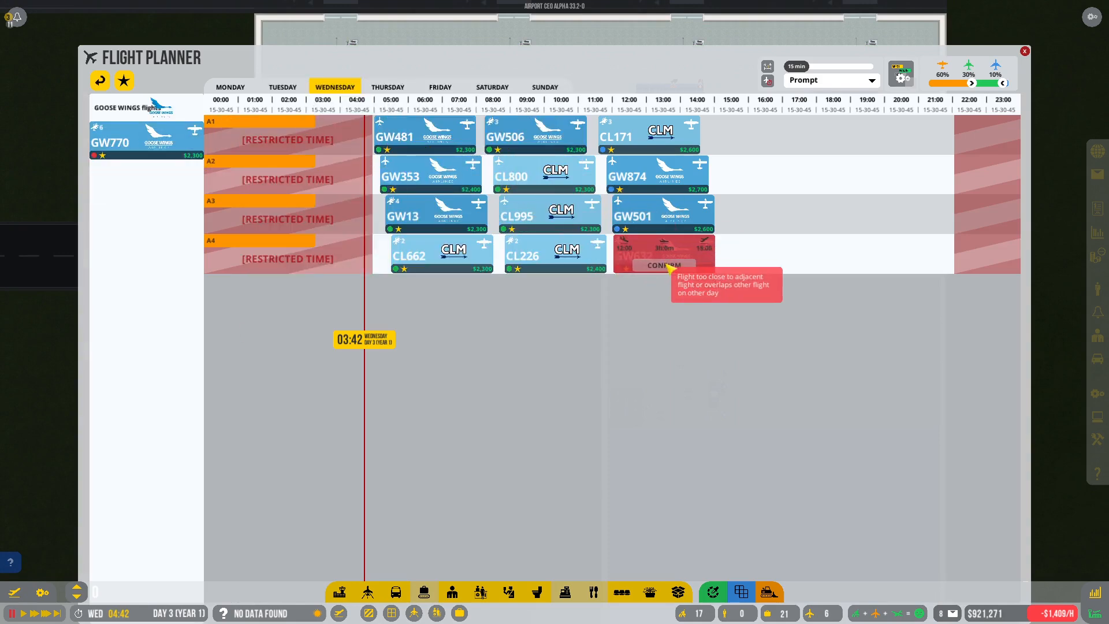
Confirm Goose Wings flight GW632 on stand A4 and close the Flight Planner
click(663, 265)
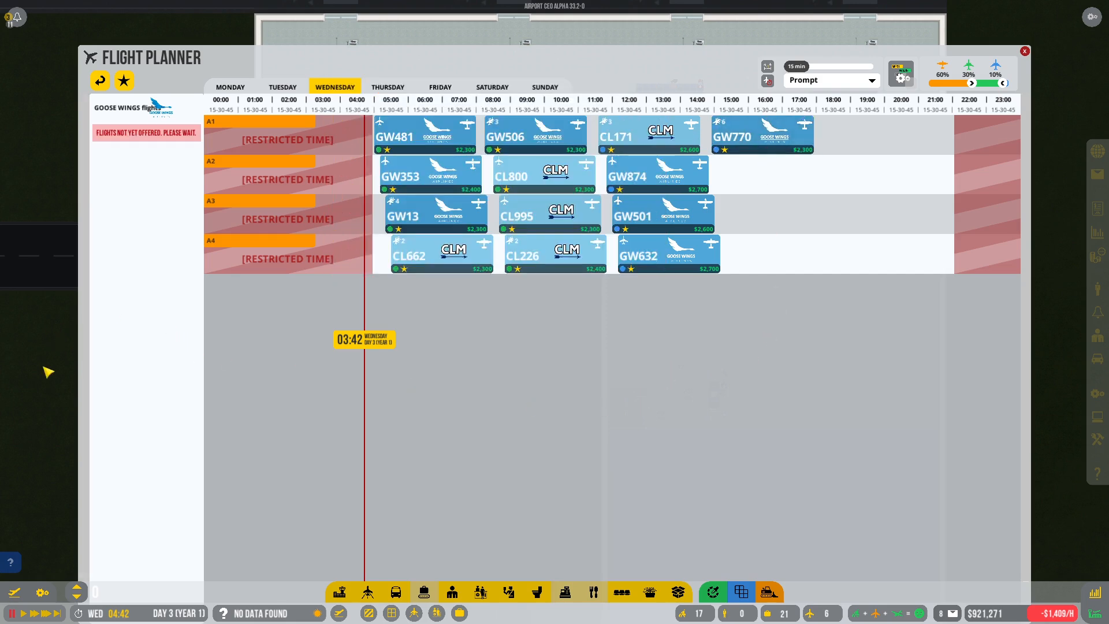
click(1023, 51)
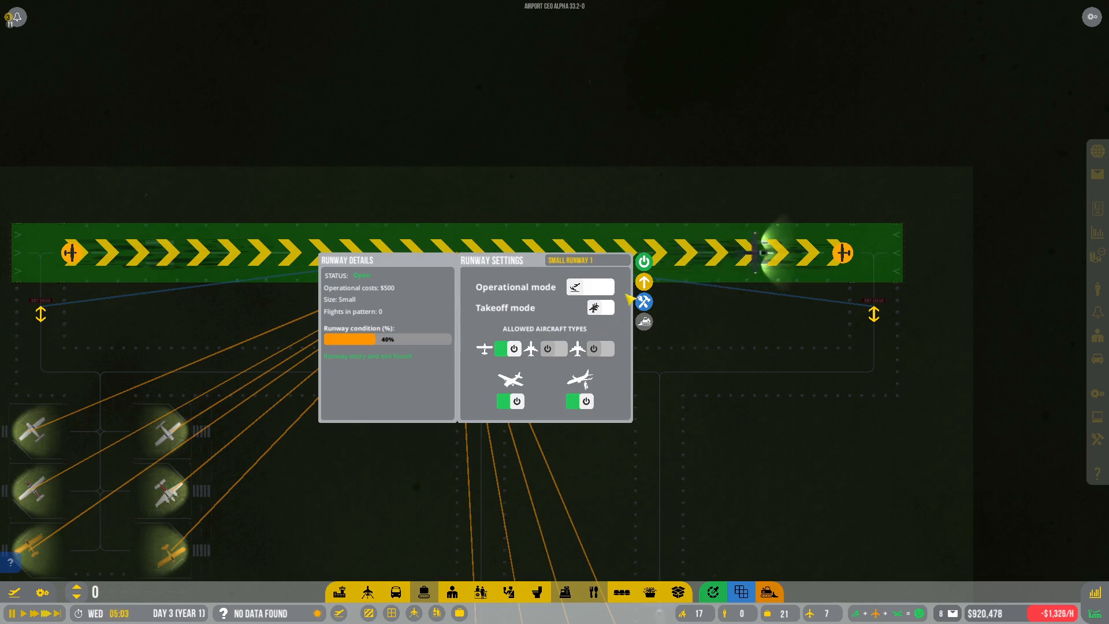
click(644, 261)
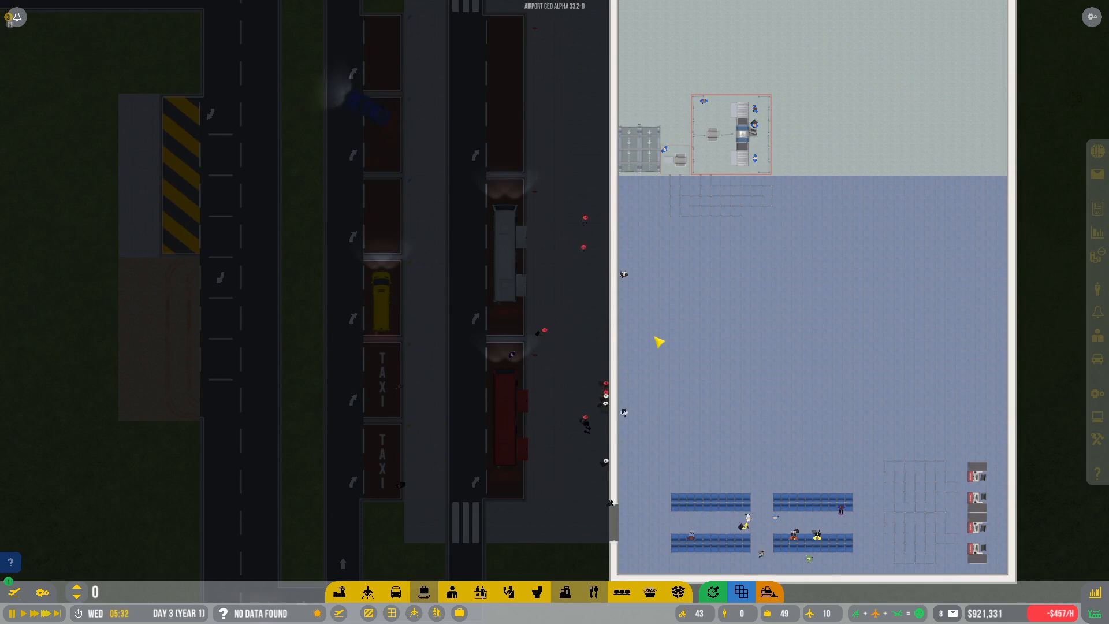
click(341, 593)
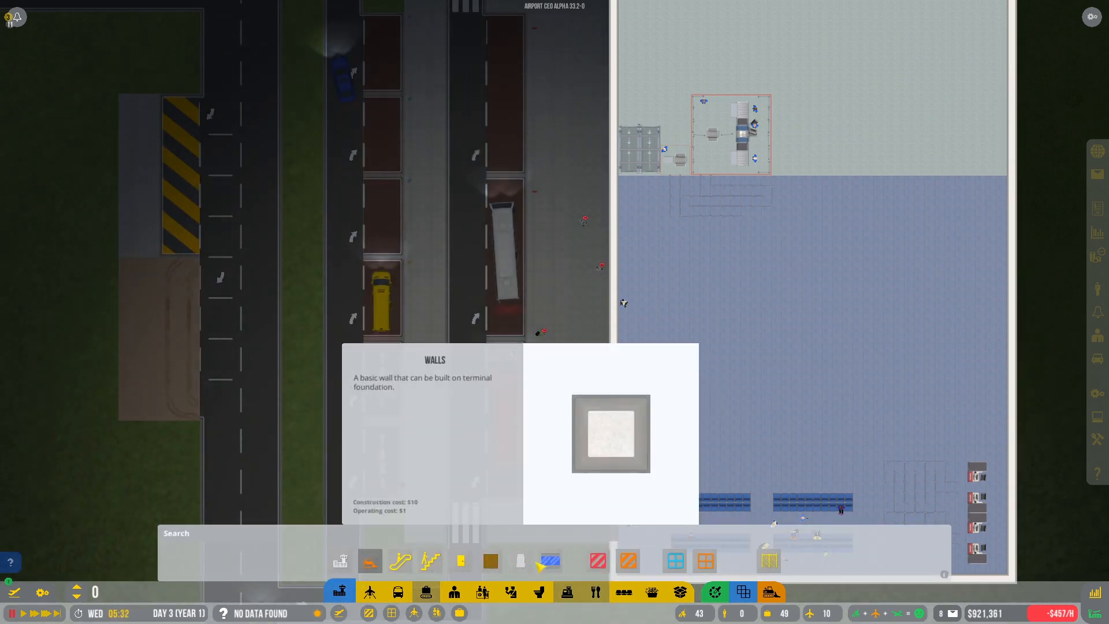
click(460, 561)
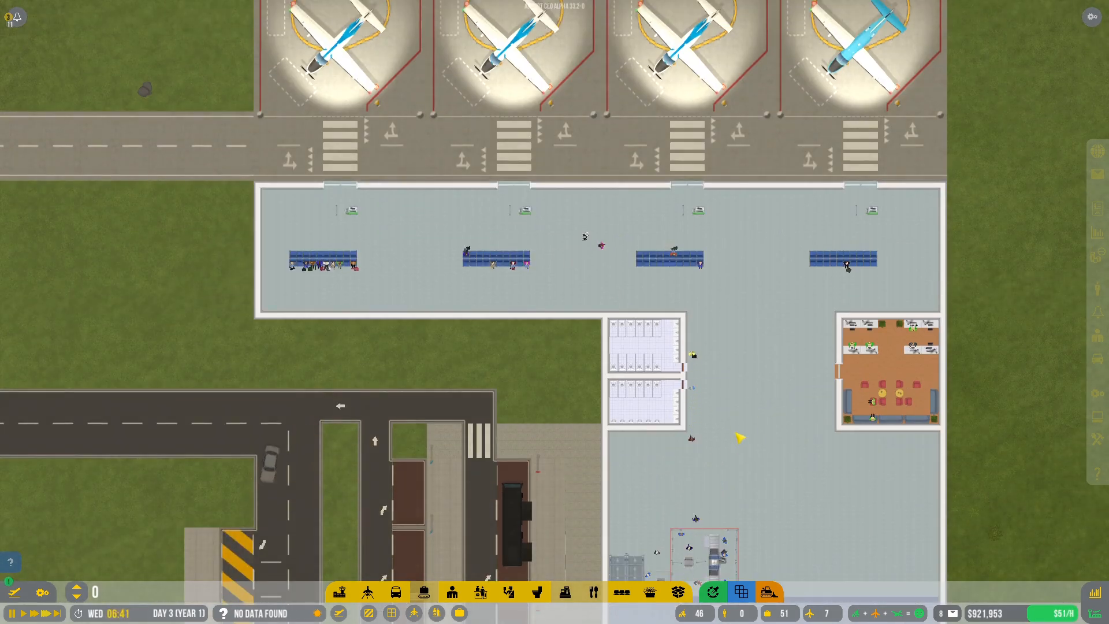
Reopen the Flight Planner showing the CLM and Goose Wings offered flights
click(644, 403)
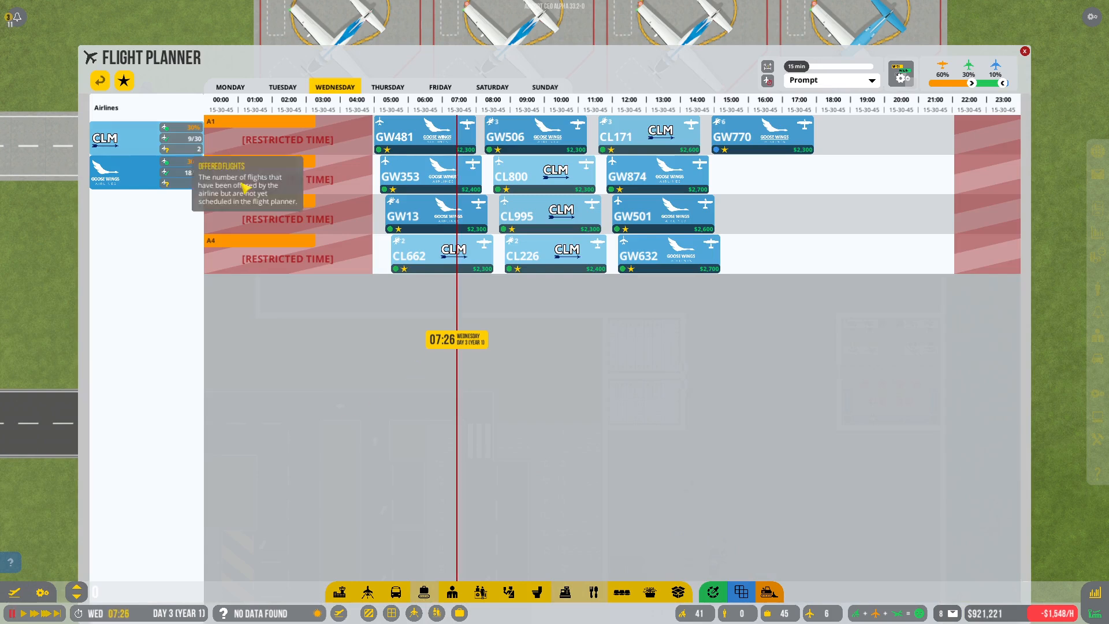
Schedule CLM flights CL165 on A2 and CL734 on A3, then Goose Wings GW74 on A4
click(126, 138)
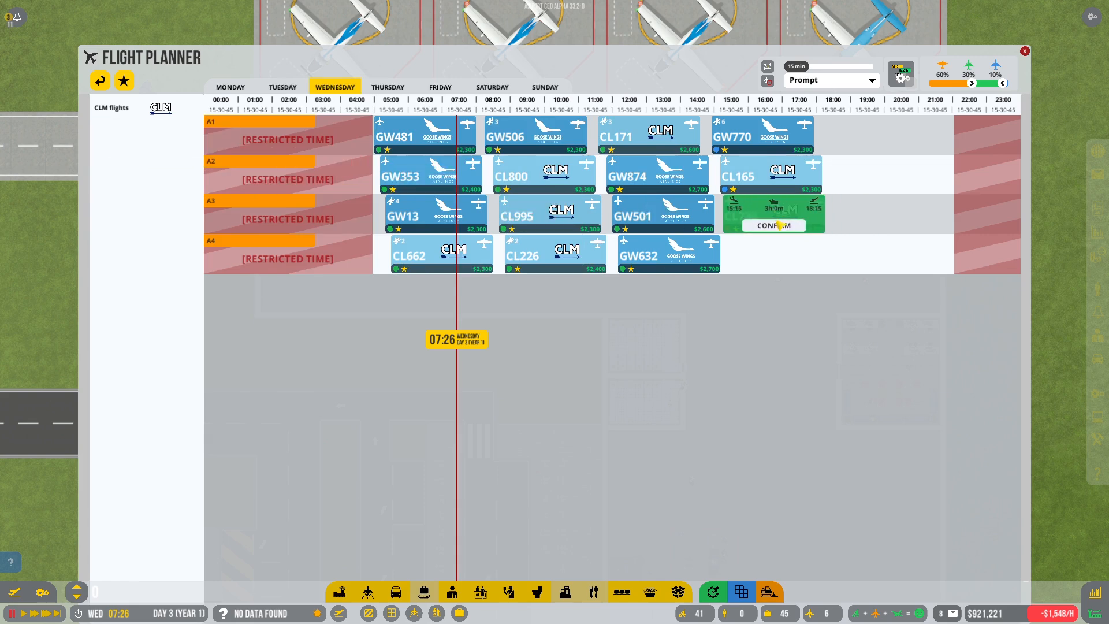
click(773, 225)
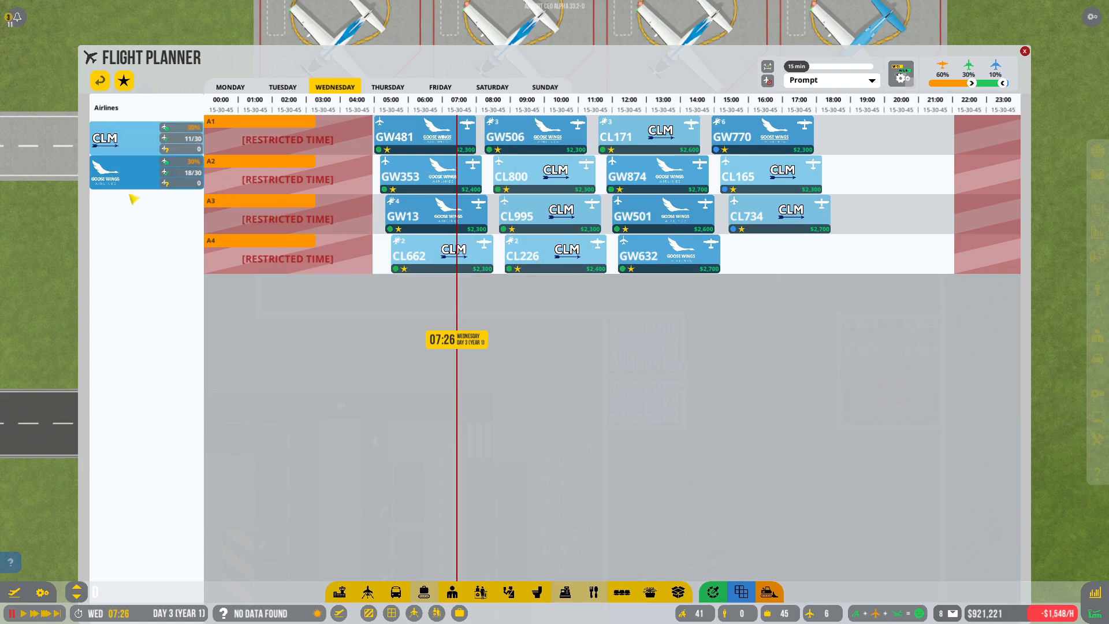
click(1024, 51)
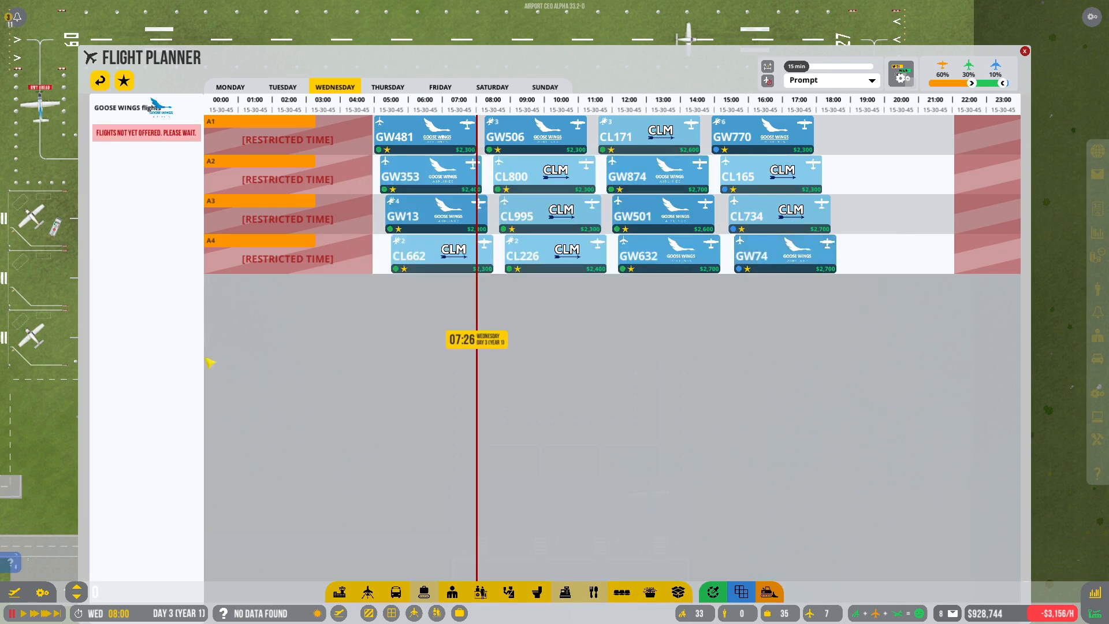
Close the Flight Planner and scroll across the map to the parked aircraft
click(1024, 51)
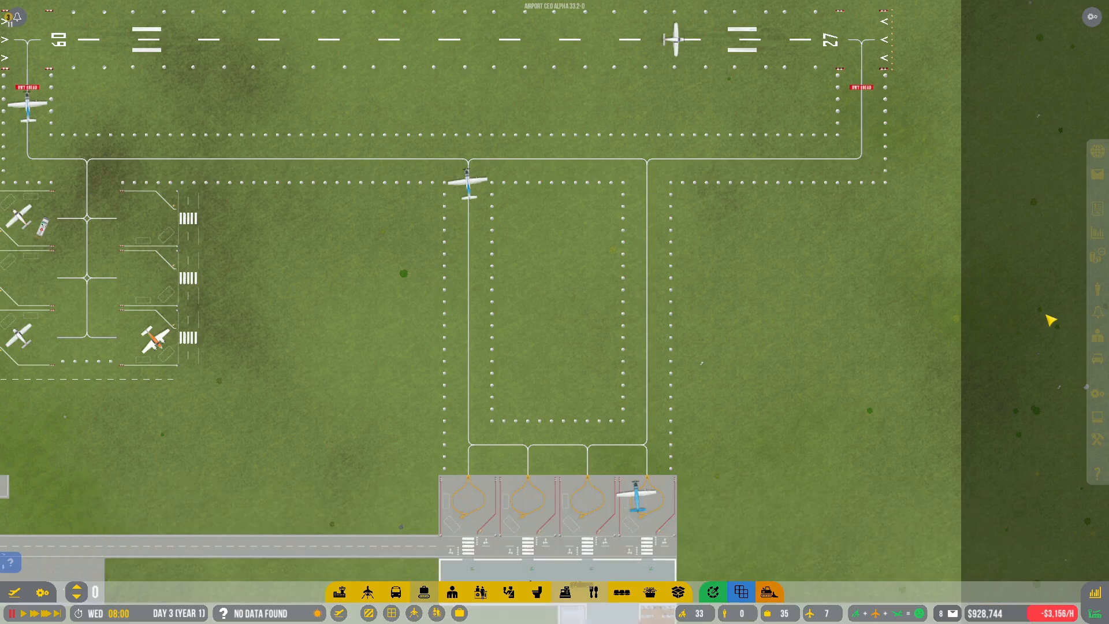
scroll(down, 3)
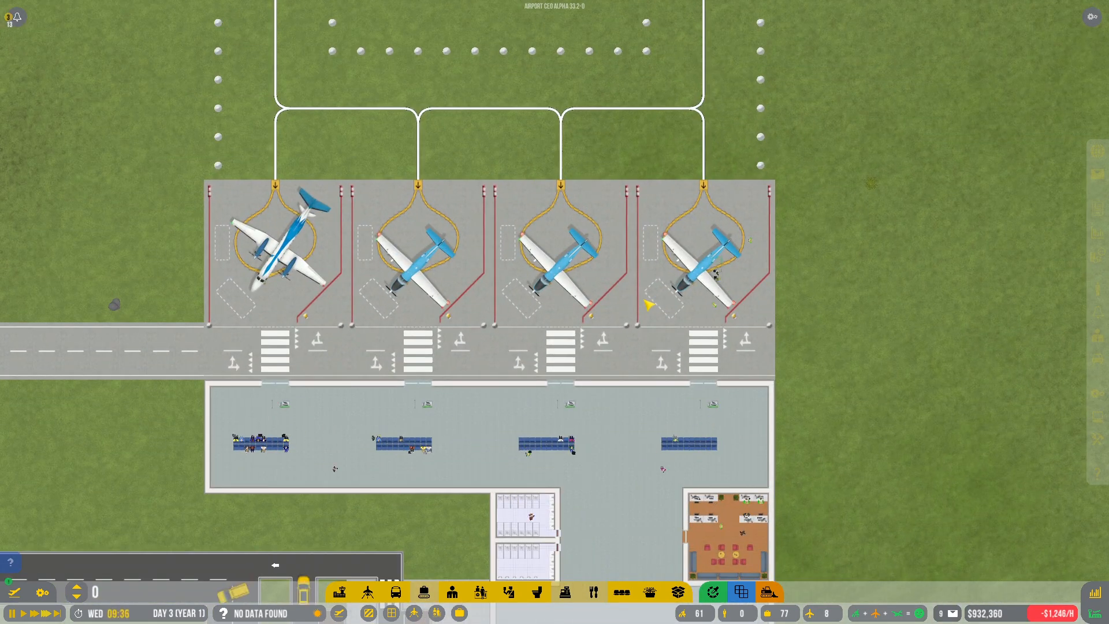
scroll(down, 3)
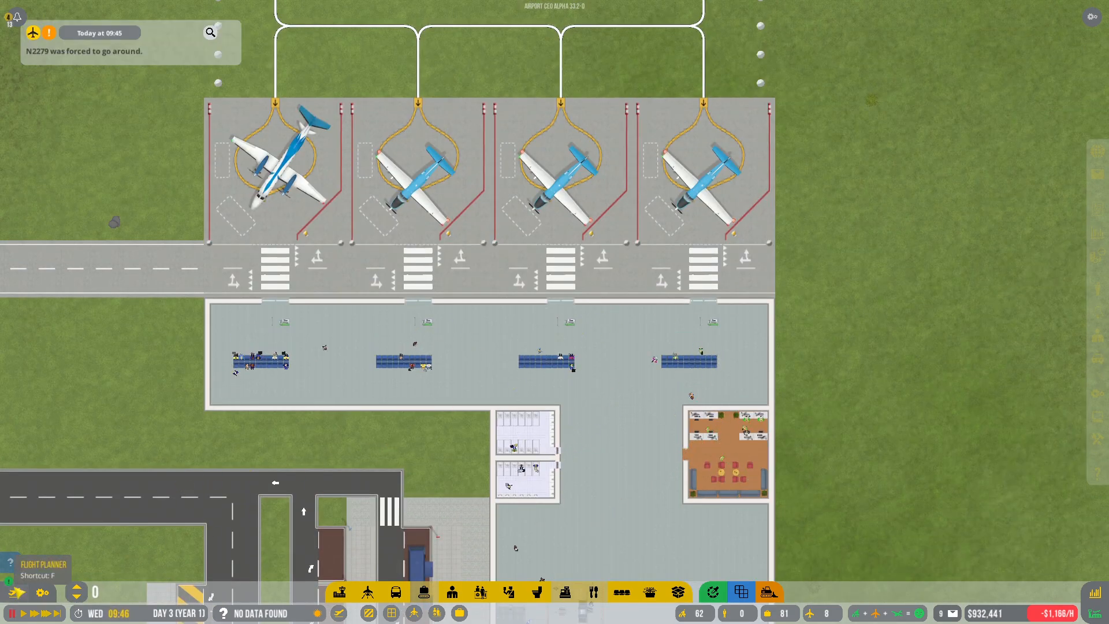
click(17, 592)
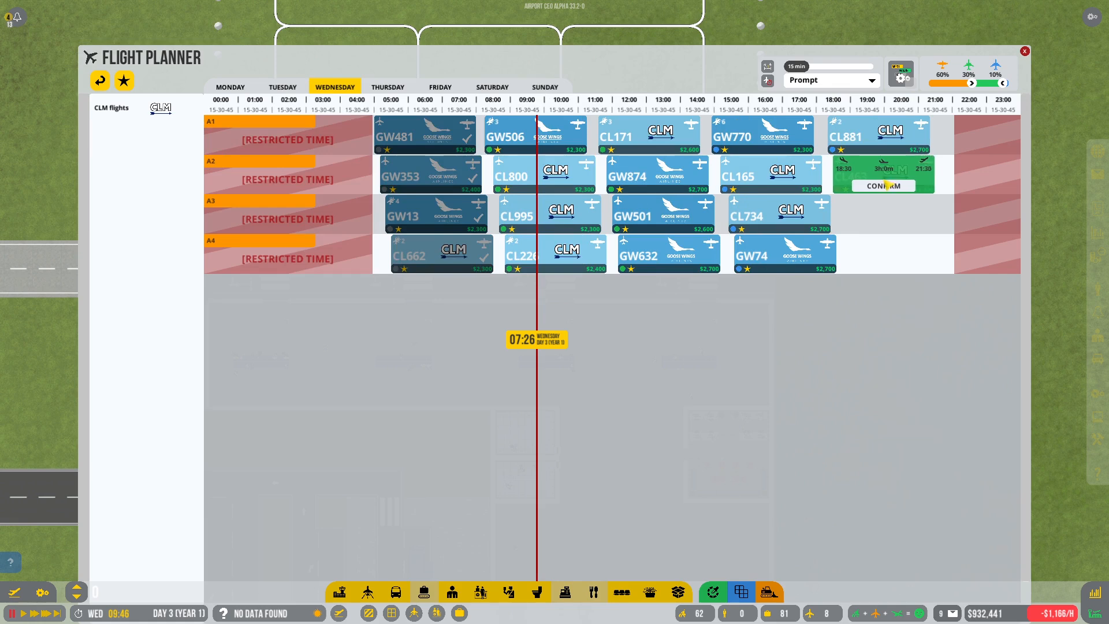
Confirm evening flights CL463 on A2 and GW984 on A3, then close the planner
click(883, 185)
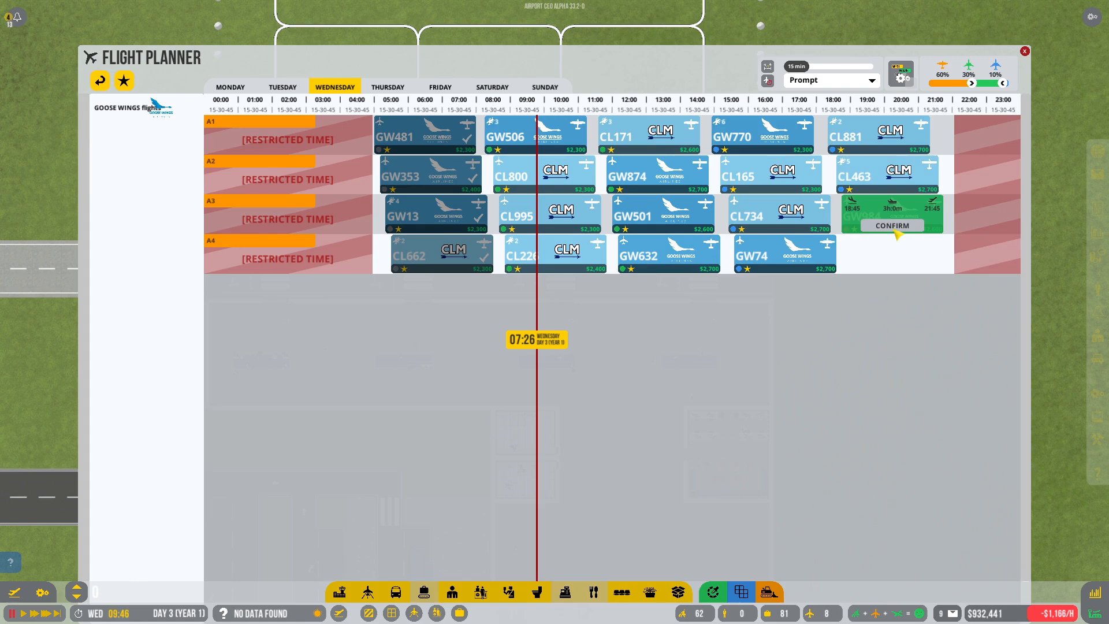
click(892, 226)
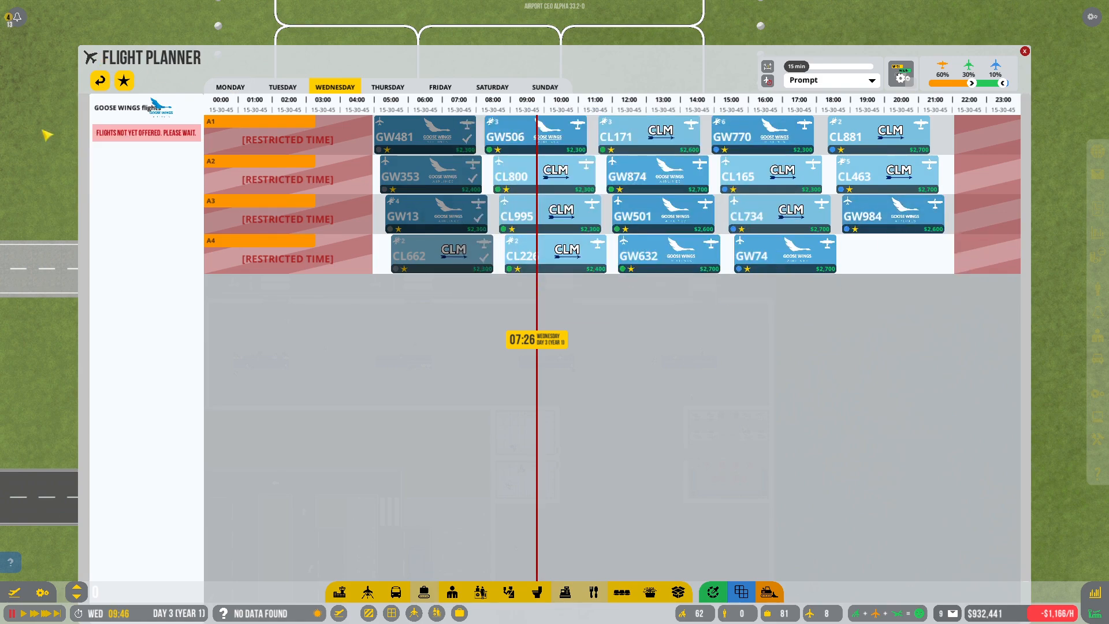
click(1024, 51)
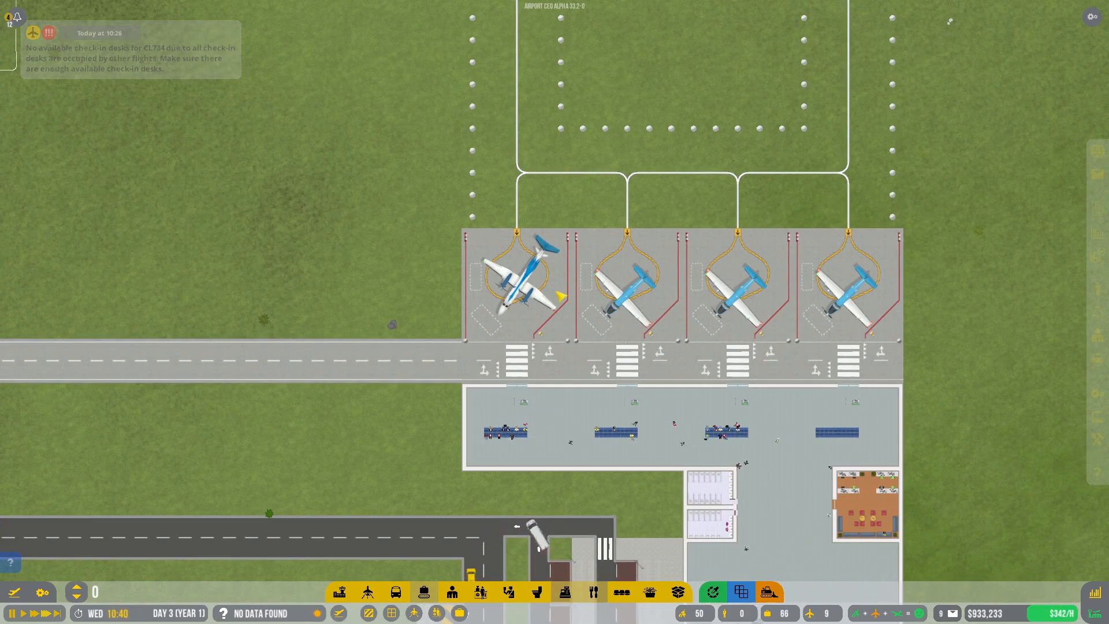
click(520, 286)
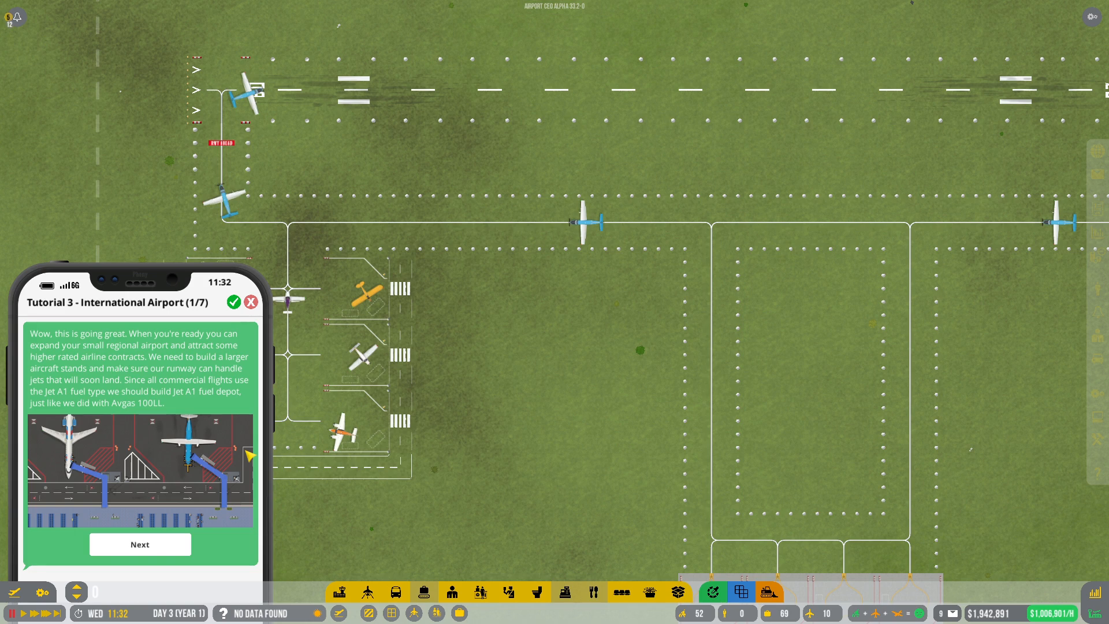
mouse_move(99, 363)
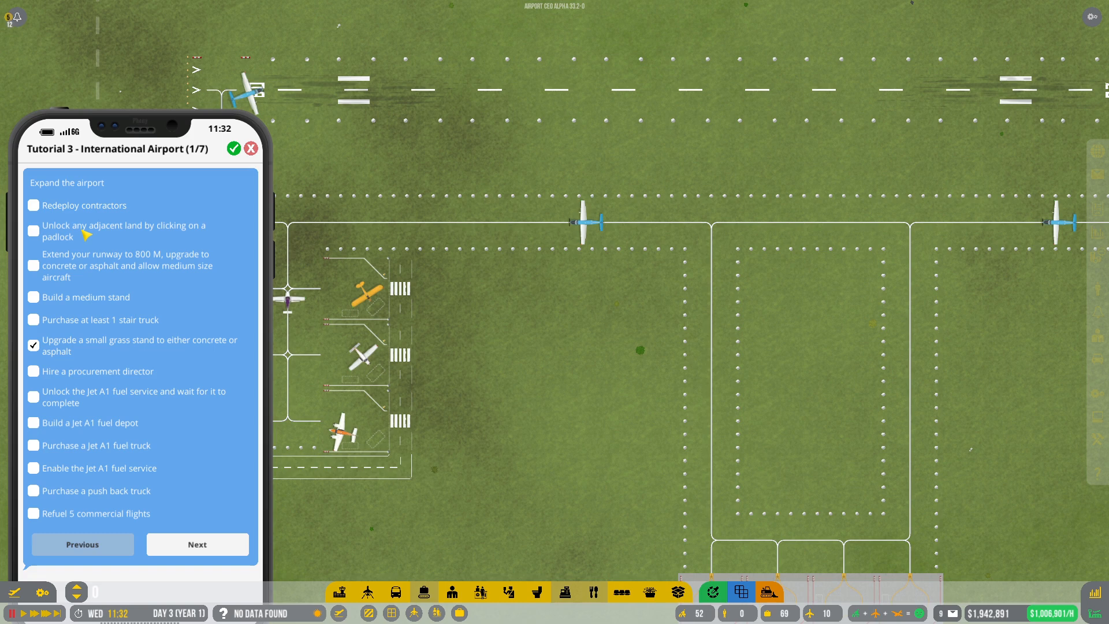
mouse_move(95, 247)
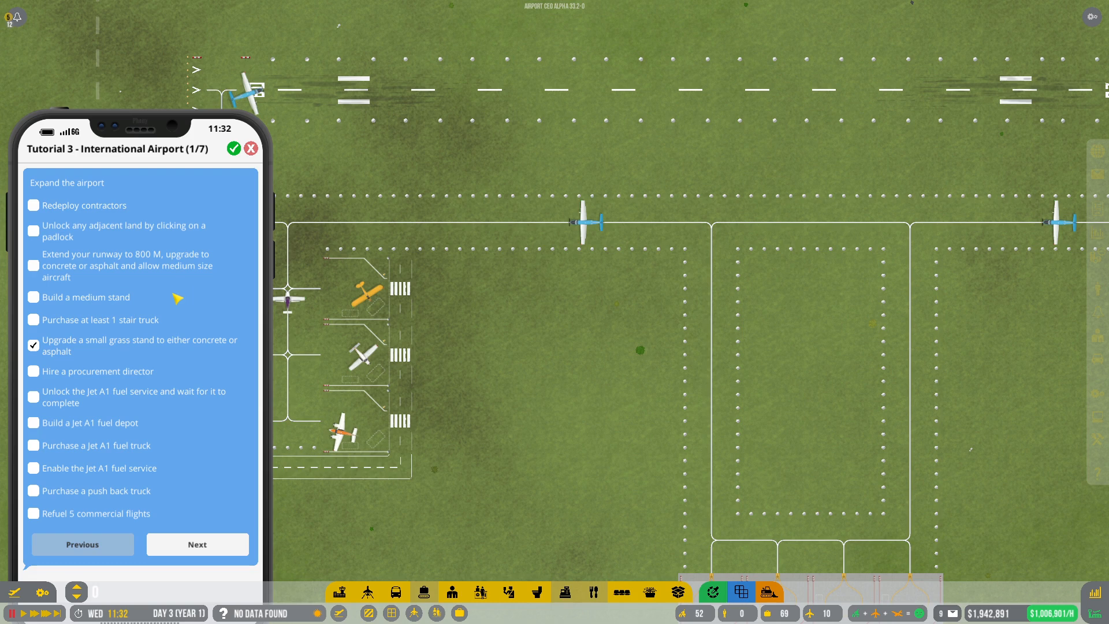
mouse_move(183, 344)
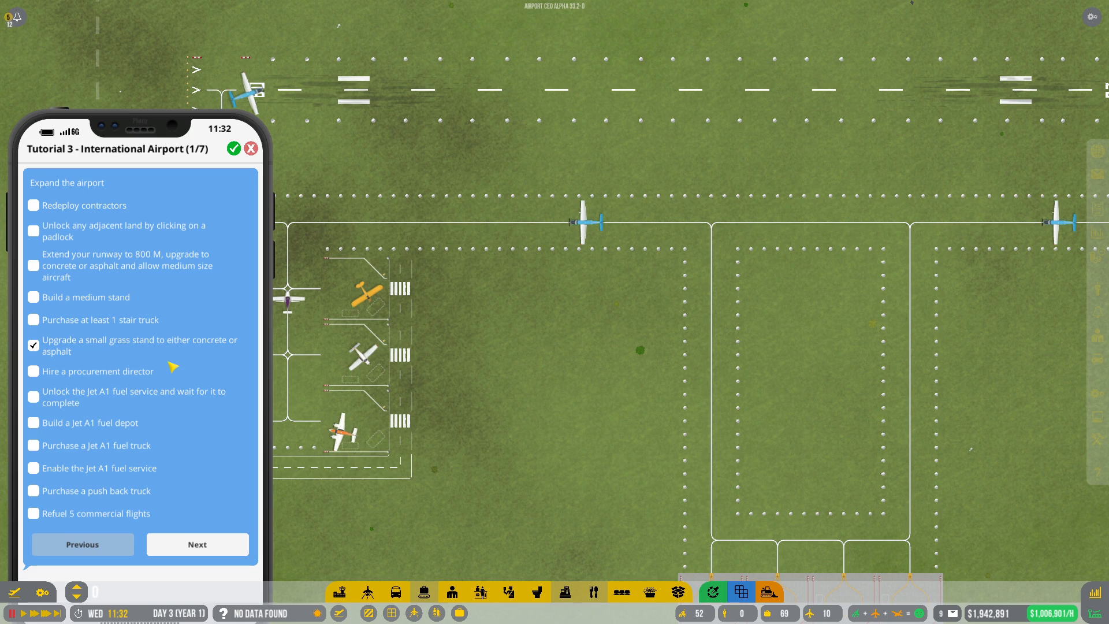
mouse_move(170, 363)
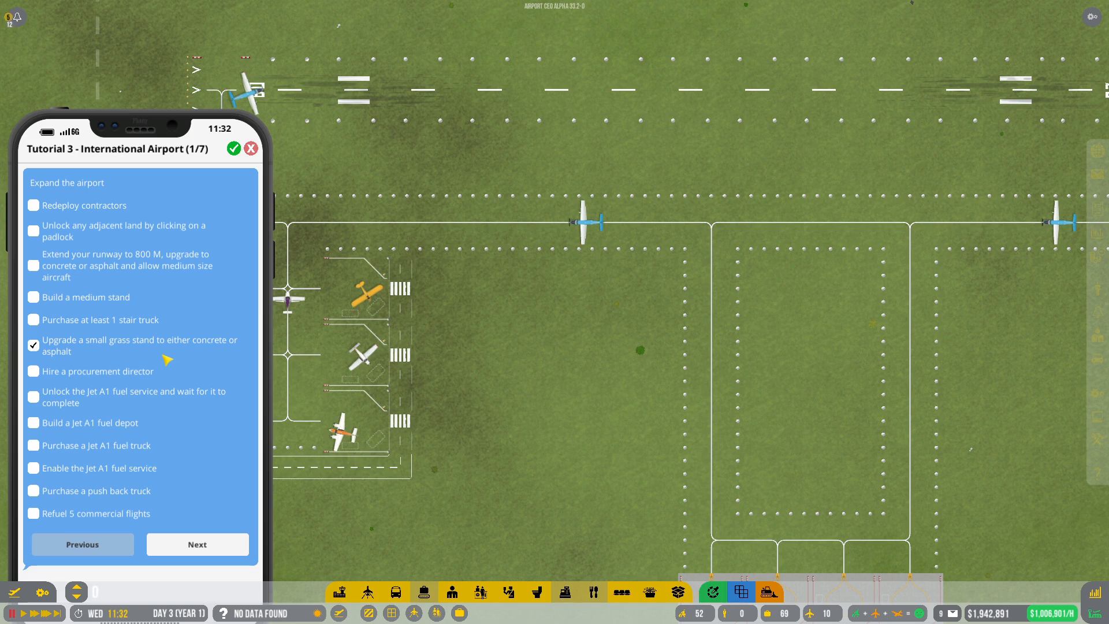
mouse_move(168, 394)
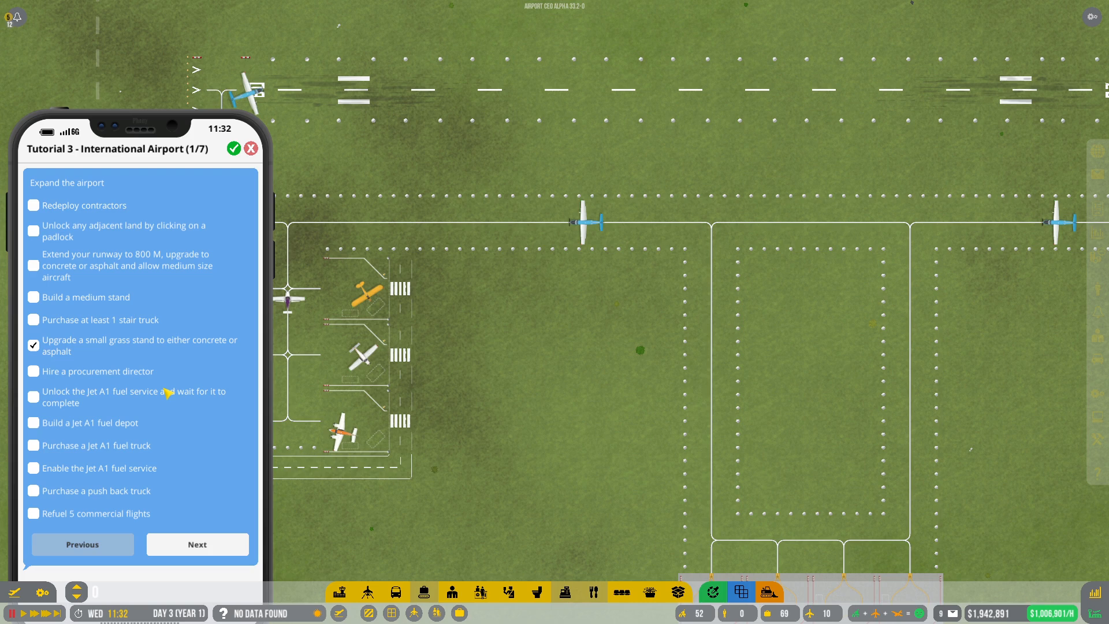
mouse_move(176, 425)
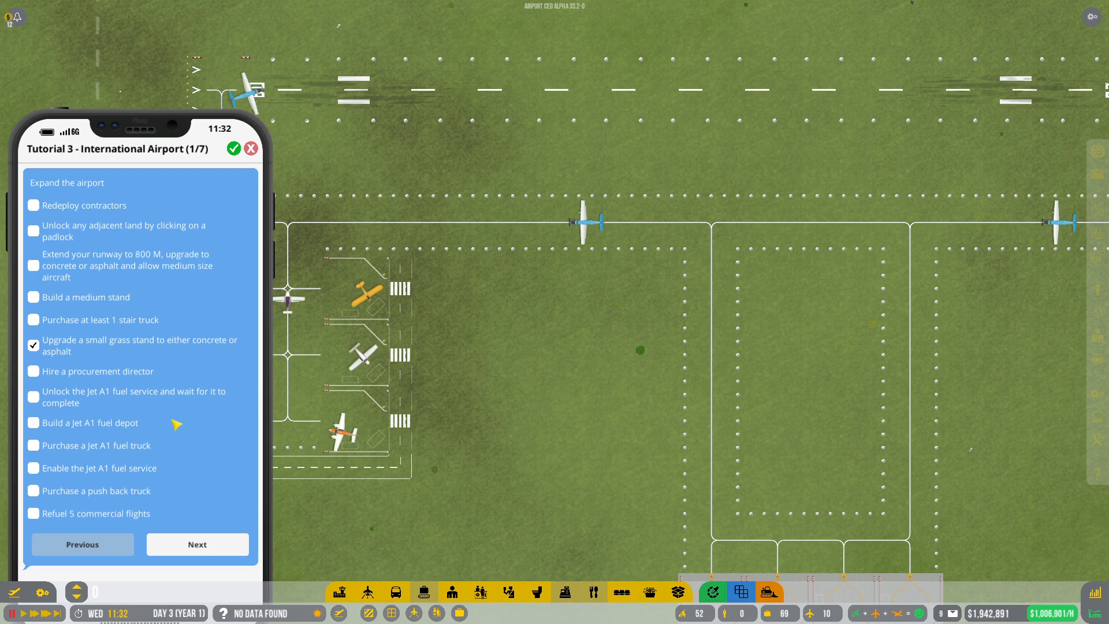
mouse_move(485, 444)
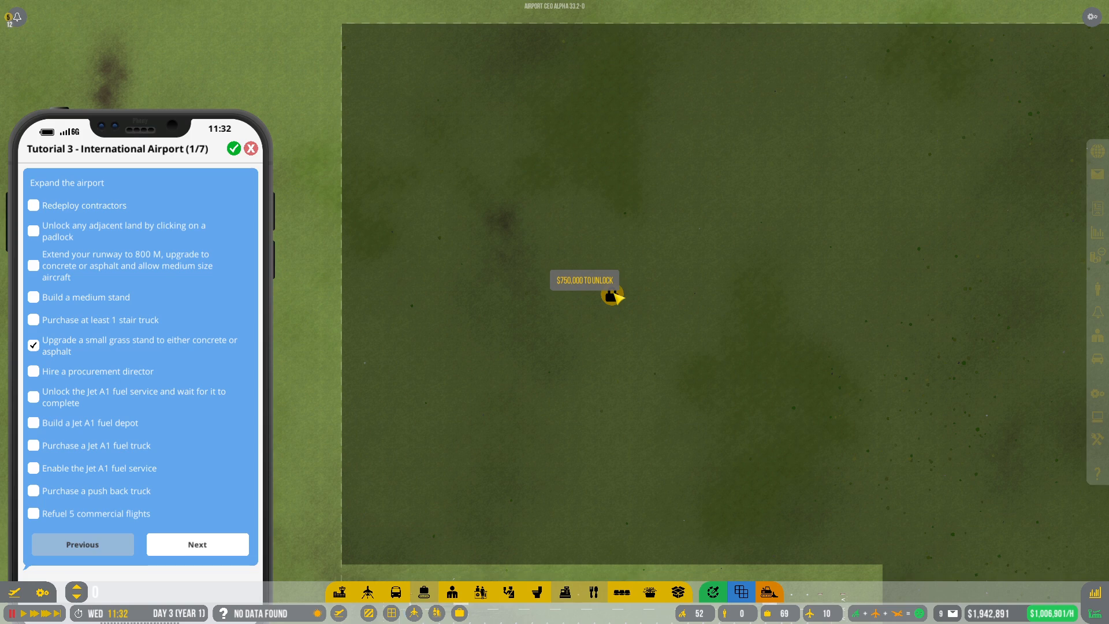
mouse_move(621, 379)
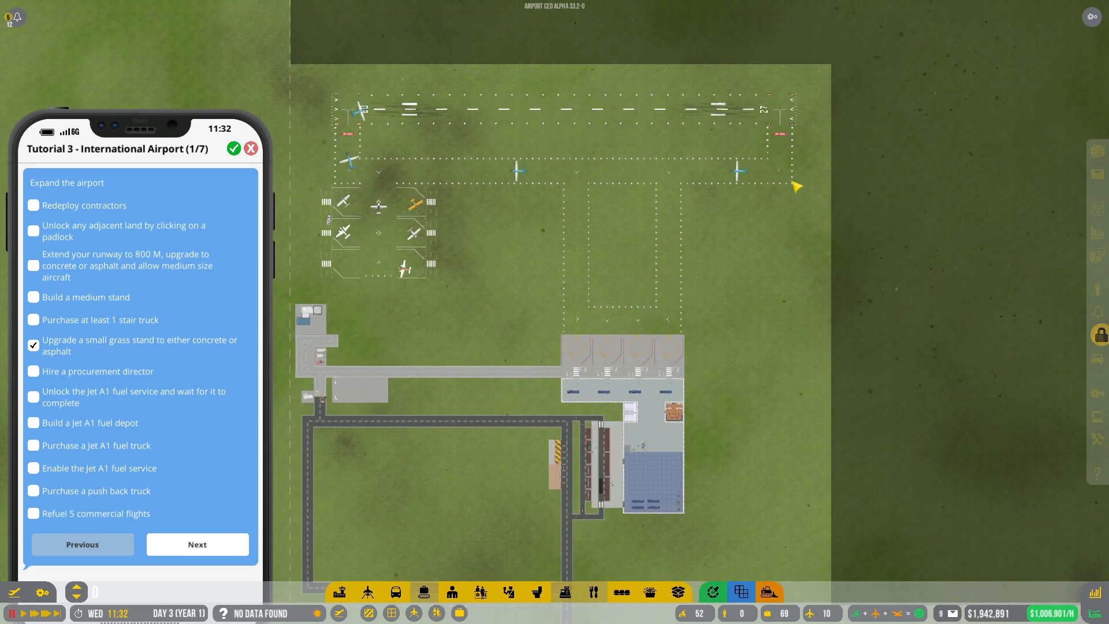
mouse_move(777, 403)
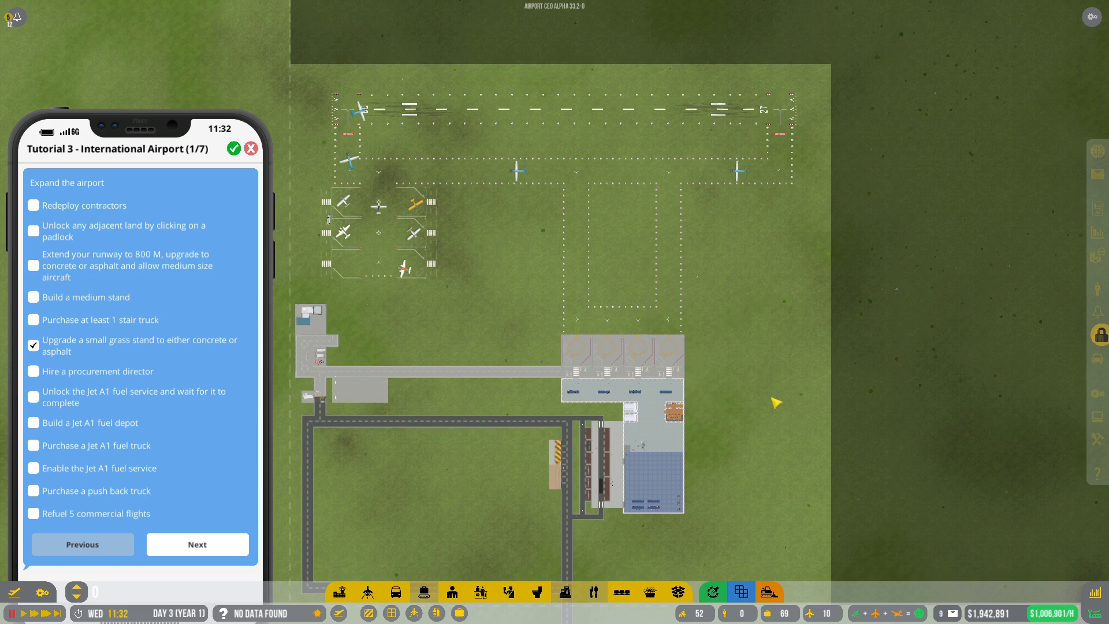
mouse_move(716, 409)
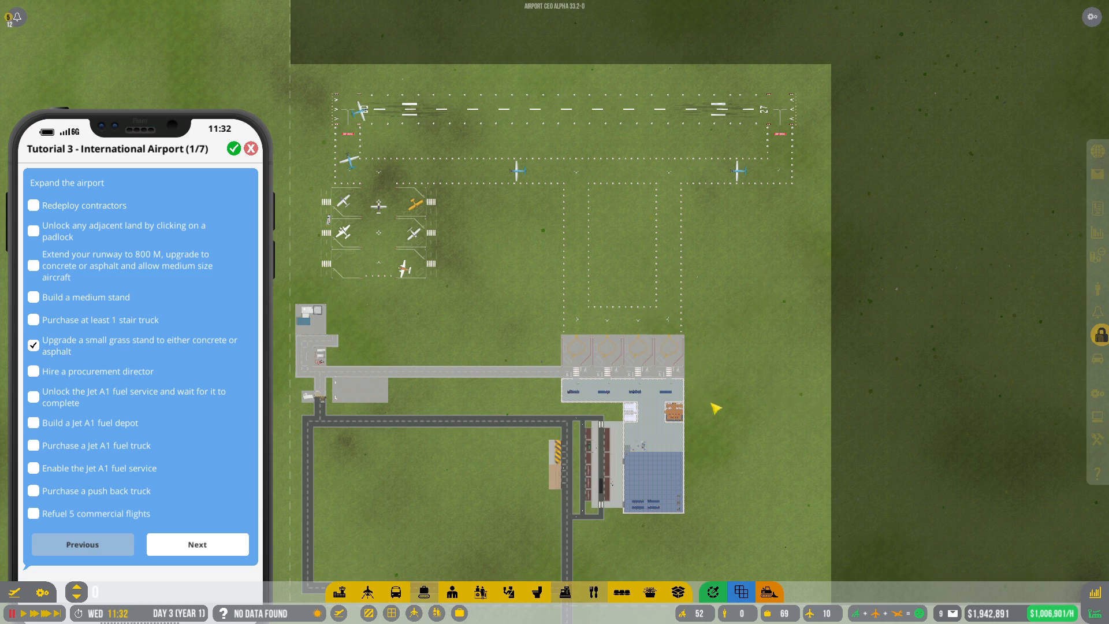
mouse_move(679, 393)
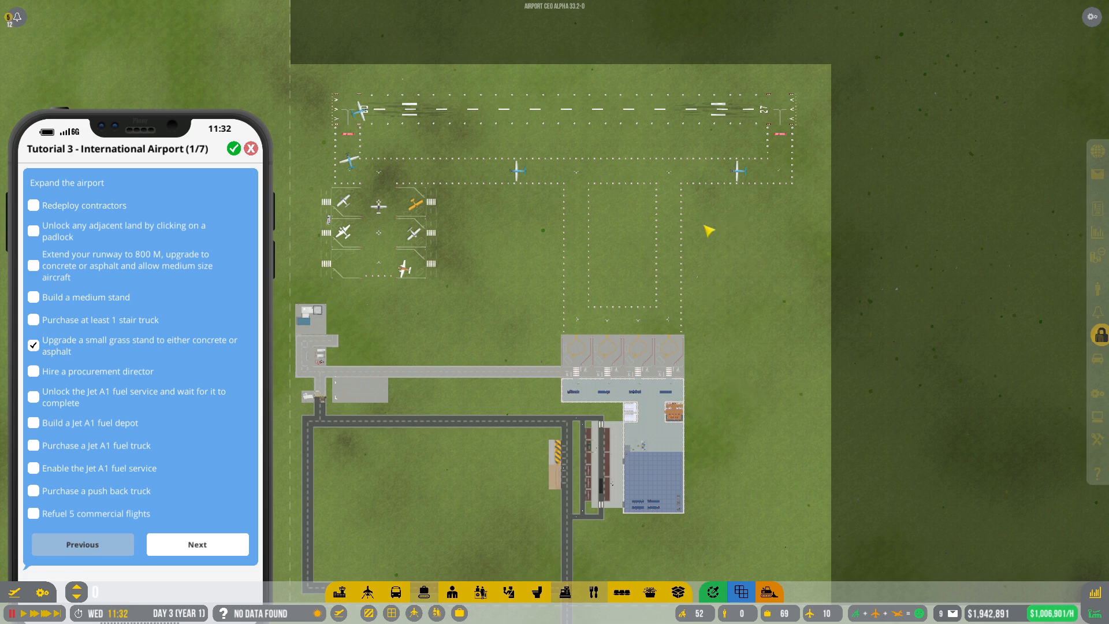
mouse_move(702, 394)
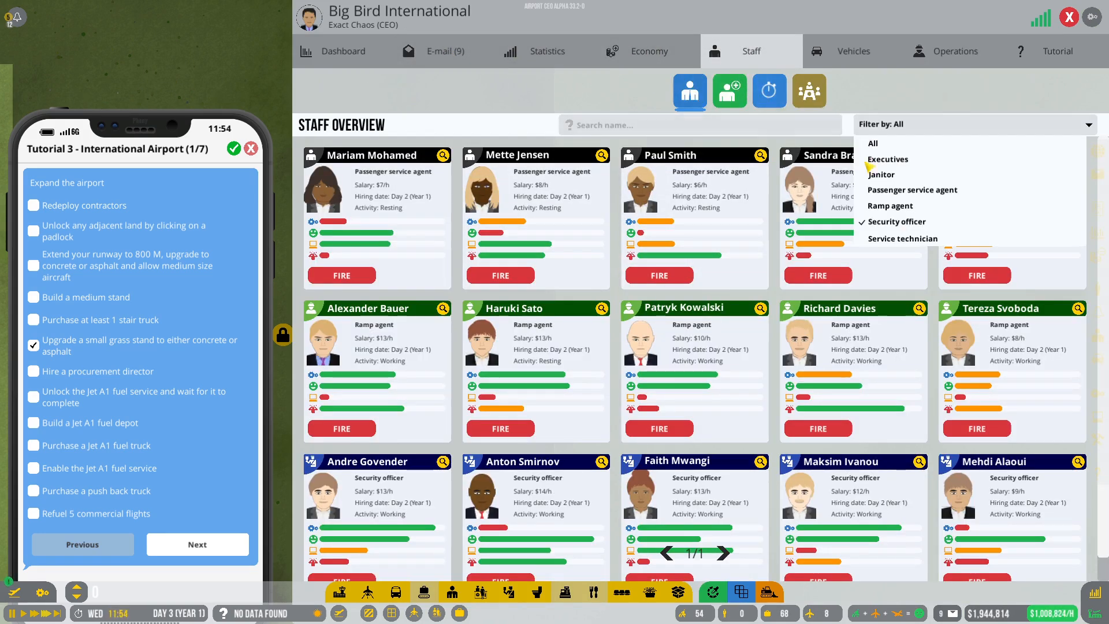
View job applicants and filter the list by a different role
click(729, 91)
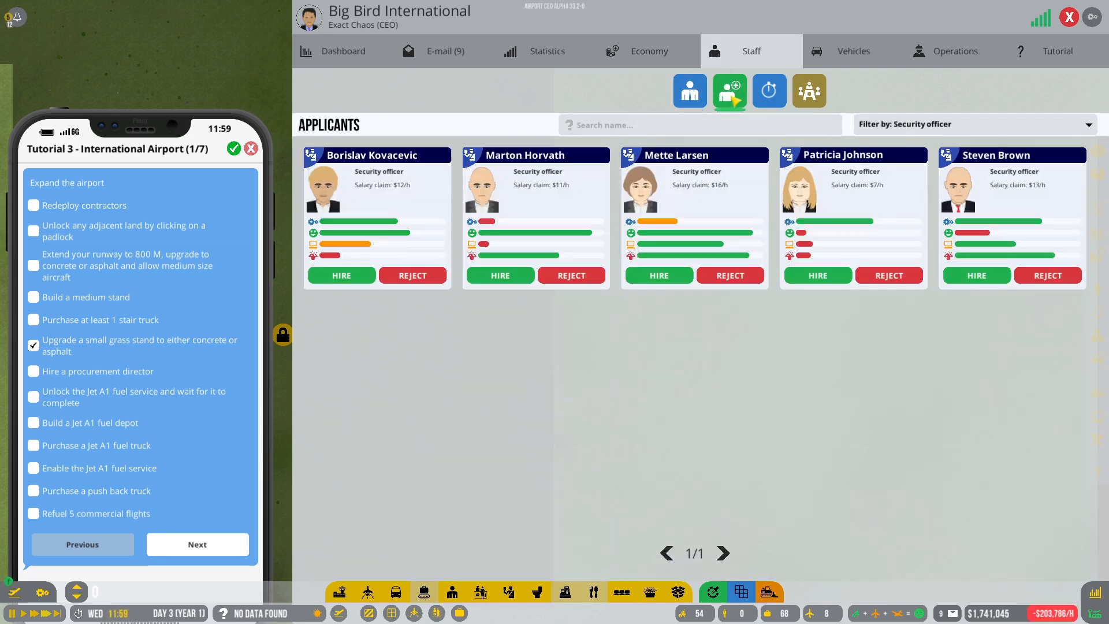
click(973, 124)
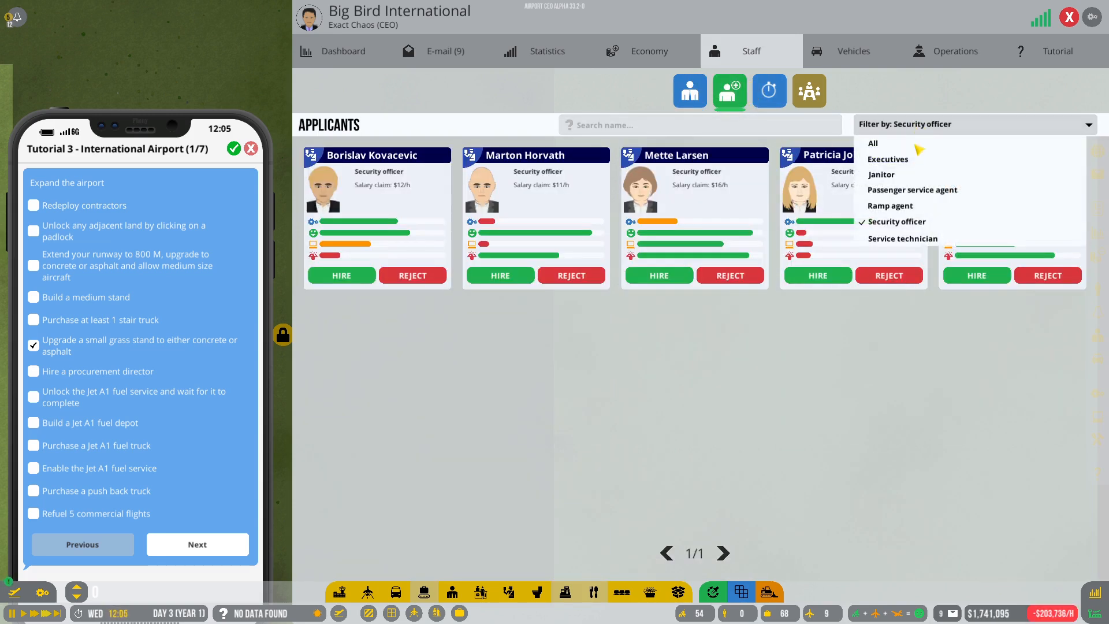
click(887, 159)
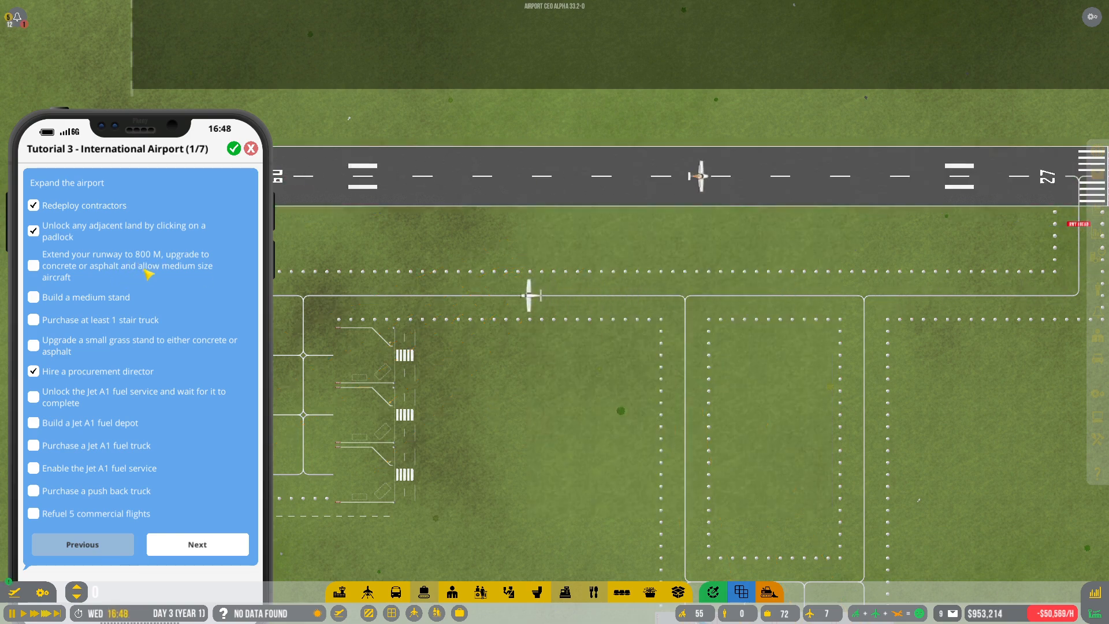
Open the Flight Planner showing Wednesday's Goose Wings and CLM stand schedule
click(701, 177)
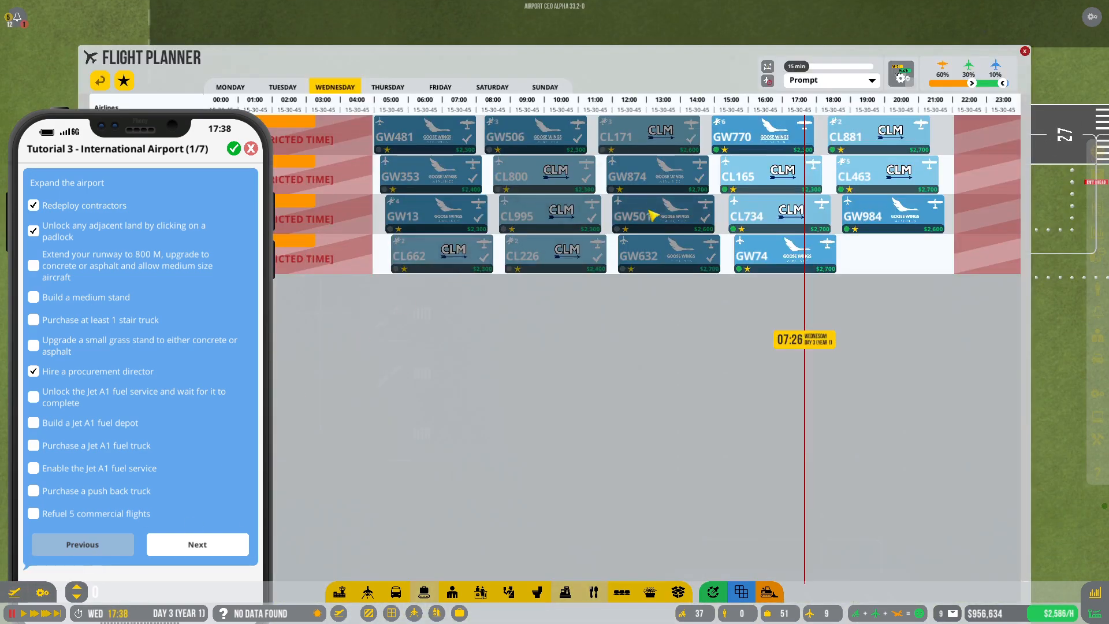
mouse_move(234, 150)
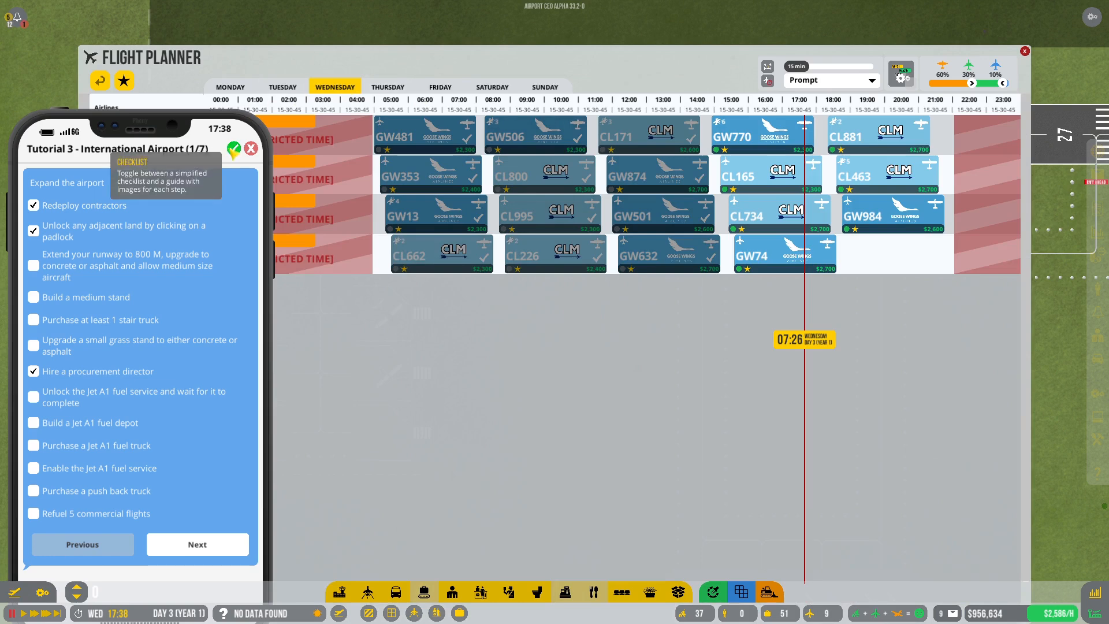
Hide the tutorial checklist and confirm Thursday morning flights GW864 and GW117 on A2
click(251, 149)
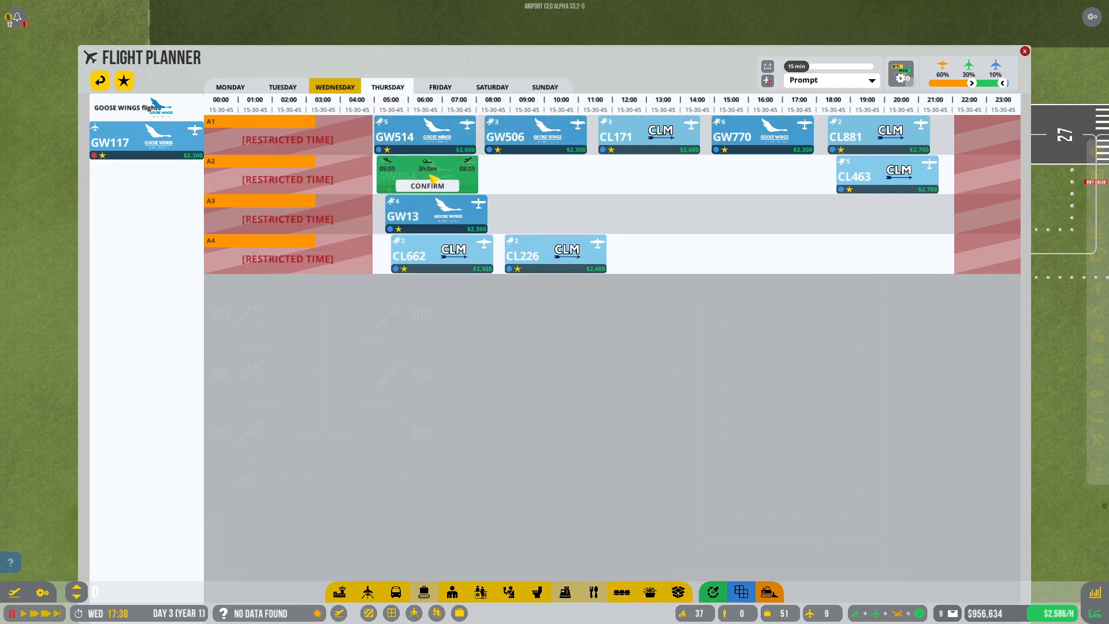
mouse_move(426, 173)
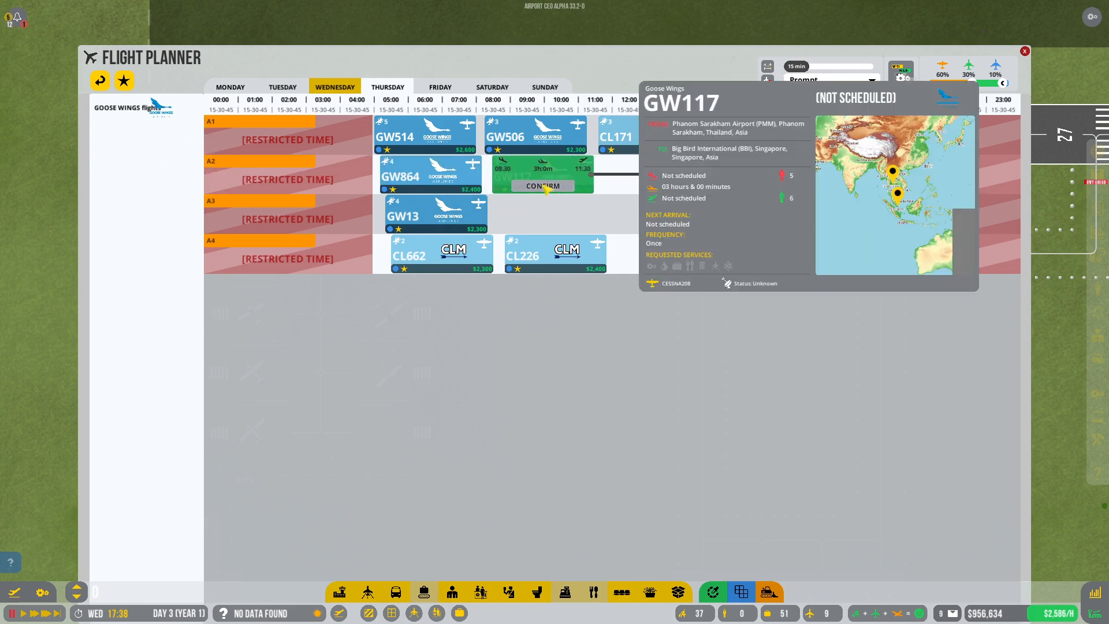
click(1024, 51)
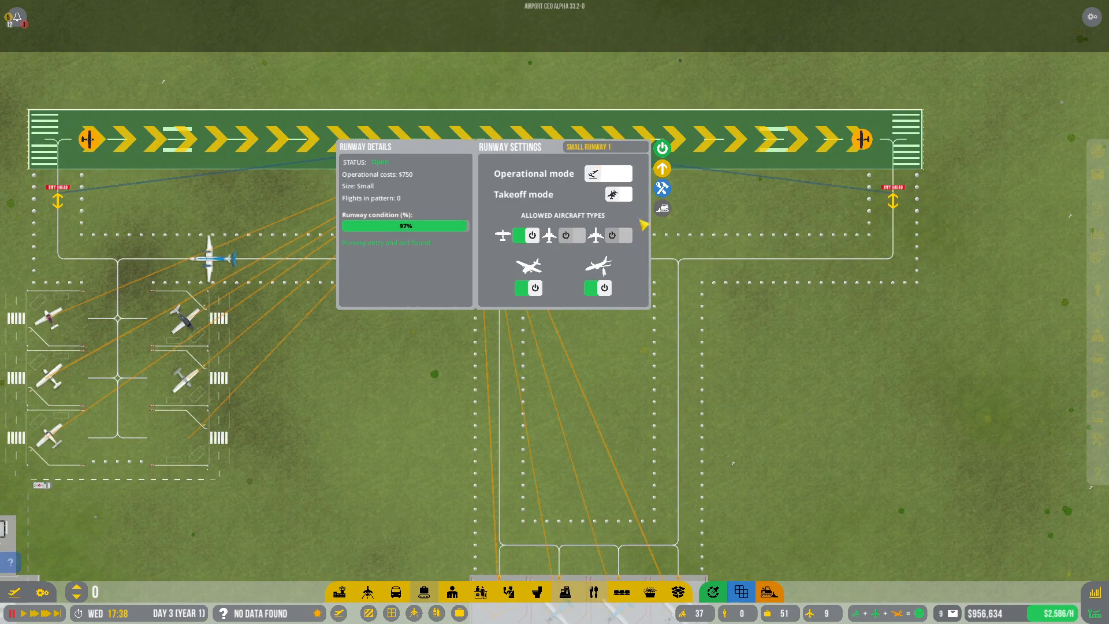
Show the operations overview listing Jet A1 fuel service as not upgraded
click(662, 168)
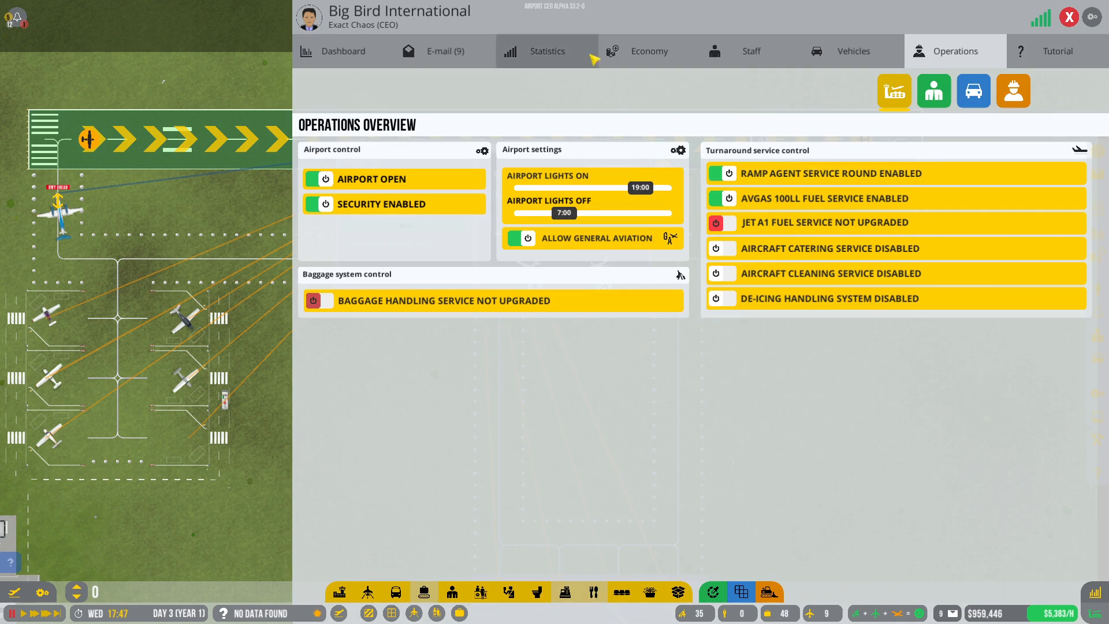
Order the Jet A1 fuel service upgrade from the procurement catalogue
click(648, 50)
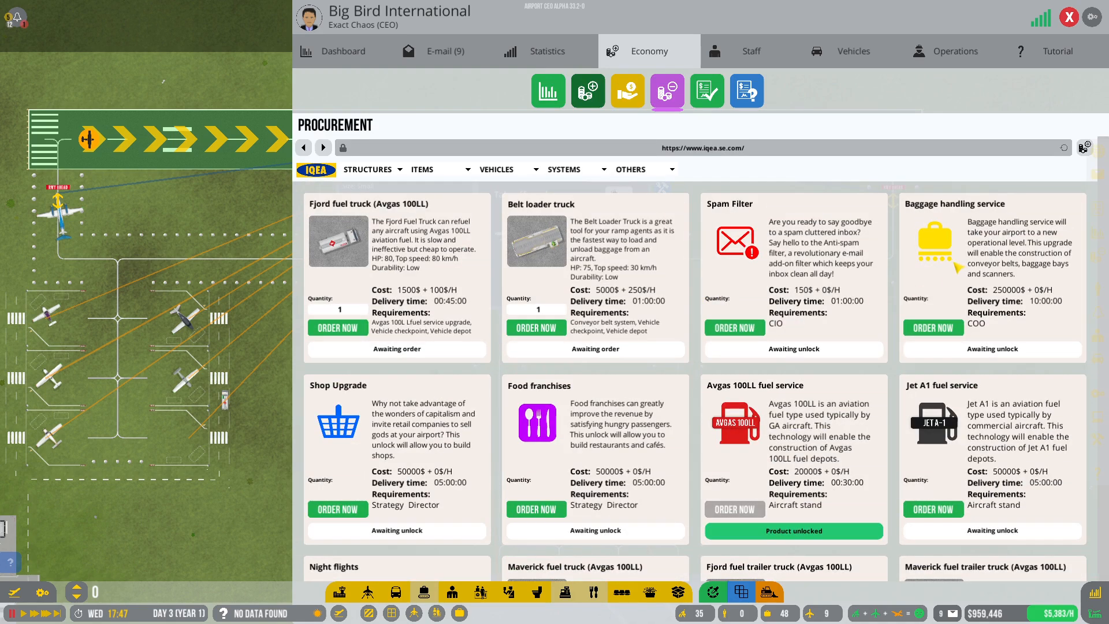
scroll(down, 3)
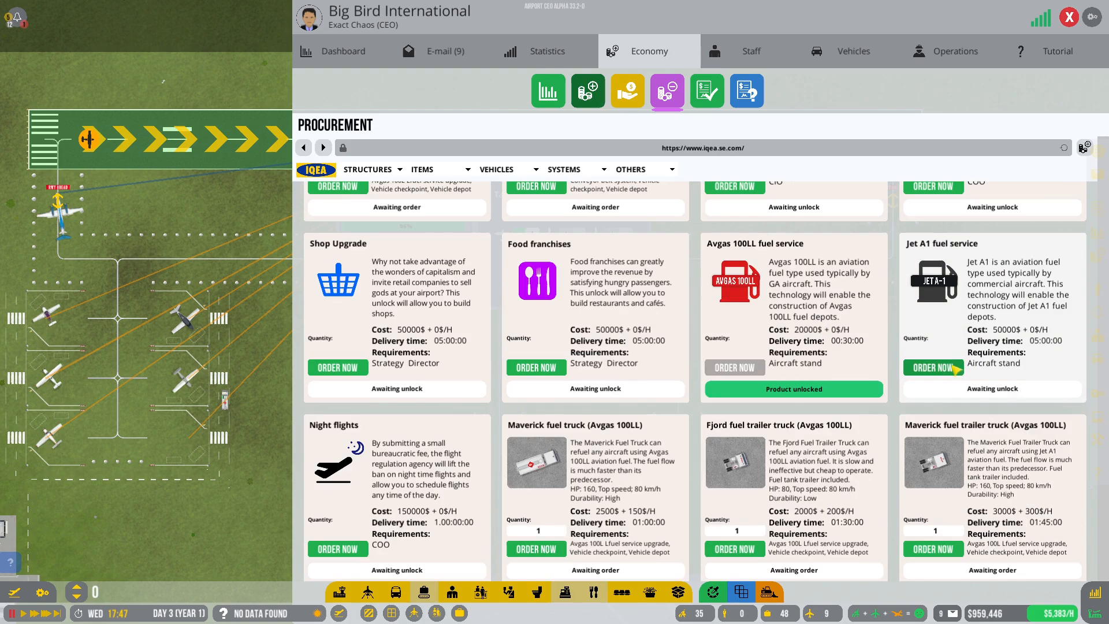
click(933, 369)
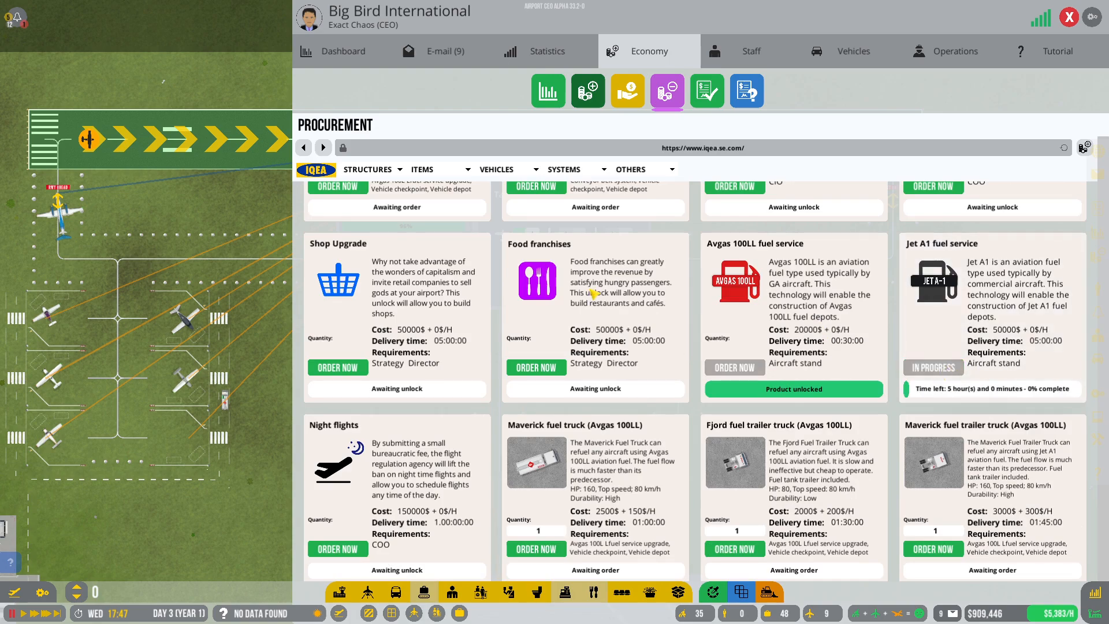
scroll(down, 3)
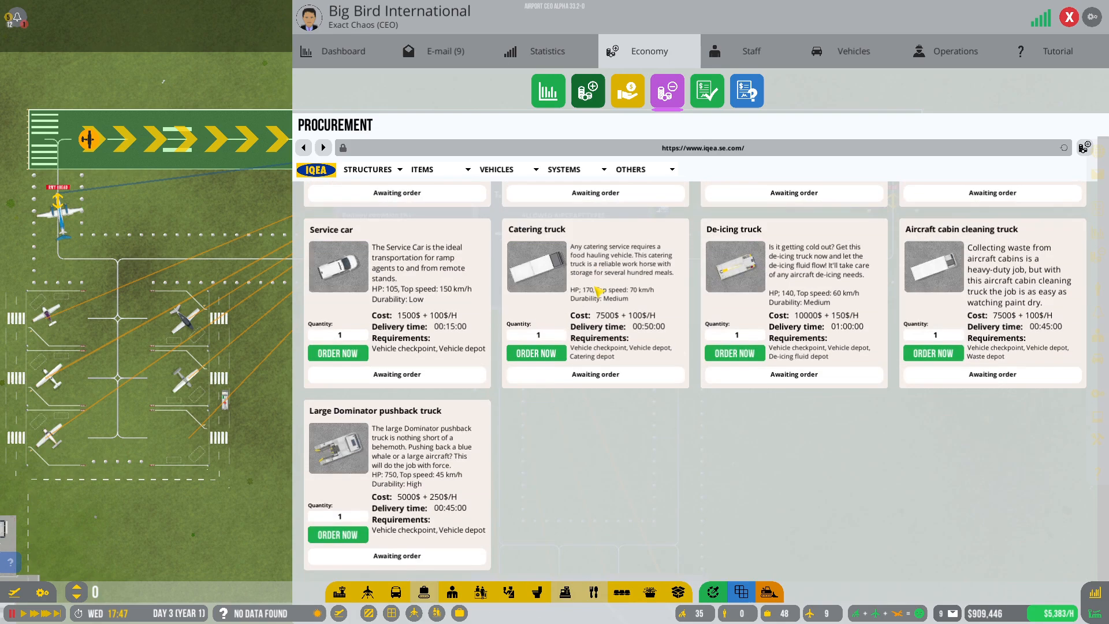
scroll(down, 3)
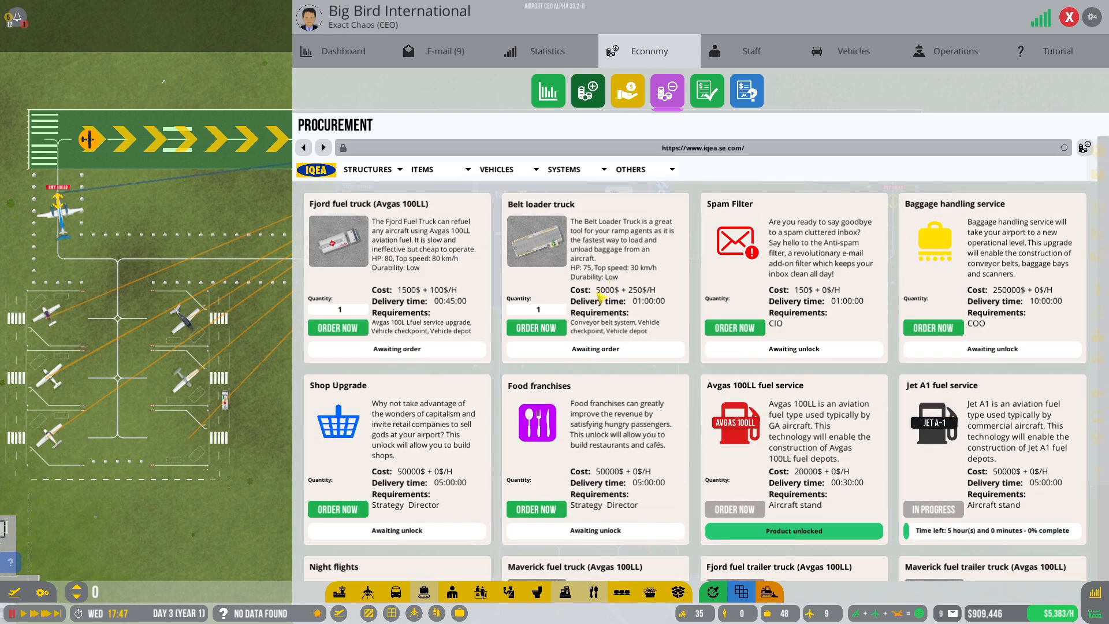
mouse_move(795, 79)
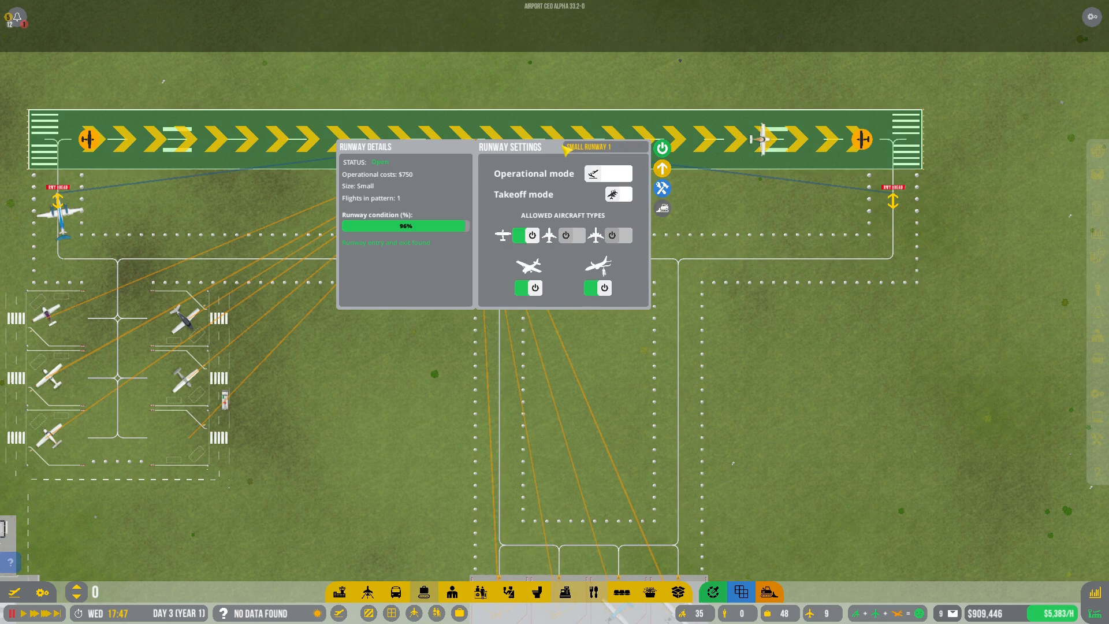
Add approach lights to Small Runway 1 and place PAPI lights beside the 09 threshold
click(663, 168)
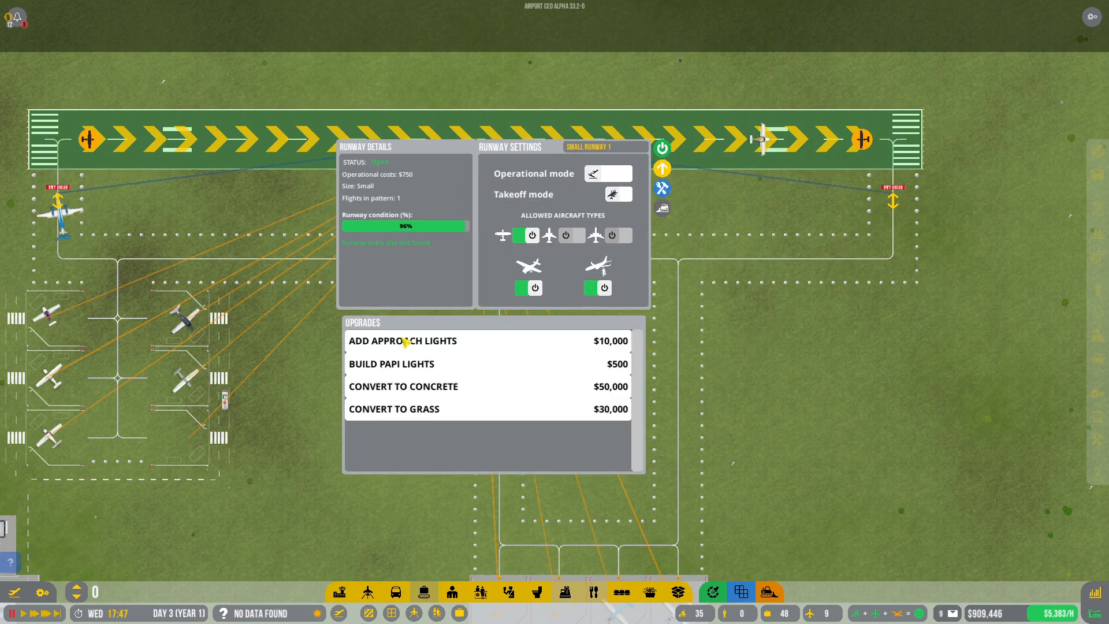
click(403, 340)
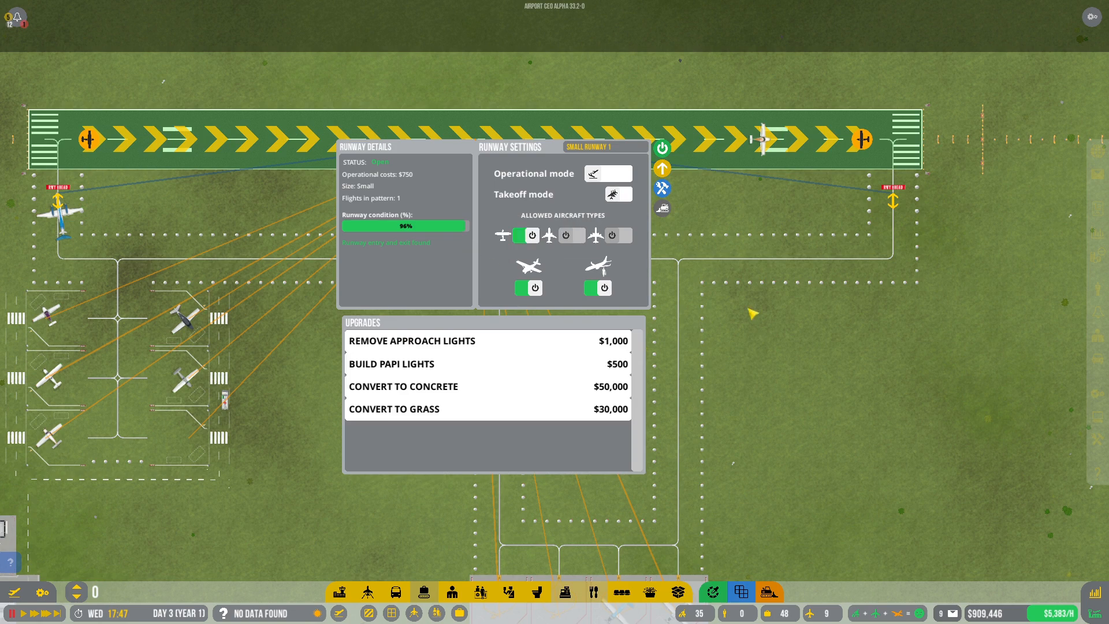
mouse_move(429, 366)
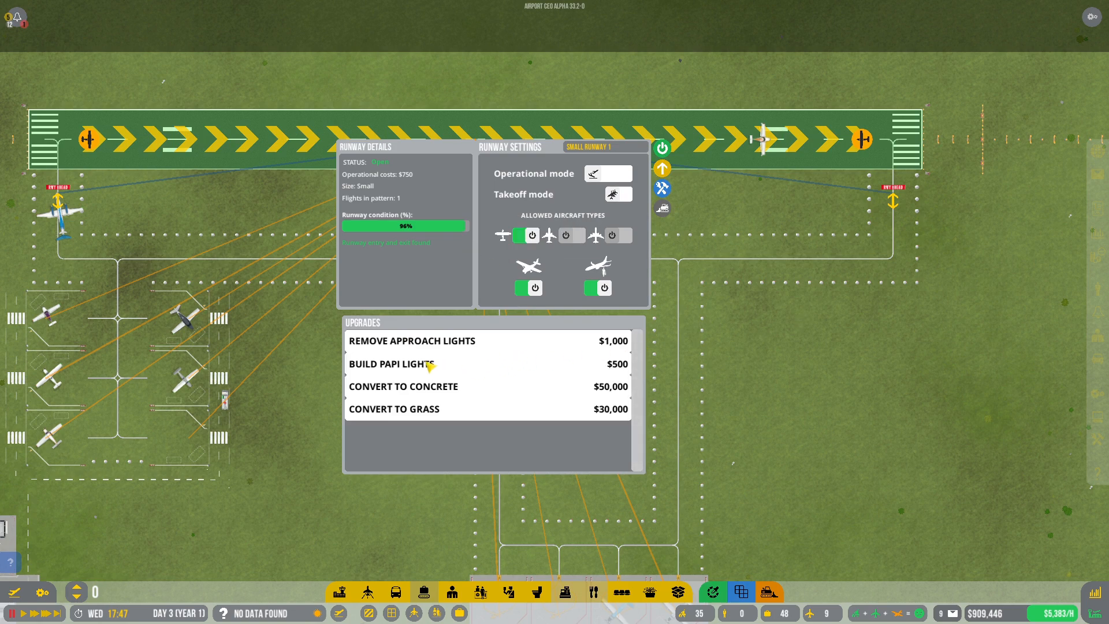
click(398, 364)
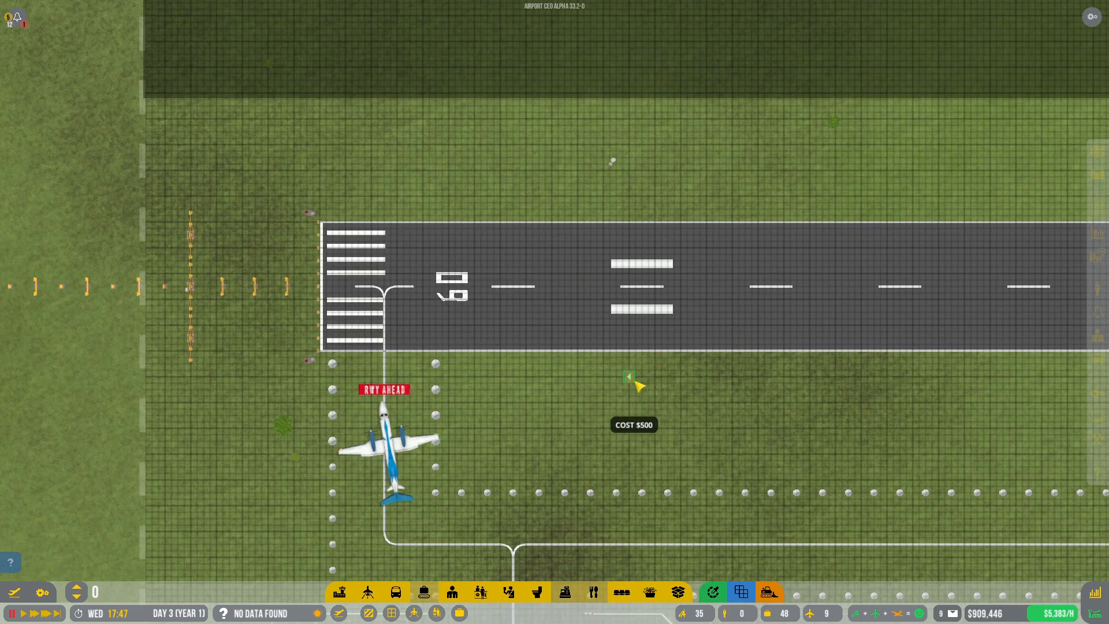
click(629, 376)
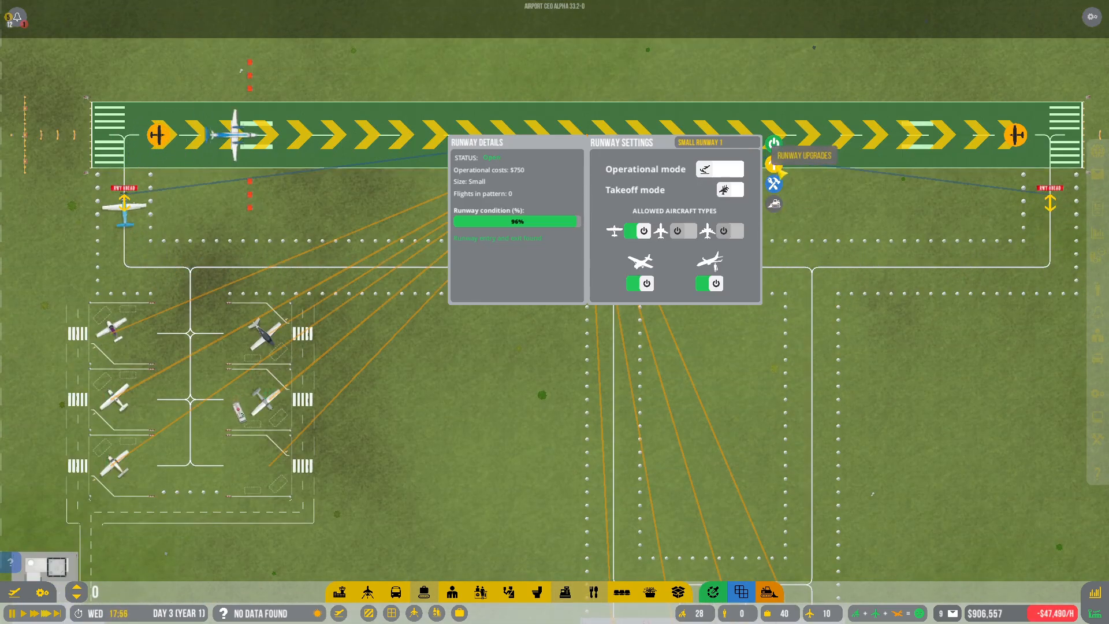
Check the runway's details, then slot CLM flight CL122 onto stand A3 Thursday morning
click(803, 157)
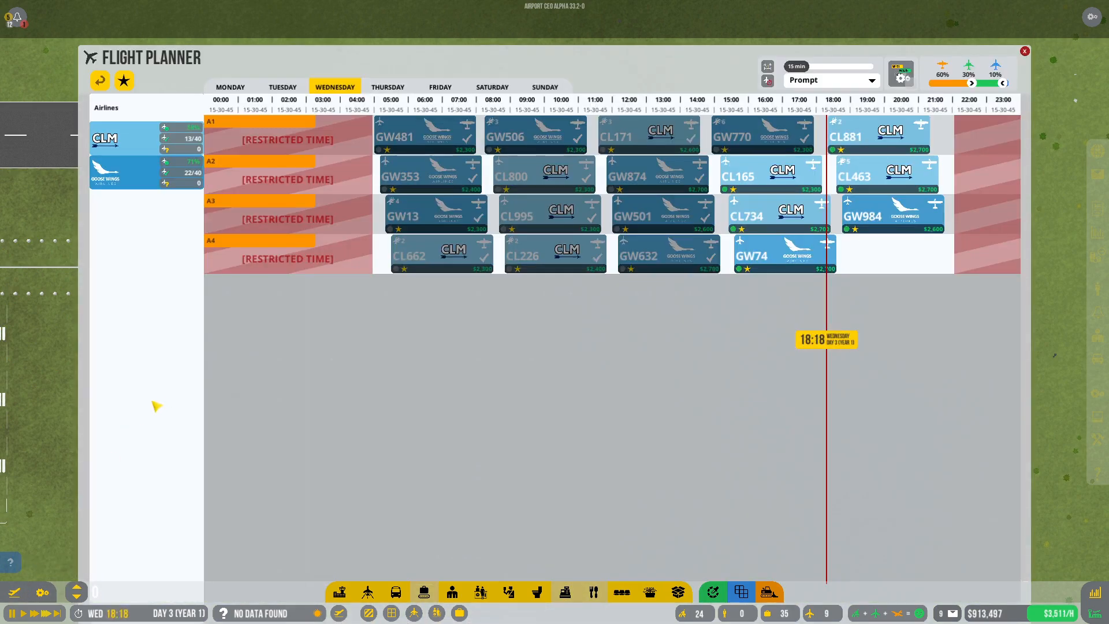
click(1024, 51)
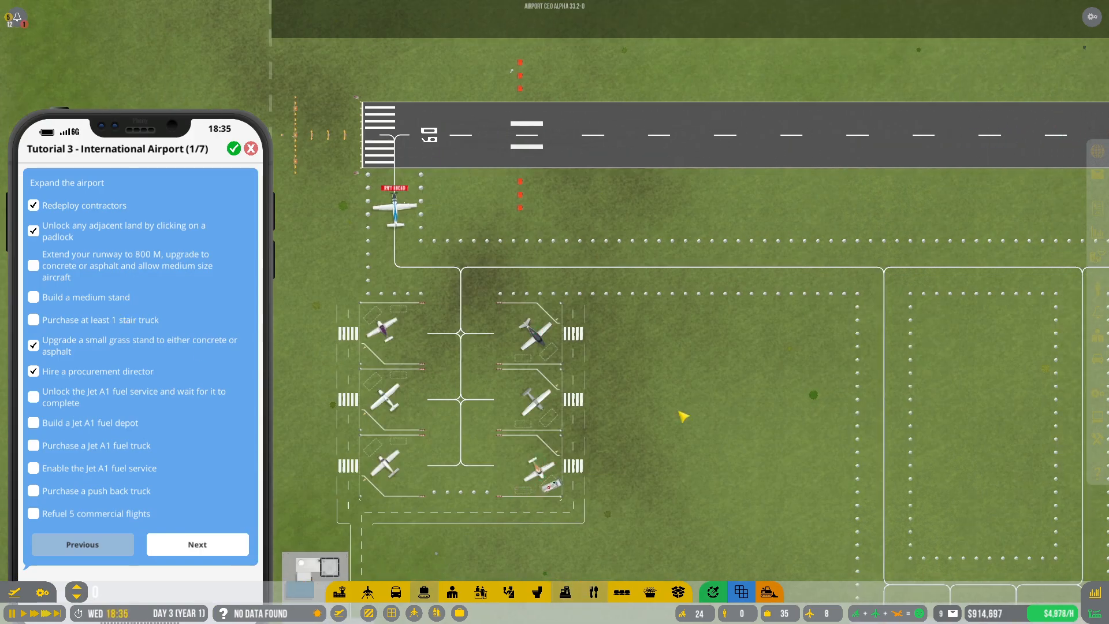
click(250, 148)
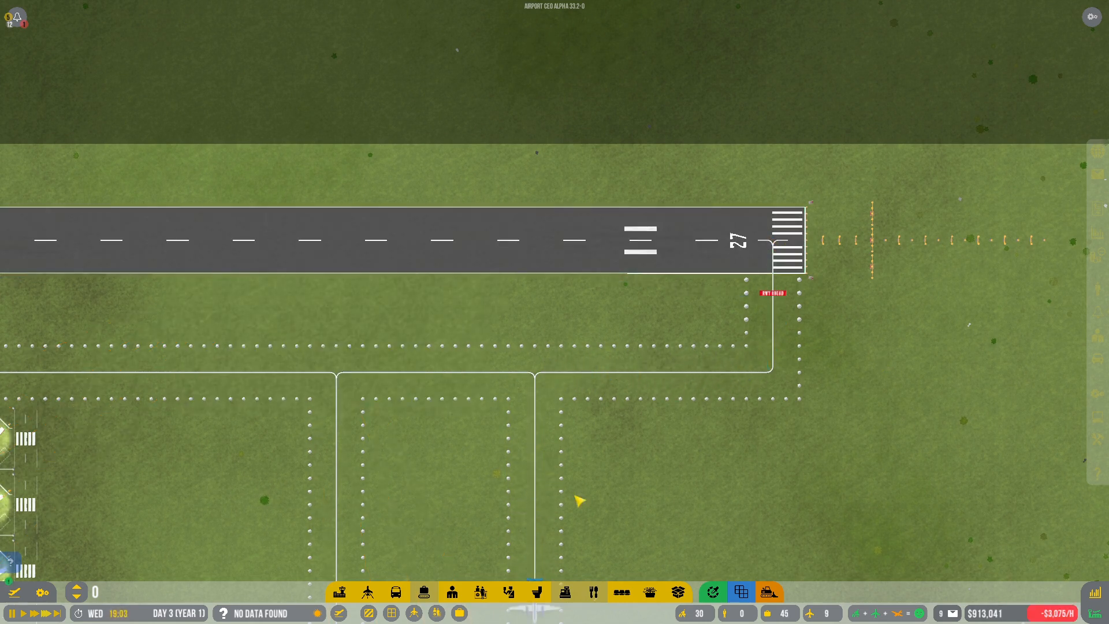
click(366, 593)
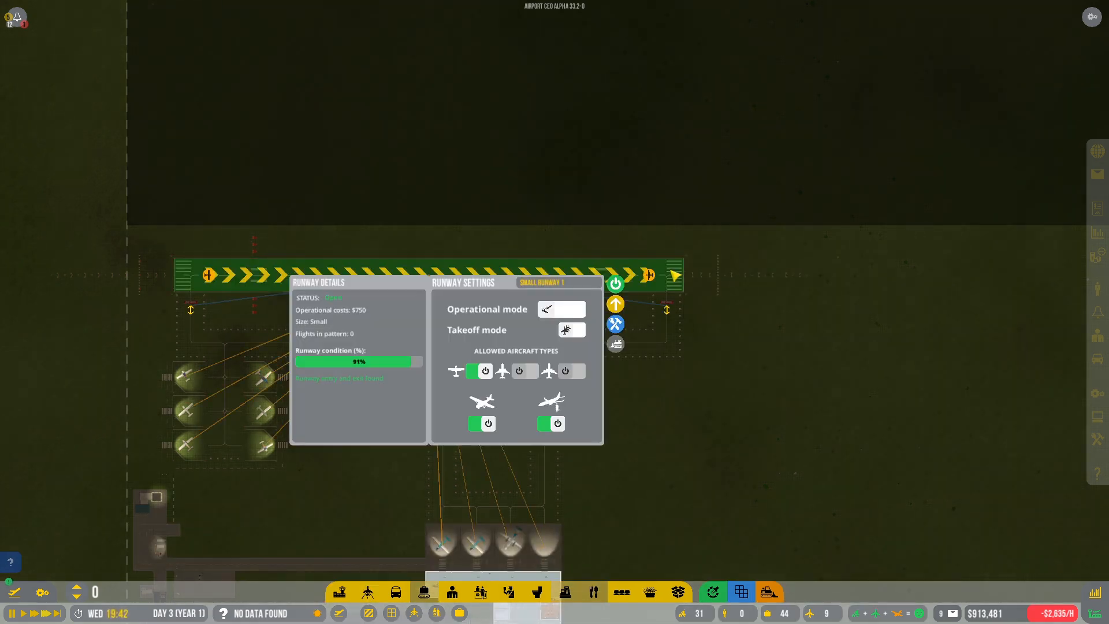
click(615, 304)
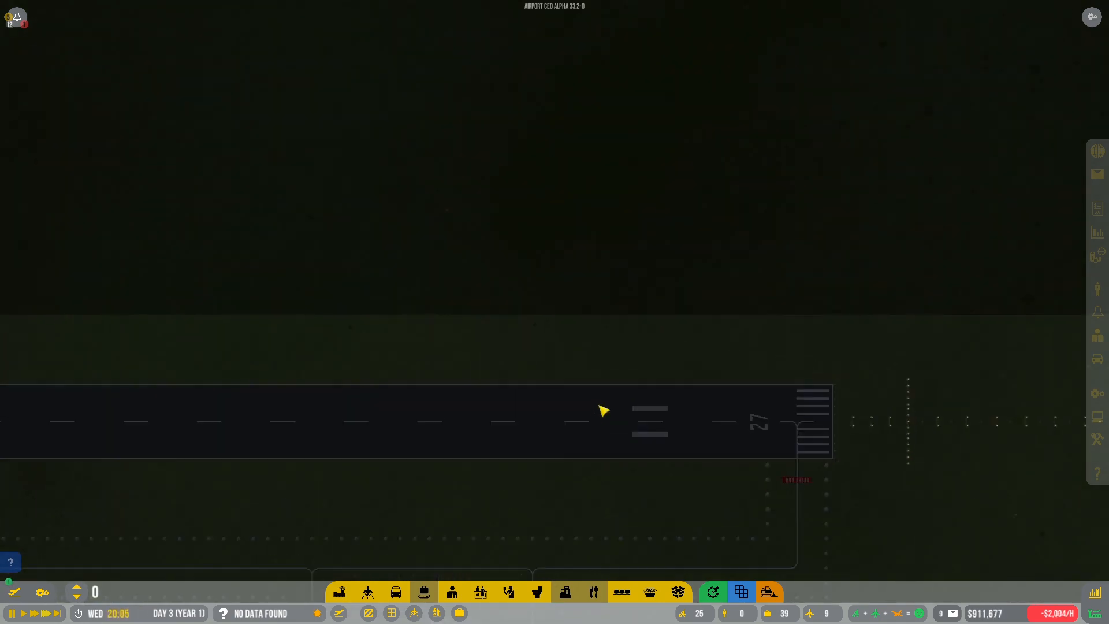
click(602, 410)
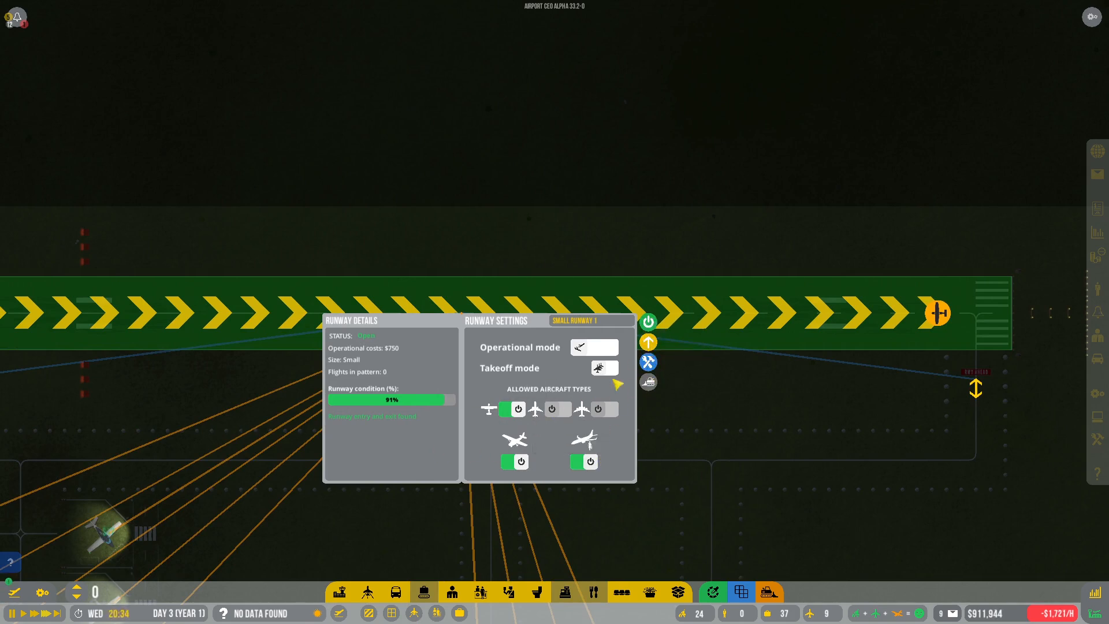
click(581, 410)
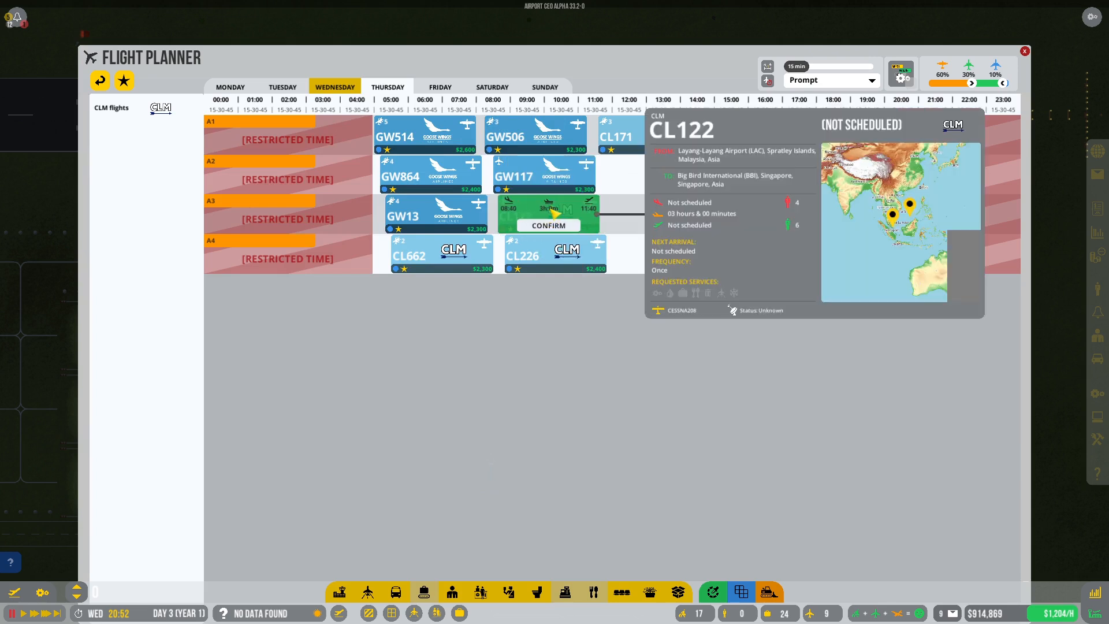
Confirm CL122 on stand A3 for Thursday and switch to the Operations overview
click(548, 226)
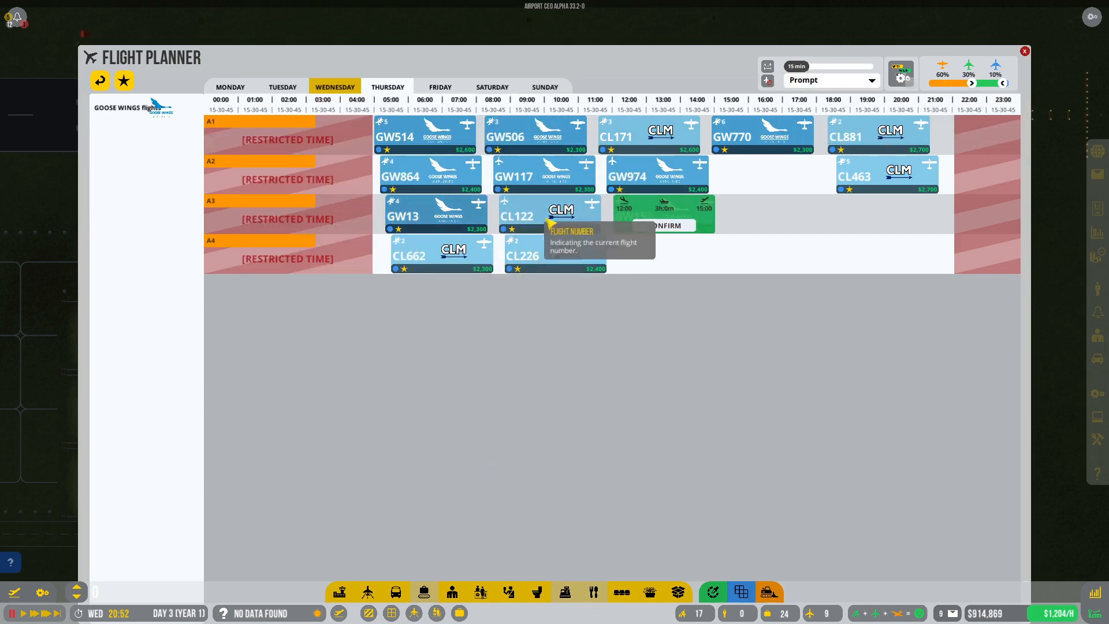
click(1024, 51)
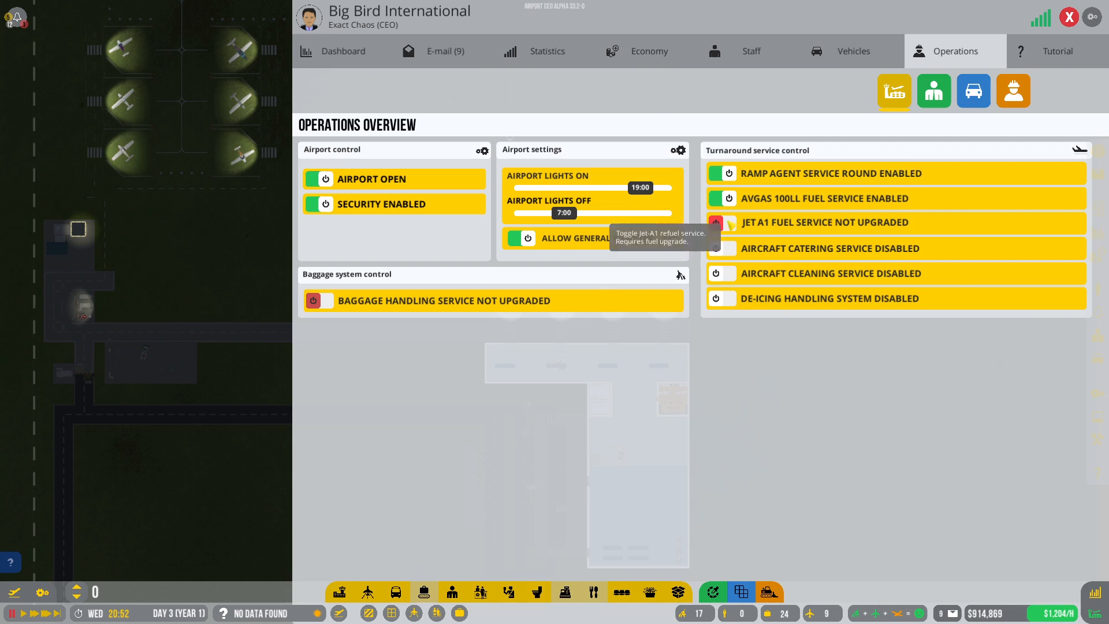
mouse_move(316, 300)
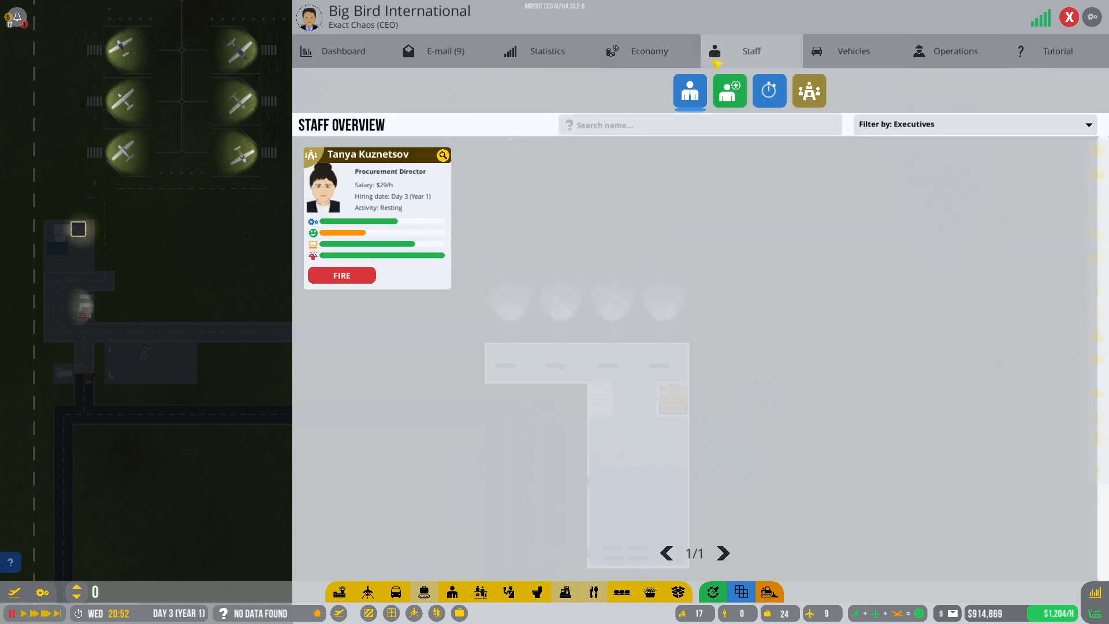
Review the budget overview and procurement catalogue, then close the management screens
click(649, 51)
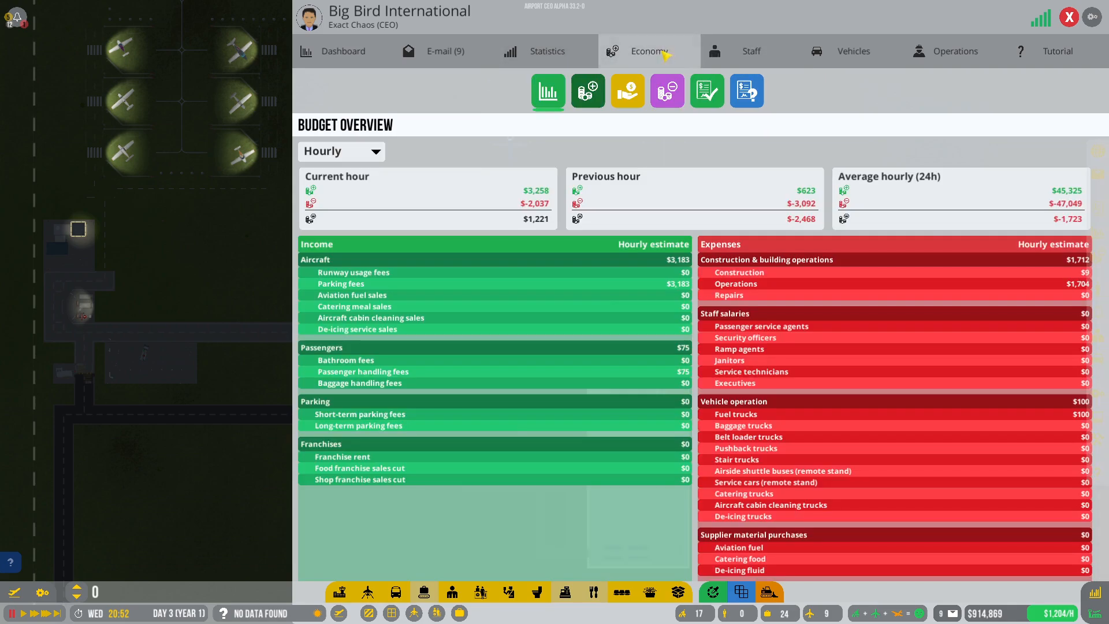
click(666, 91)
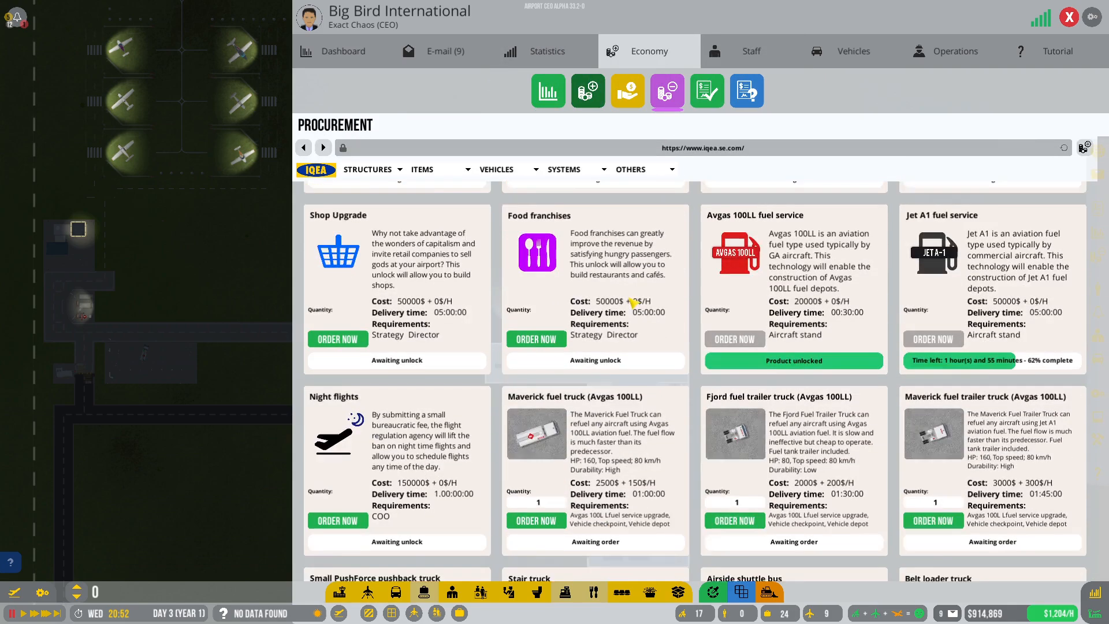
scroll(down, 3)
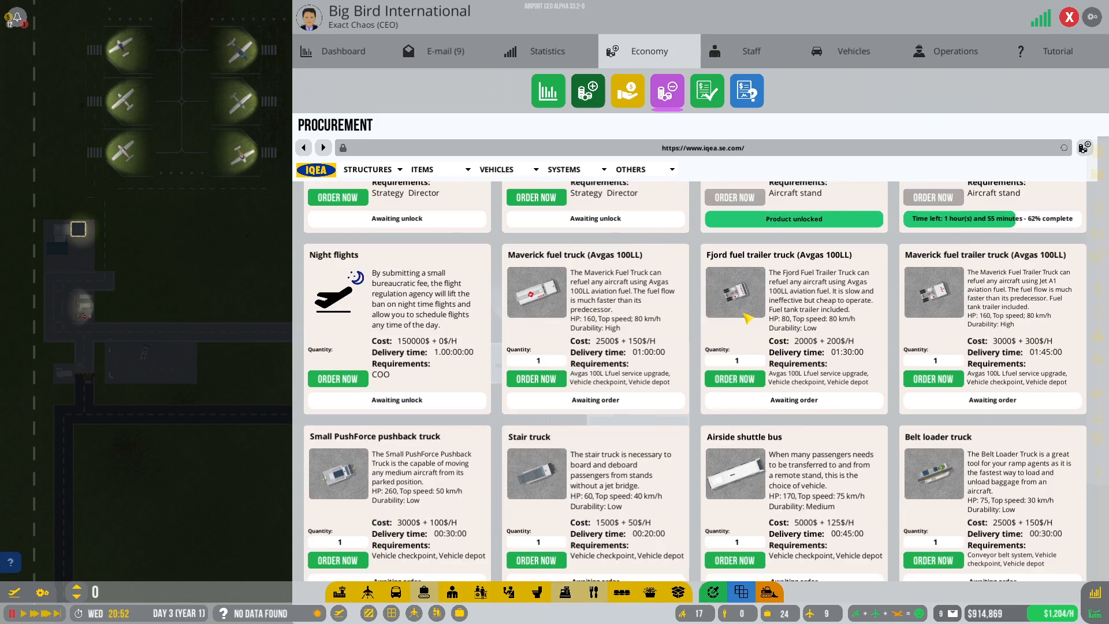
scroll(down, 3)
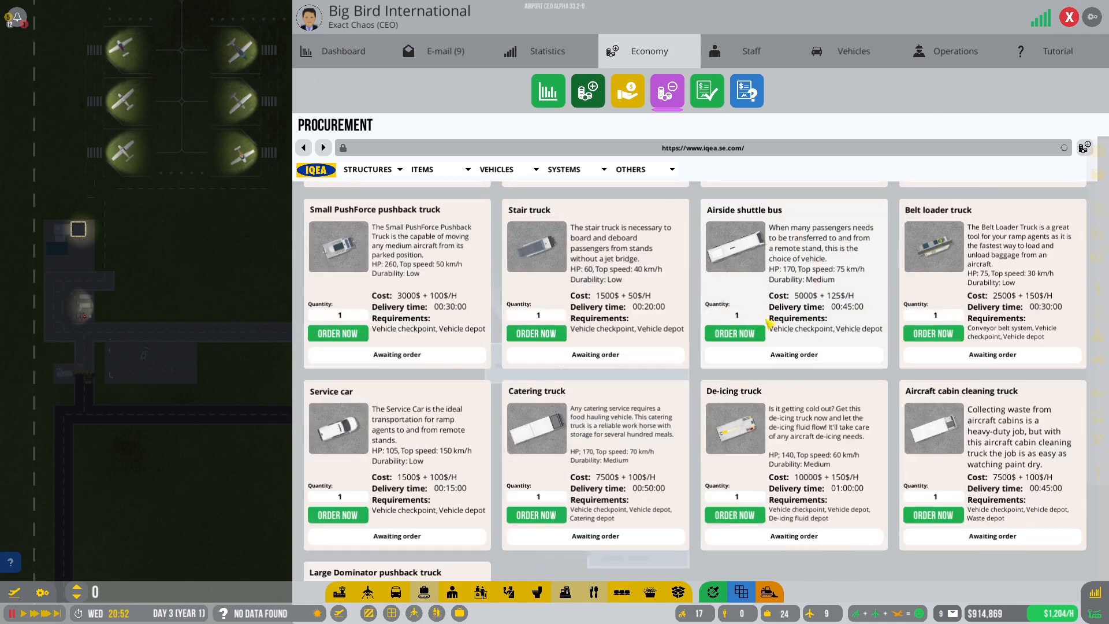
scroll(down, 3)
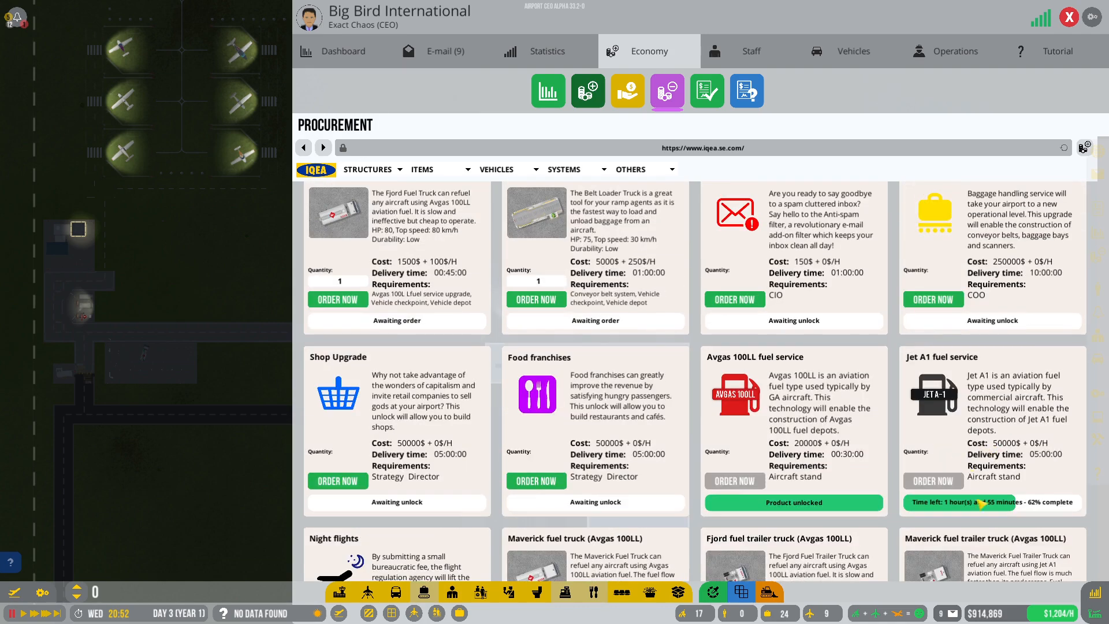
click(343, 51)
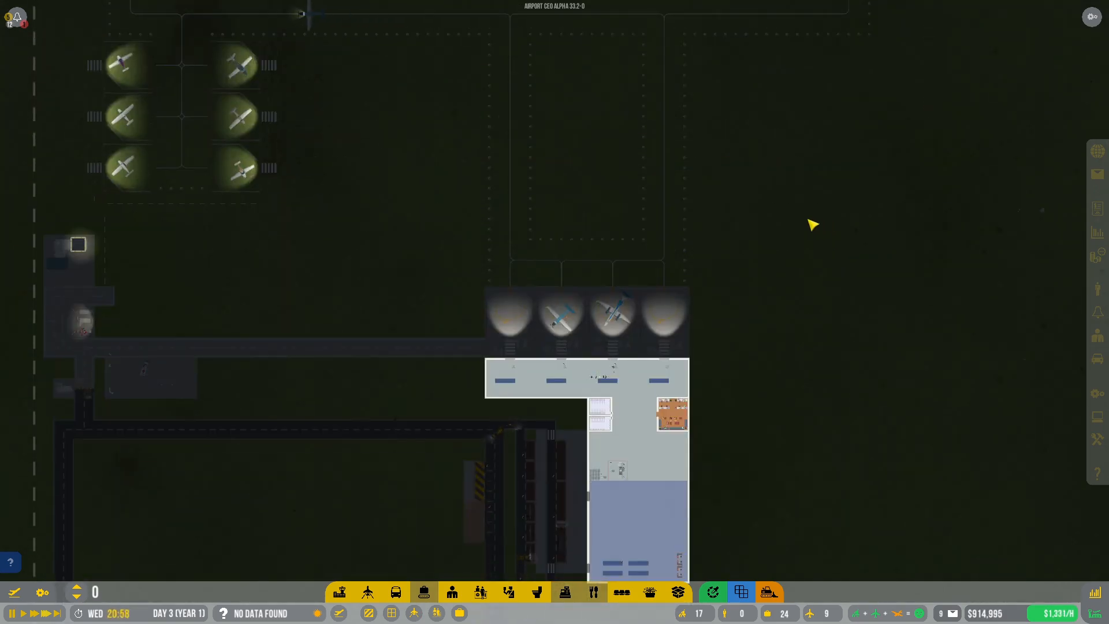
Lay terminal foundation at the terminal's east end and extend it further east
scroll(down, 3)
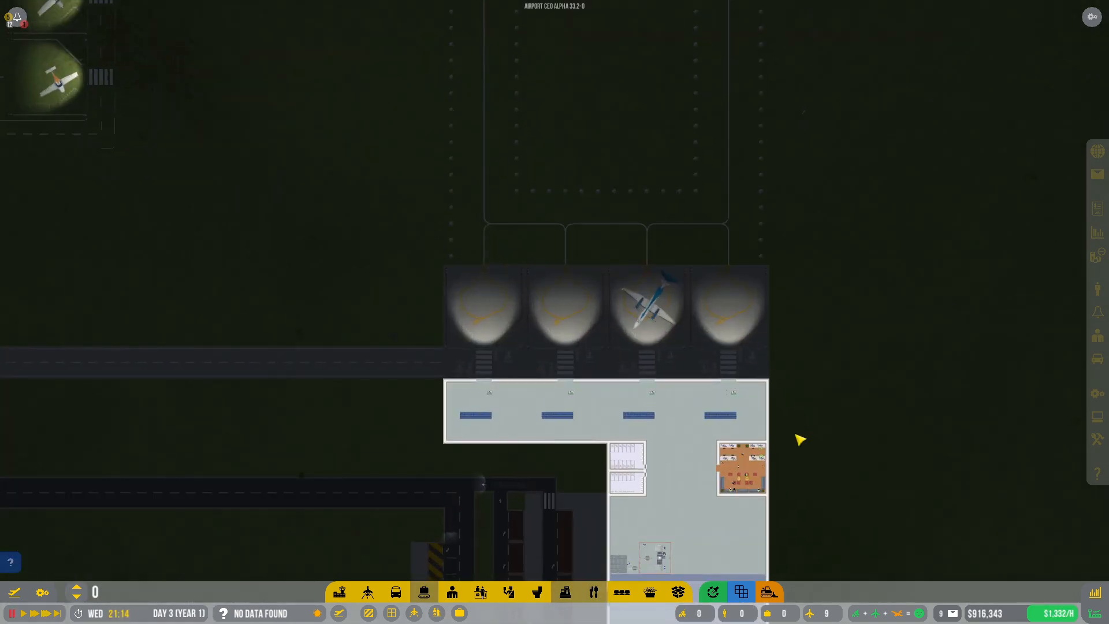
click(340, 592)
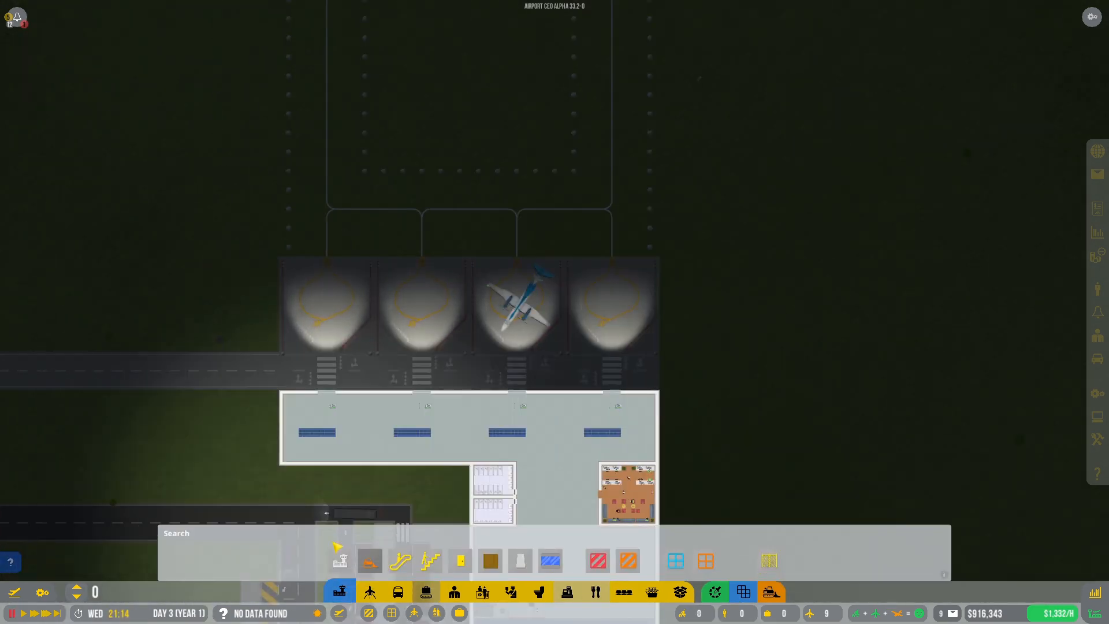
click(340, 561)
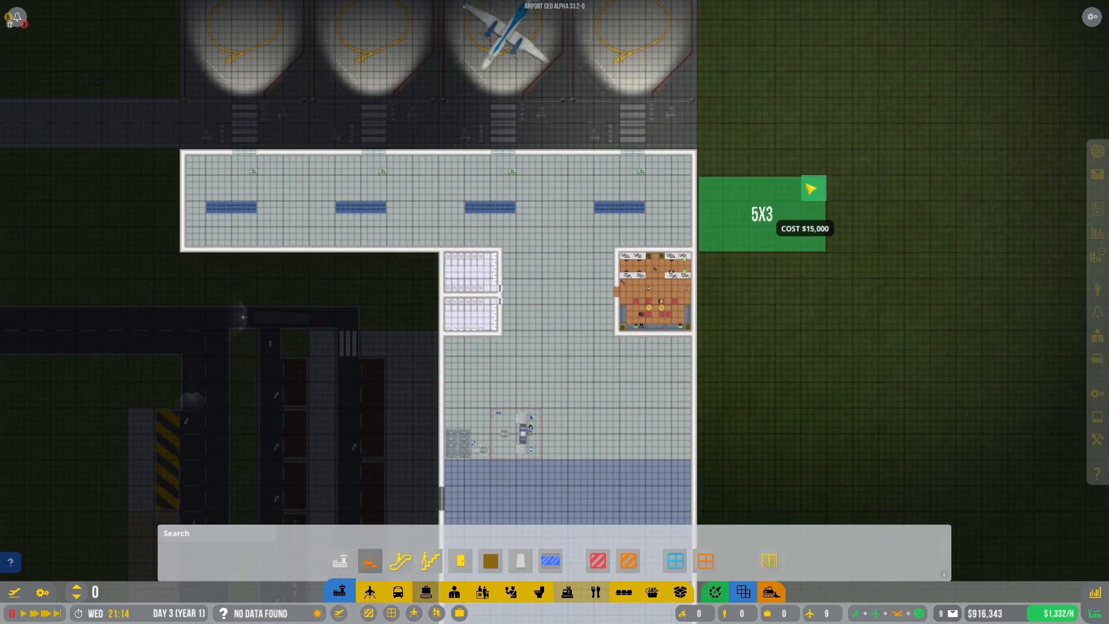
drag(812, 188, 815, 155)
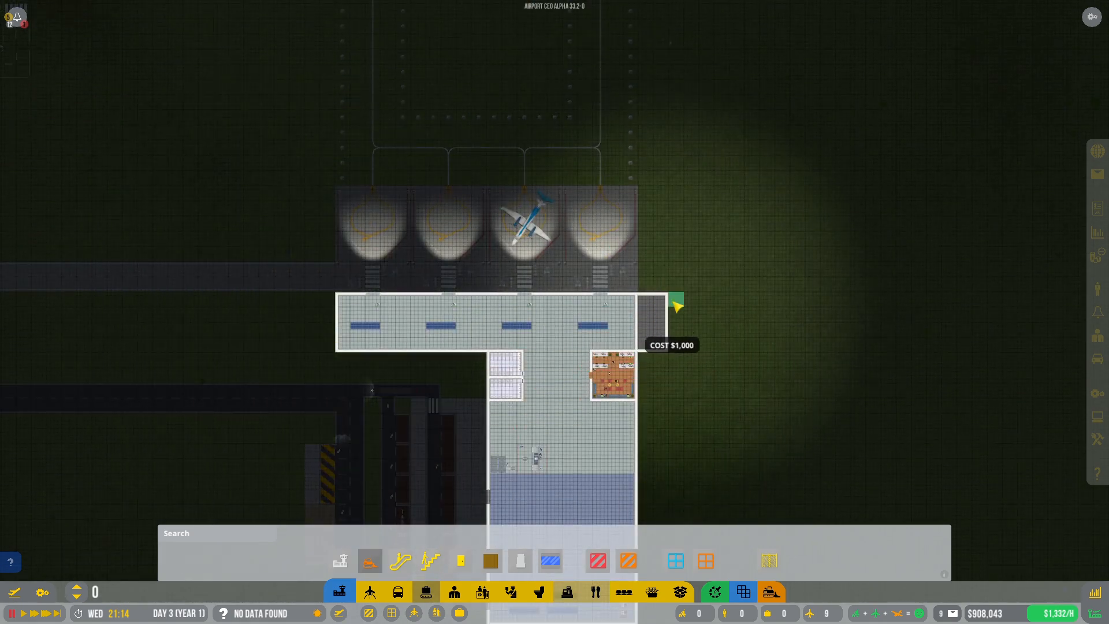
drag(677, 300, 759, 347)
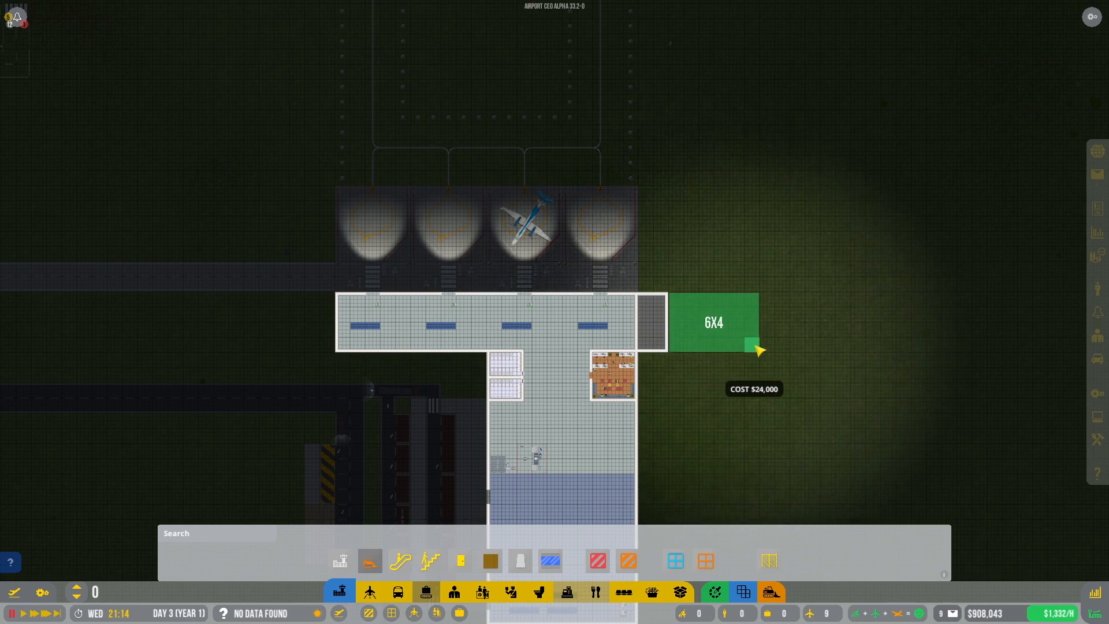
click(757, 351)
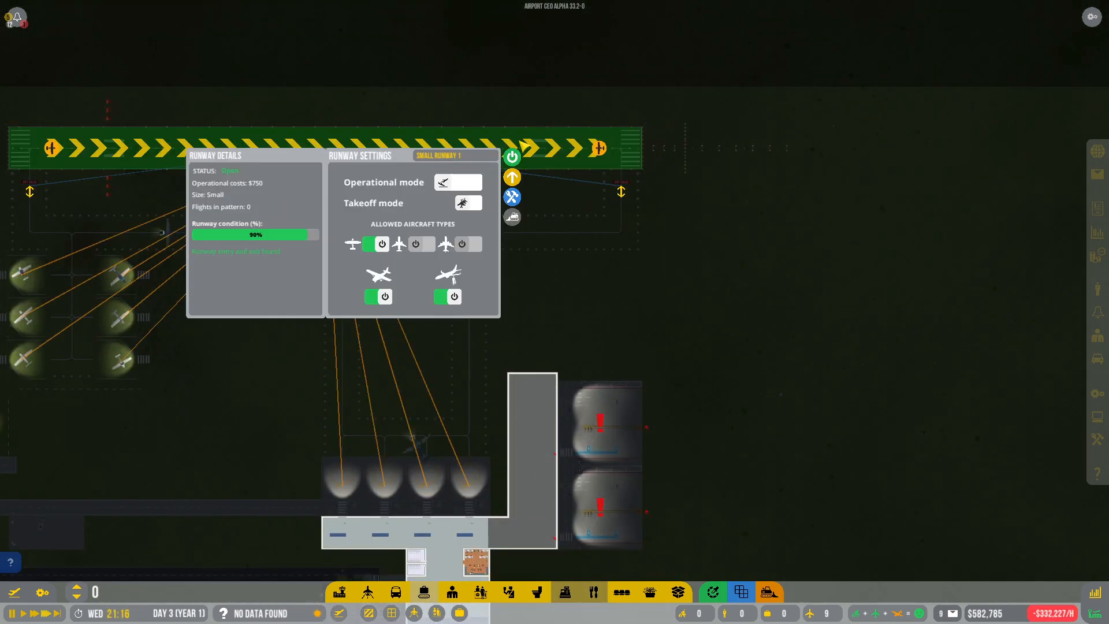
Schedule CLM flight CL163 on stand A4 Thursday in the Flight Planner
click(511, 177)
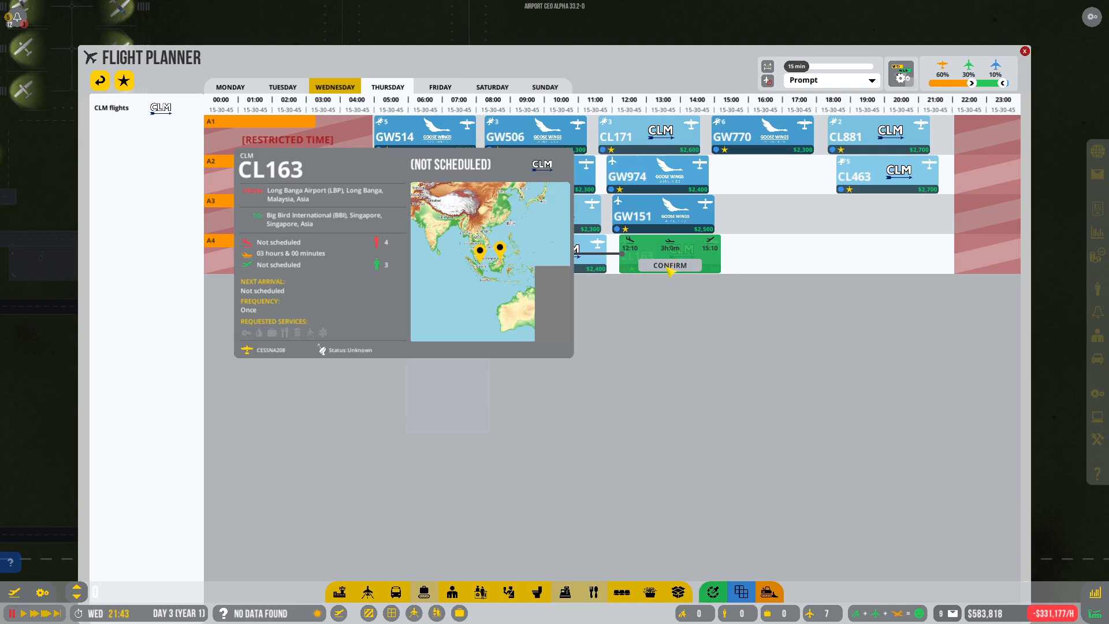
click(1024, 51)
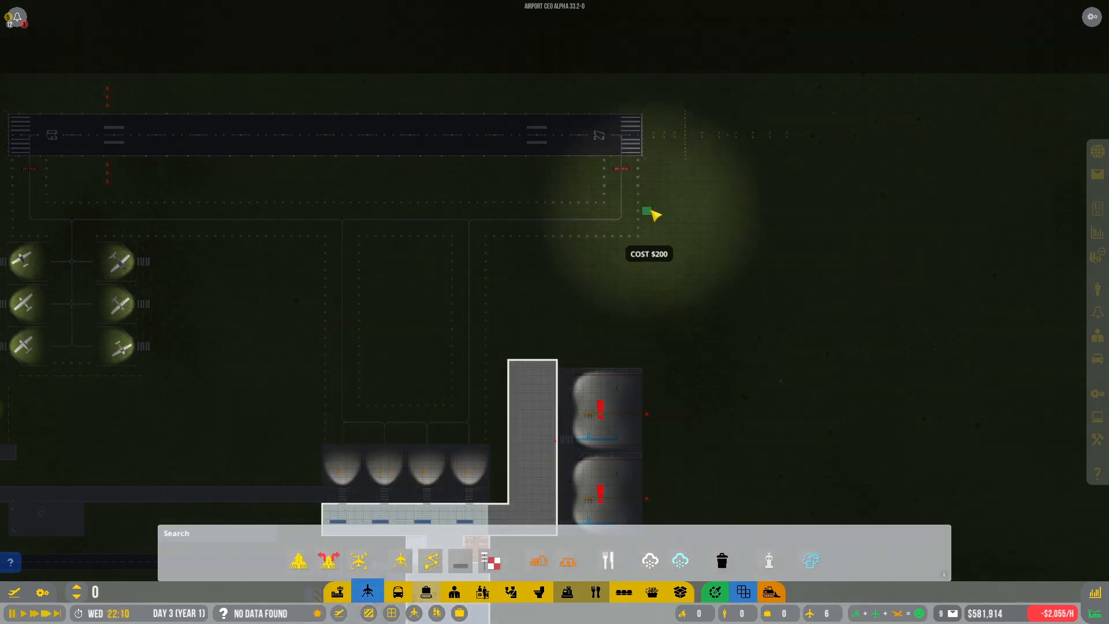
Lay taxiway east from the runway's end and down to the two new stands
drag(647, 216, 839, 240)
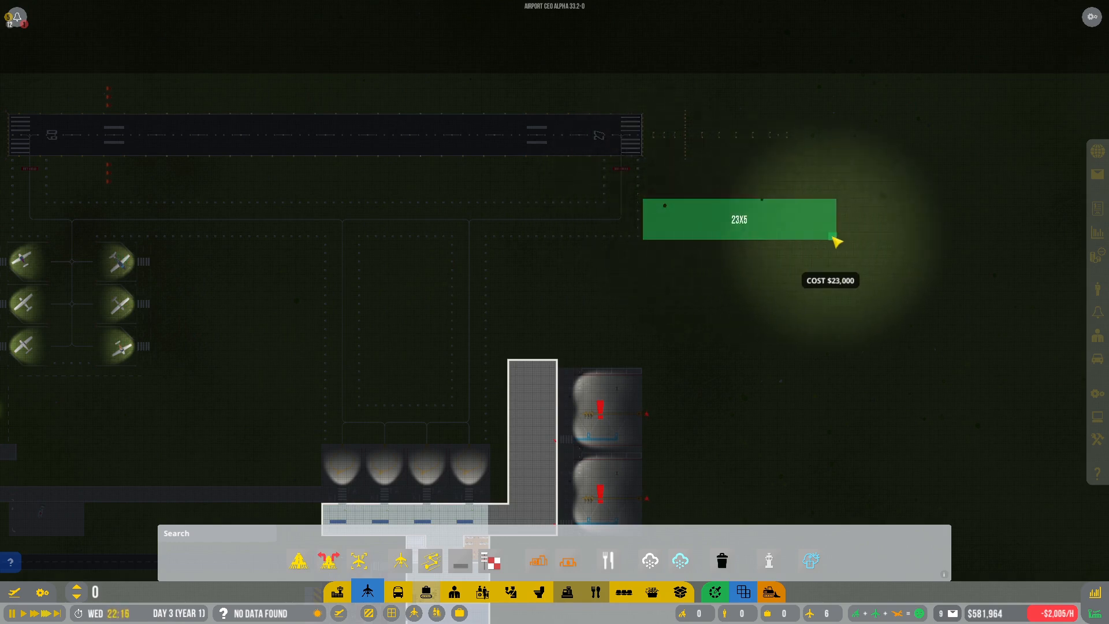
drag(838, 240, 991, 244)
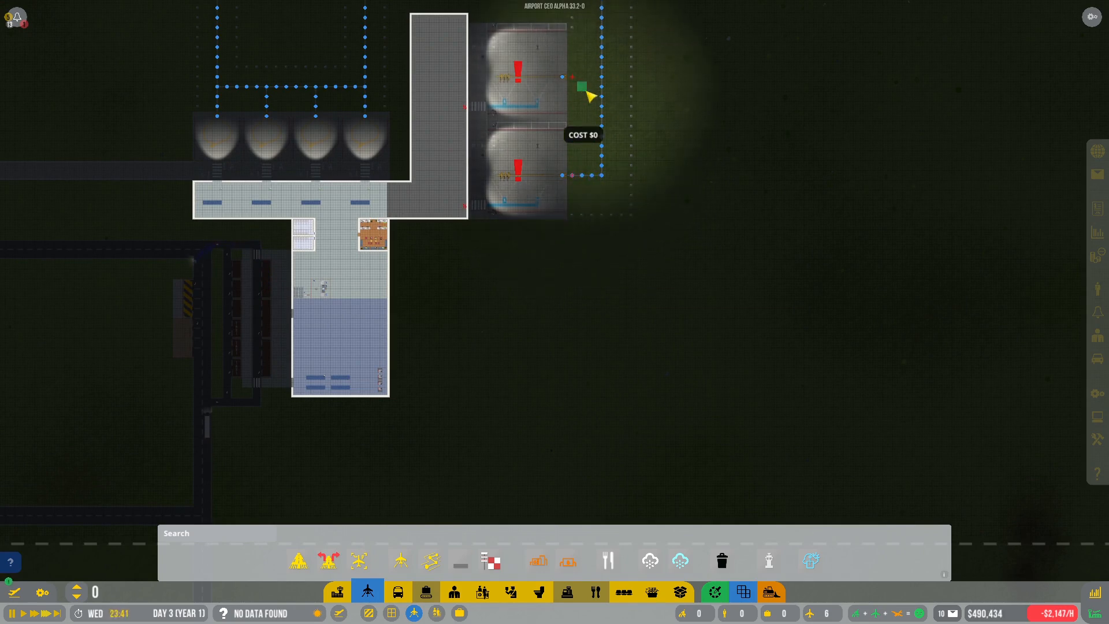
mouse_move(676, 151)
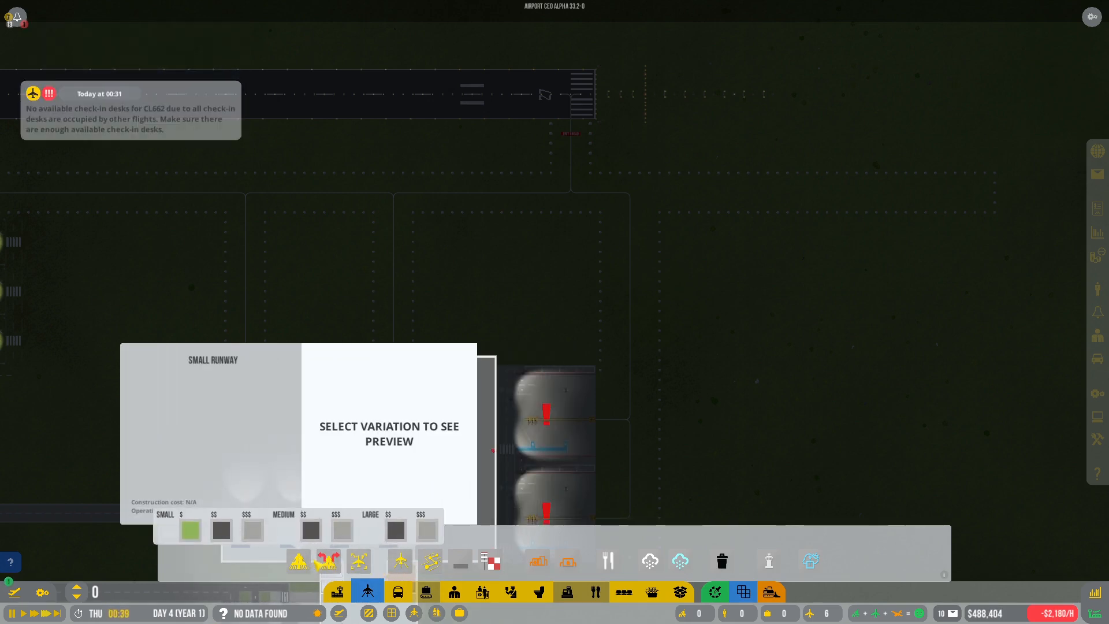
Pick the small basic runway variation, then cancel back to the airport map
click(261, 533)
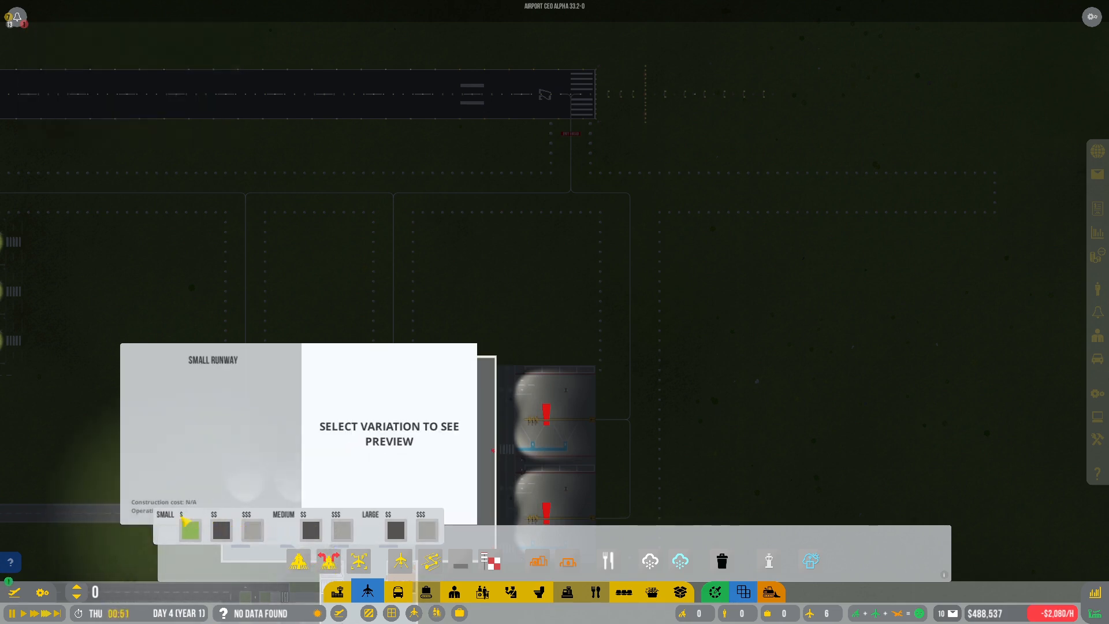
click(253, 529)
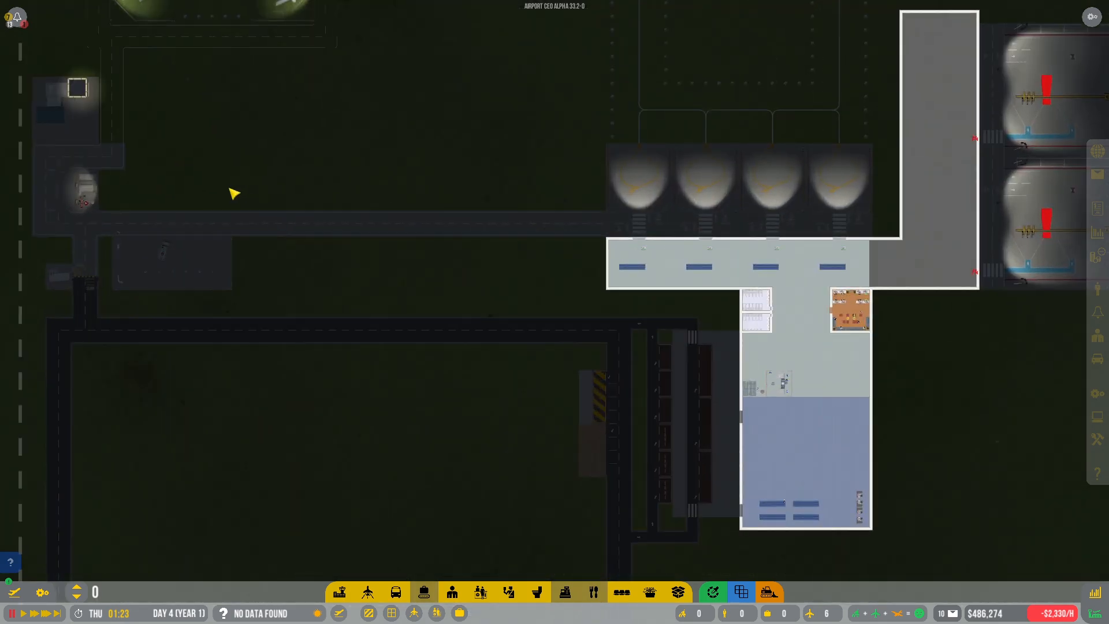
mouse_move(257, 287)
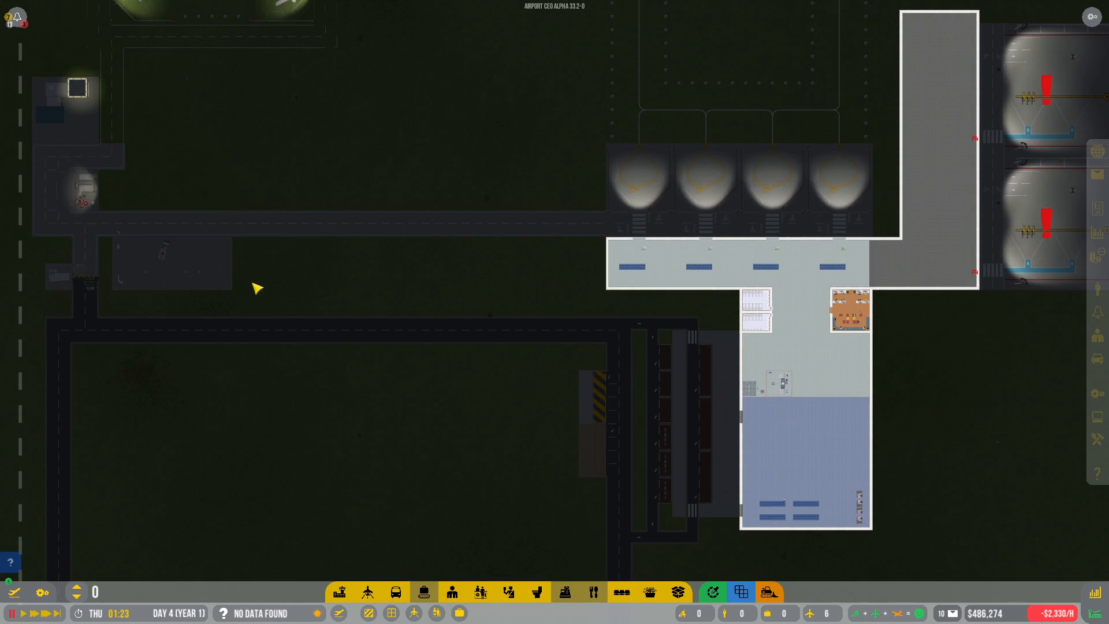